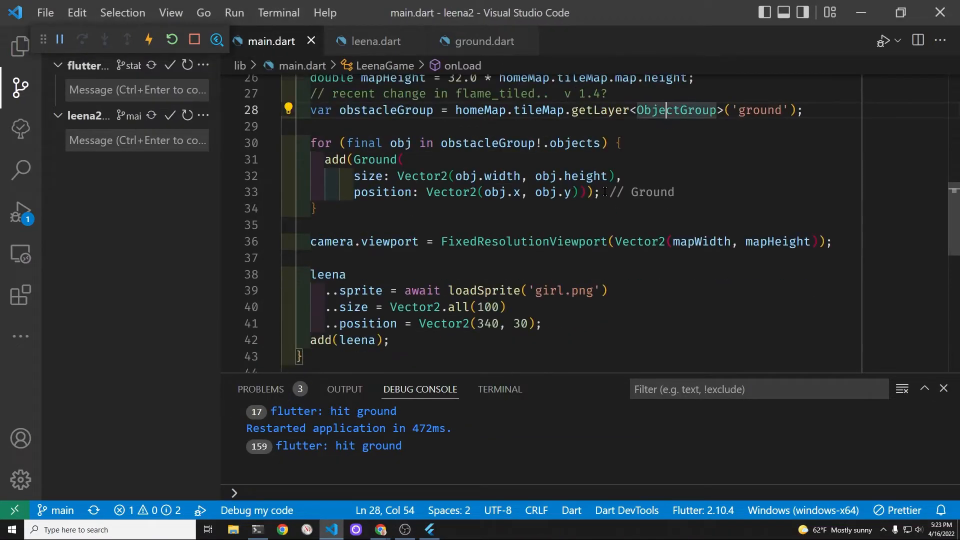
Add TapDetector after HasCollisionDetection on LeenaGame, auto-importing Flame's input package.
{"action": "left_click", "coordinate": [377, 41]}
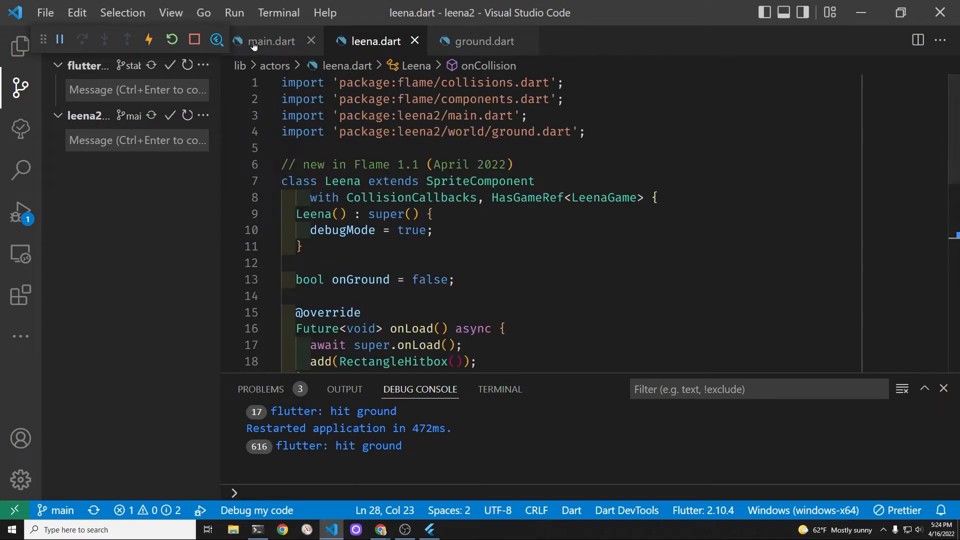
{"action": "left_click", "coordinate": [269, 41]}
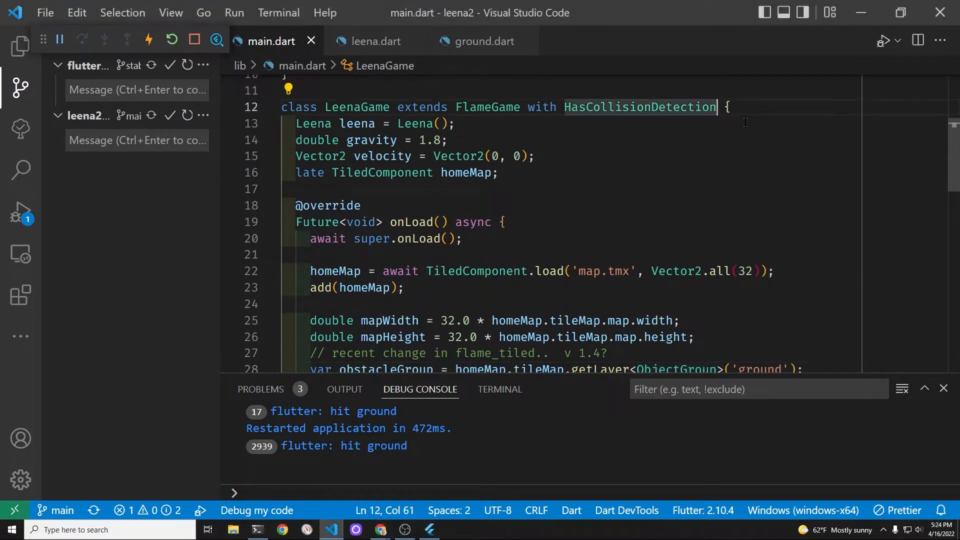
{"action": "type", "text": ", Tap"}
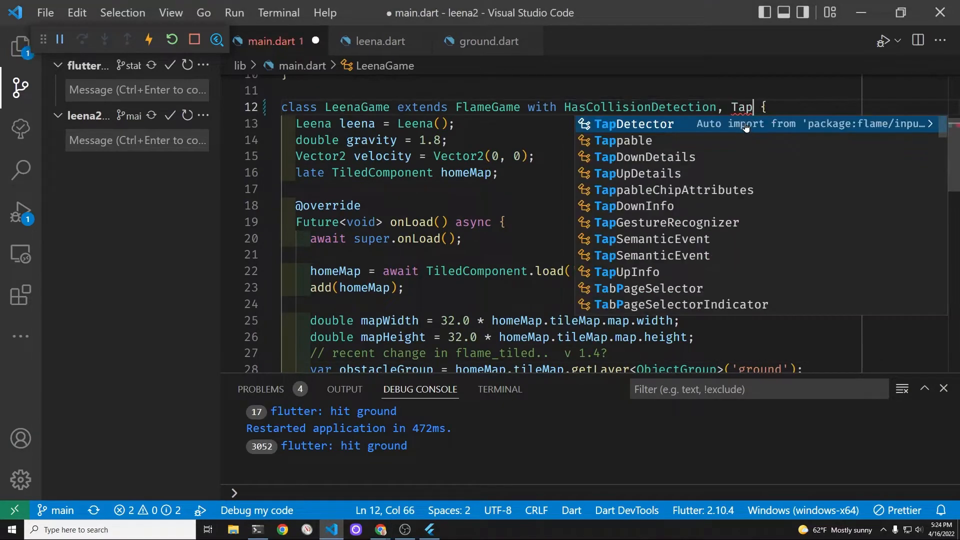
{"action": "left_click", "coordinate": [634, 124]}
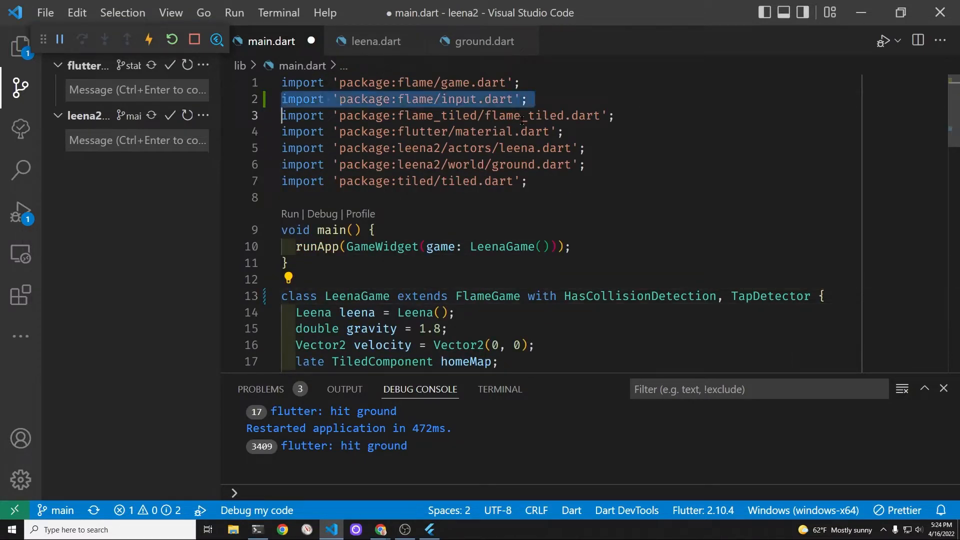
{"action": "mouse_move", "coordinate": [750, 290]}
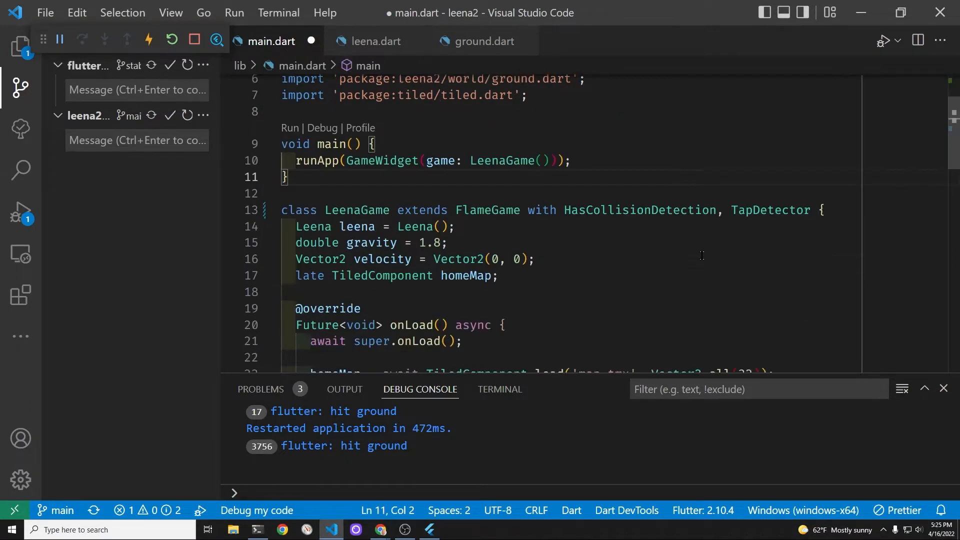
{"action": "scroll", "scroll_direction": "down", "scroll_amount": 3}
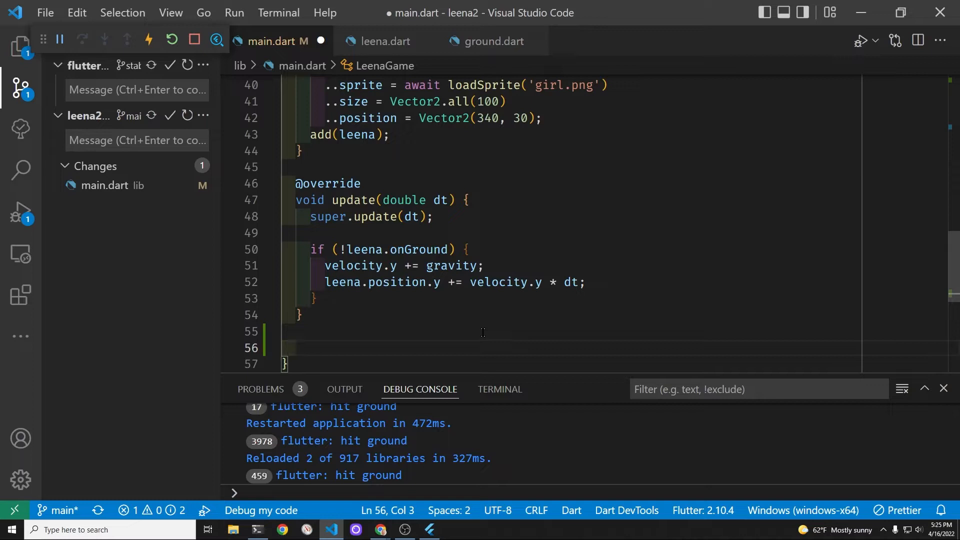
Override onTapDown in LeenaGame to call super and print('tap down').
{"action": "type", "text": "@override"}
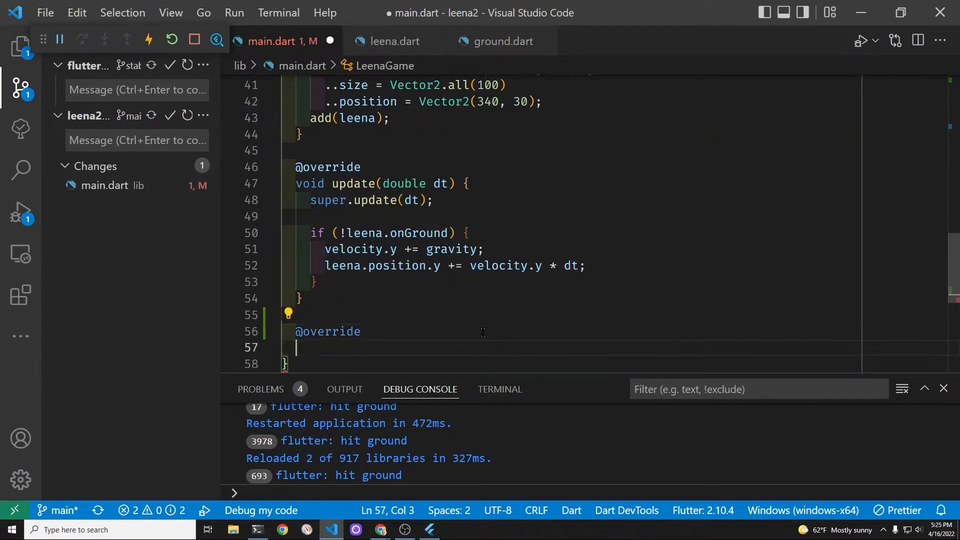
{"action": "type", "text": "on"}
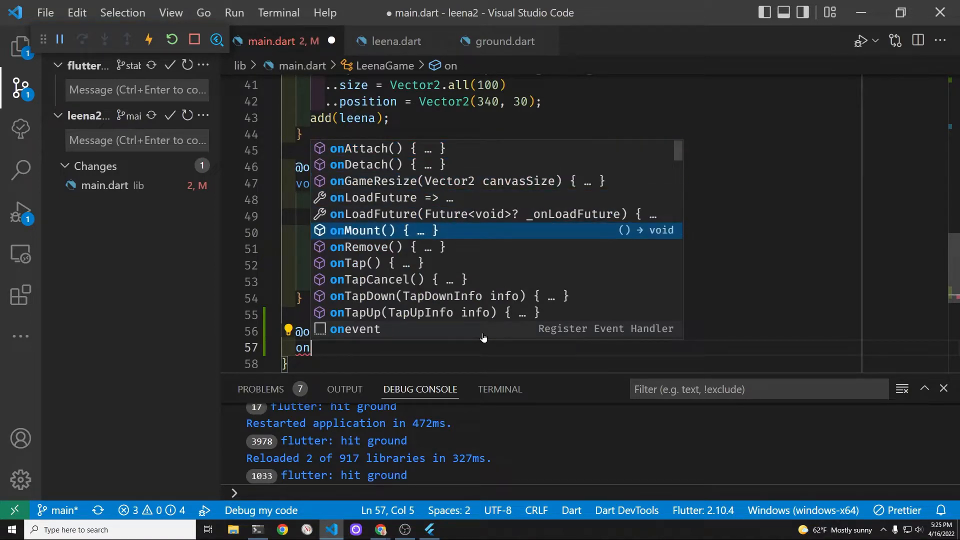
{"action": "left_click", "coordinate": [419, 296]}
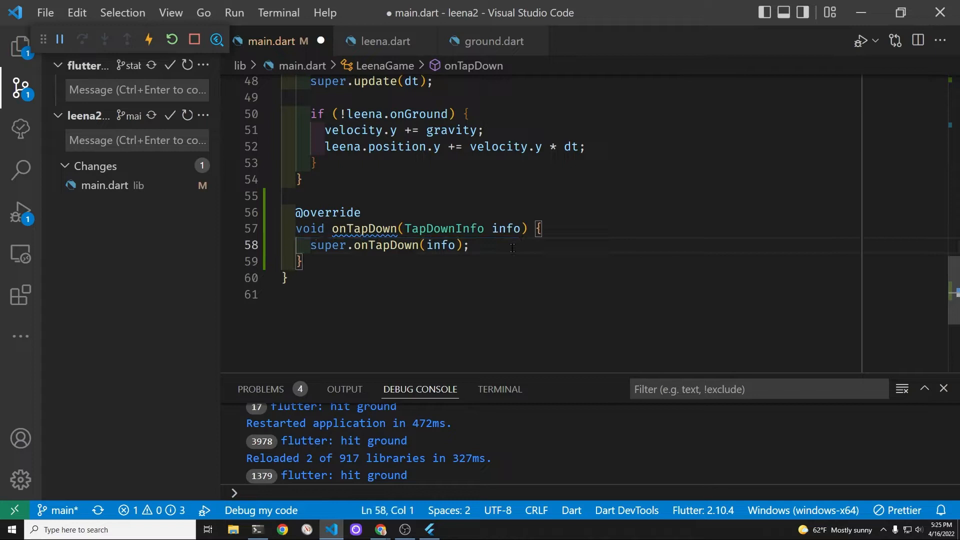
{"action": "key", "text": "Enter"}
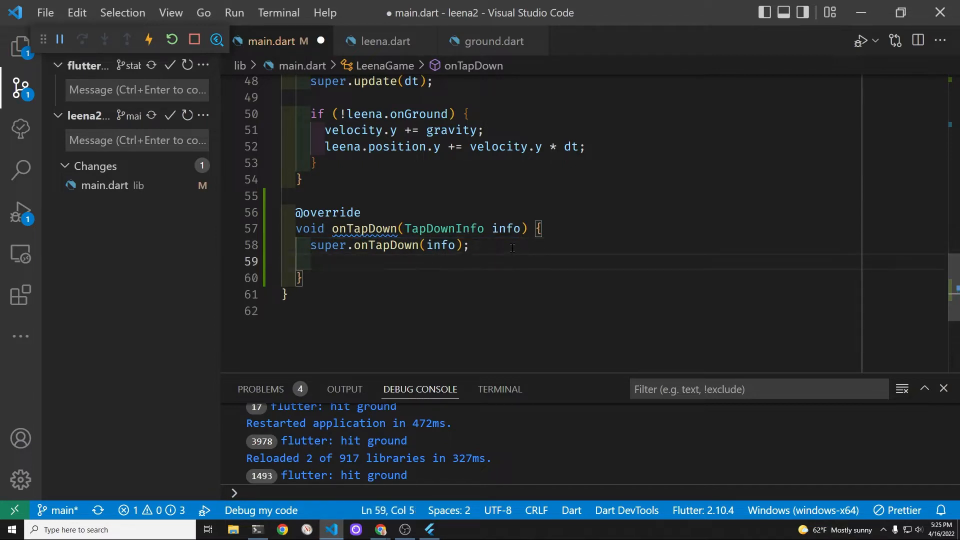
{"action": "type", "text": "print('ta"}
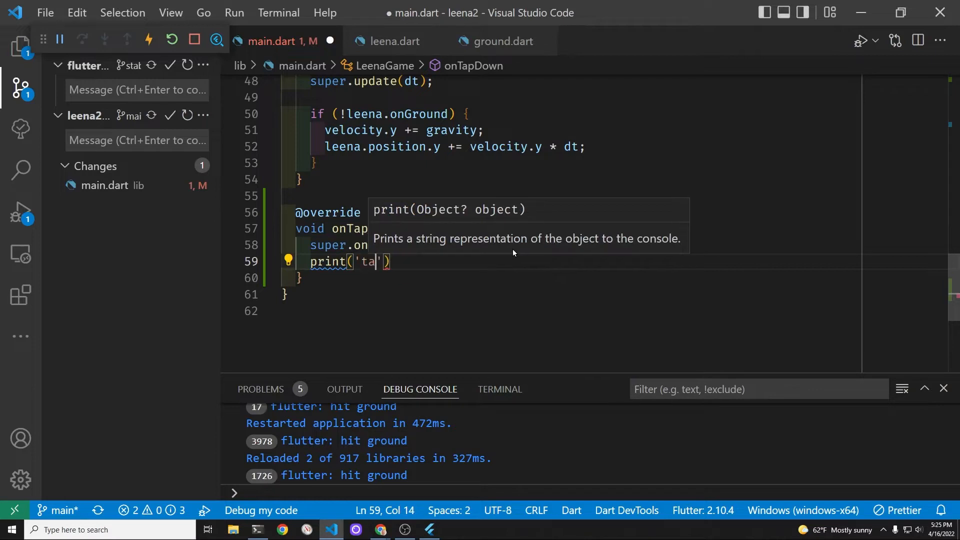
{"action": "type", "text": "p"}
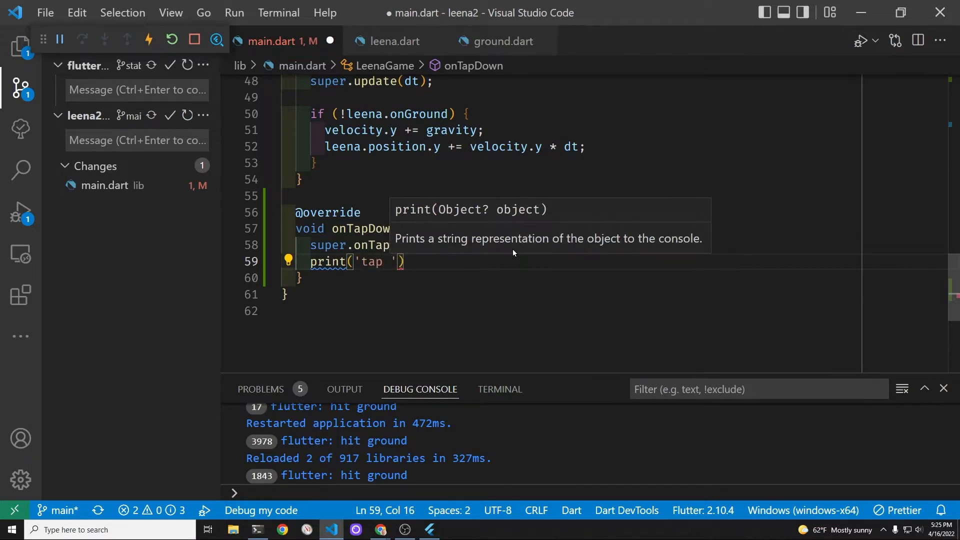
{"action": "type", "text": "down"}
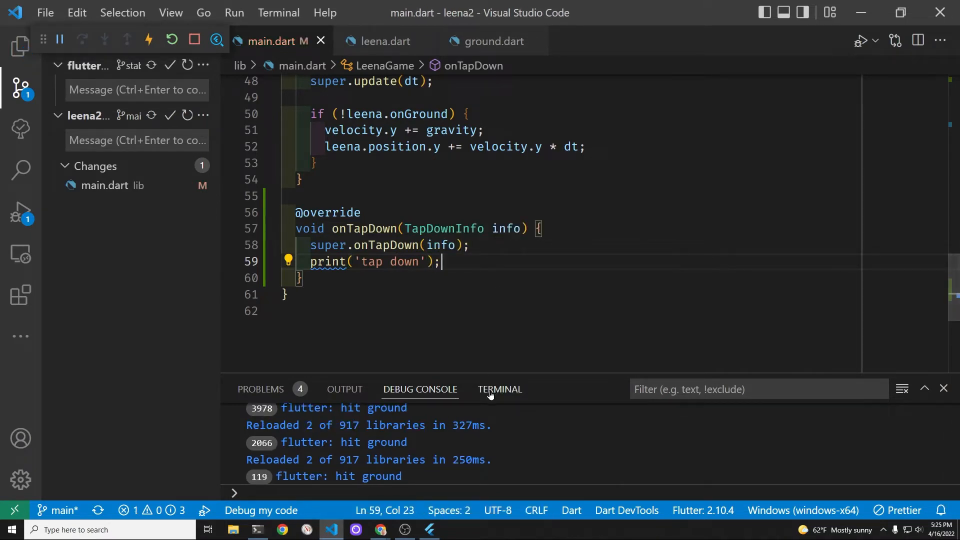
Delete print('hit ground') from Leena's onCollision in leena.dart, then return to main.dart.
{"action": "left_click", "coordinate": [381, 41]}
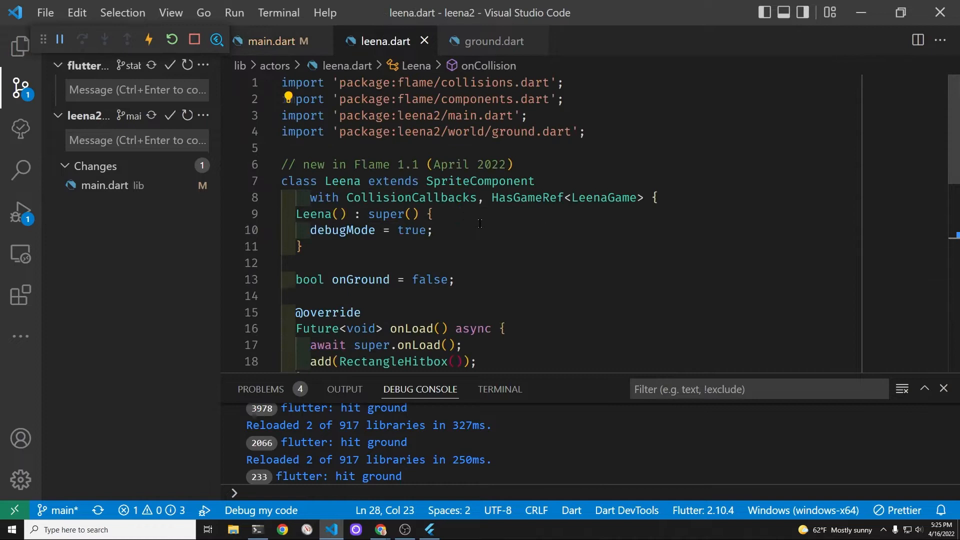
{"action": "scroll", "scroll_direction": "down", "scroll_amount": 3}
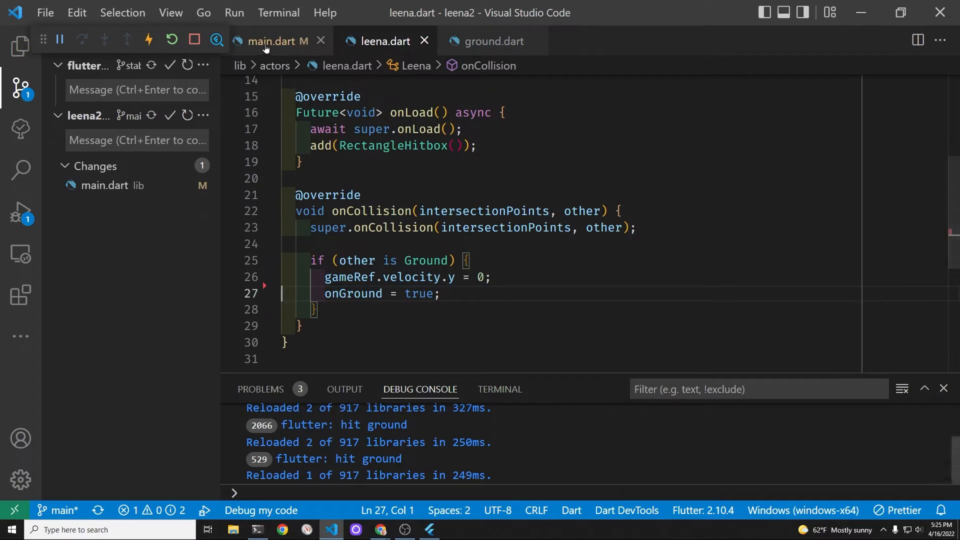
{"action": "left_click", "coordinate": [279, 41]}
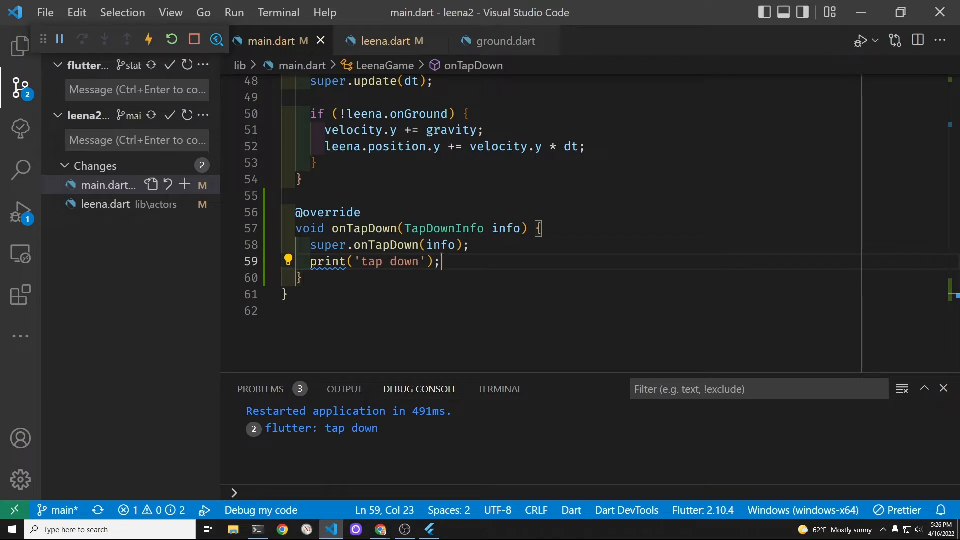
{"action": "mouse_move", "coordinate": [583, 246]}
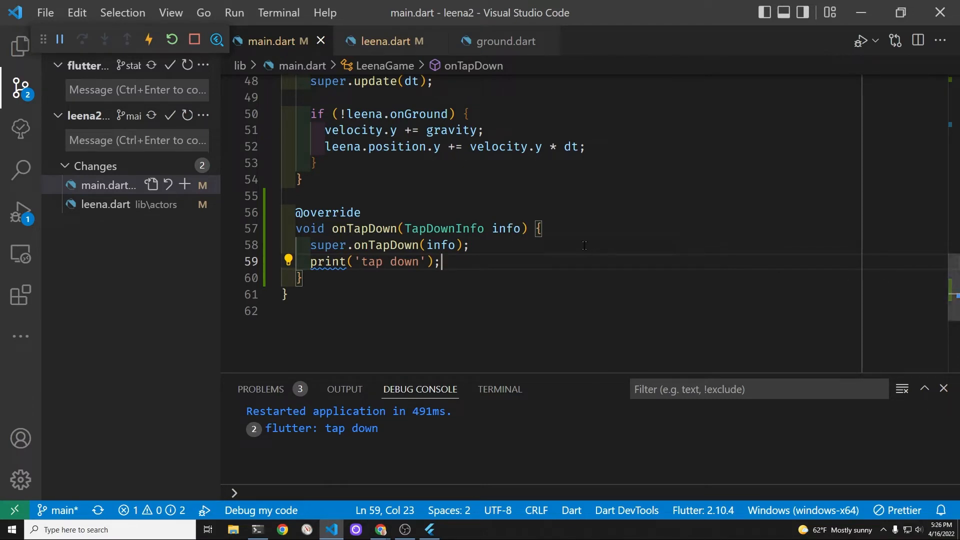
In onTapDown, add if (info.eventPosition.game.x < 100) printing 'move left'.
{"action": "key", "text": "Enter"}
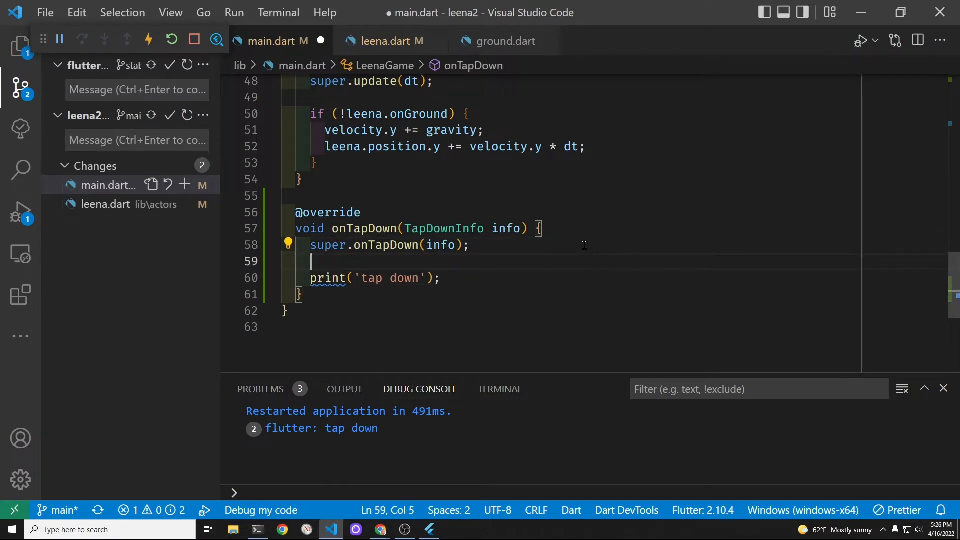
{"action": "key", "text": "Enter"}
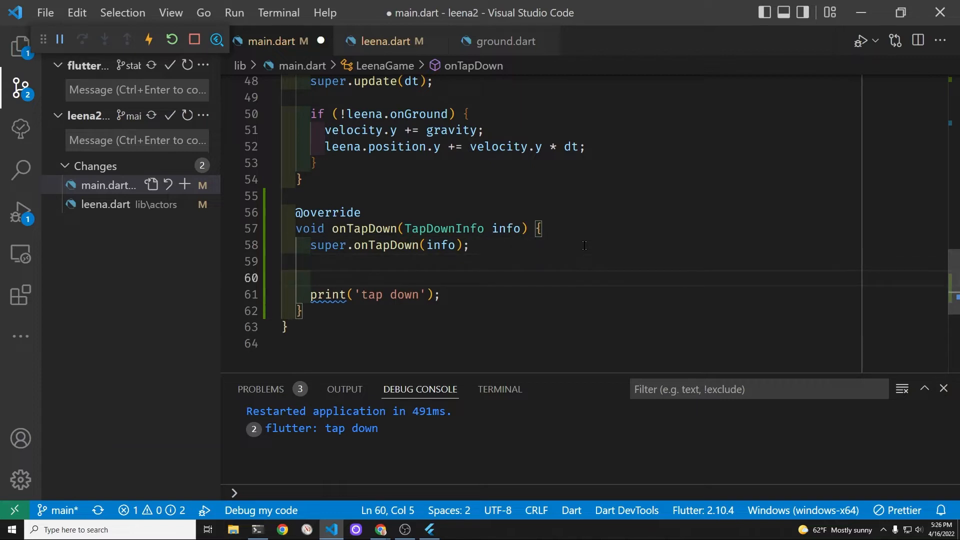
{"action": "type", "text": "if ("}
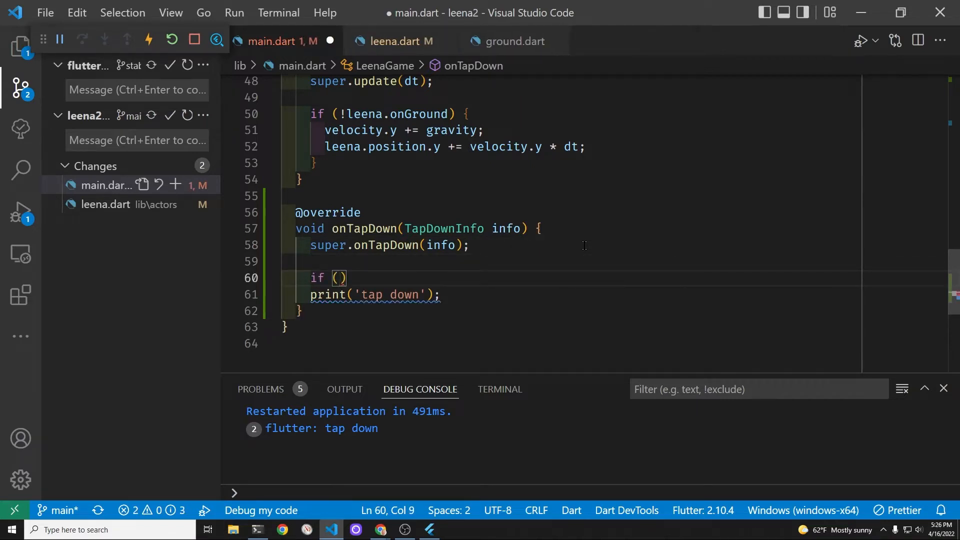
{"action": "left_click", "coordinate": [336, 278]}
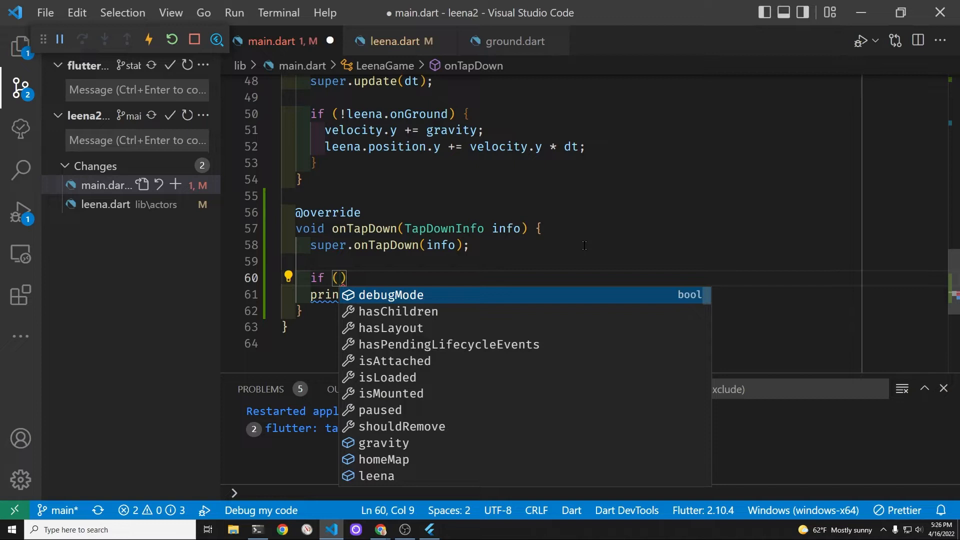
{"action": "type", "text": "info."}
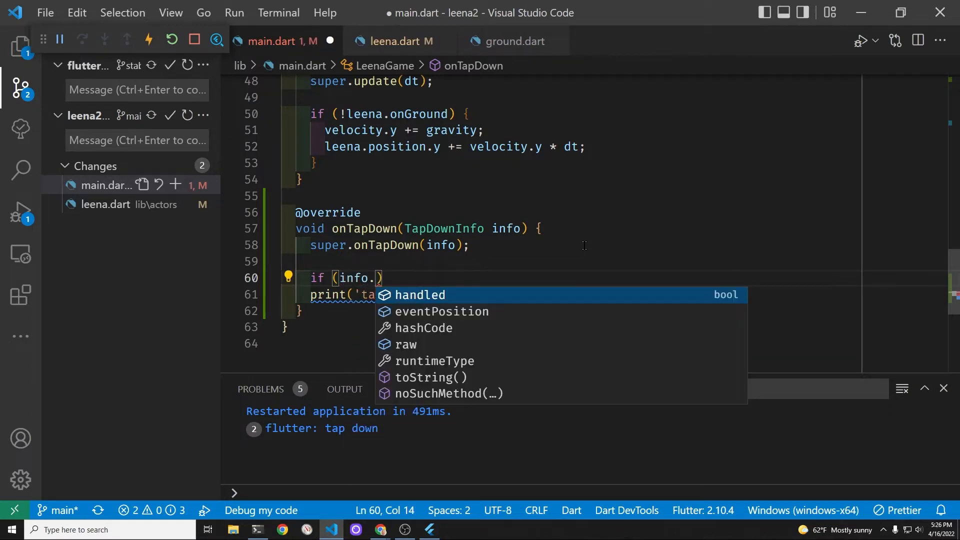
{"action": "type", "text": "eventPosition."}
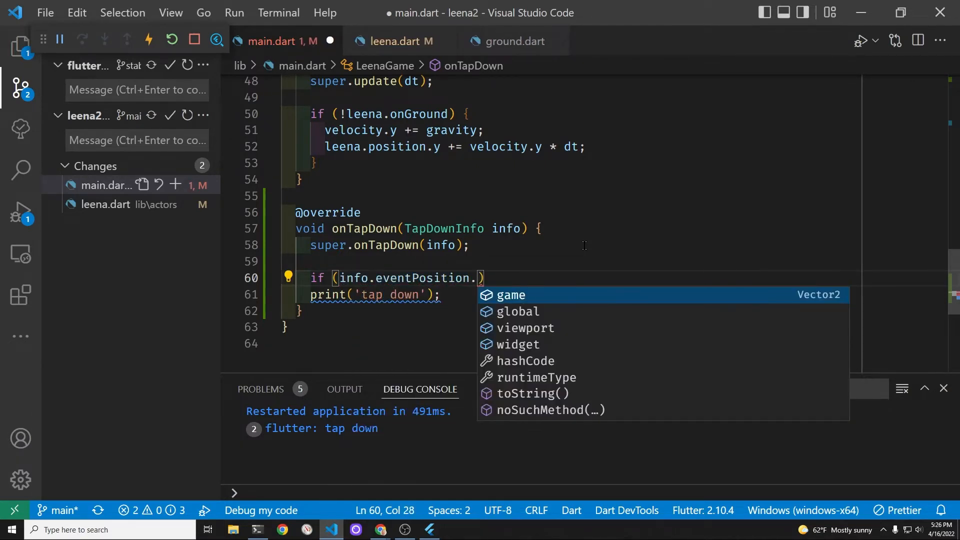
{"action": "type", "text": "g"}
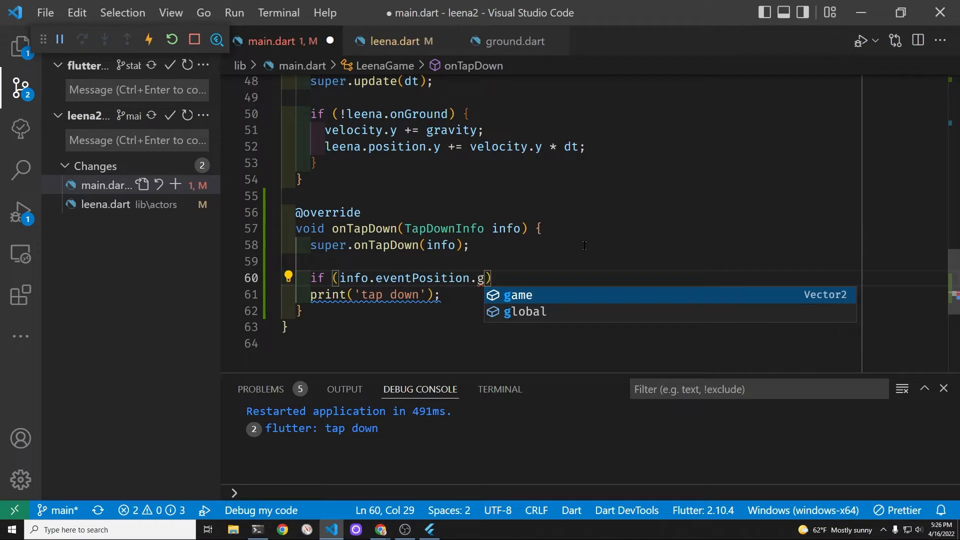
{"action": "type", "text": "ame.x"}
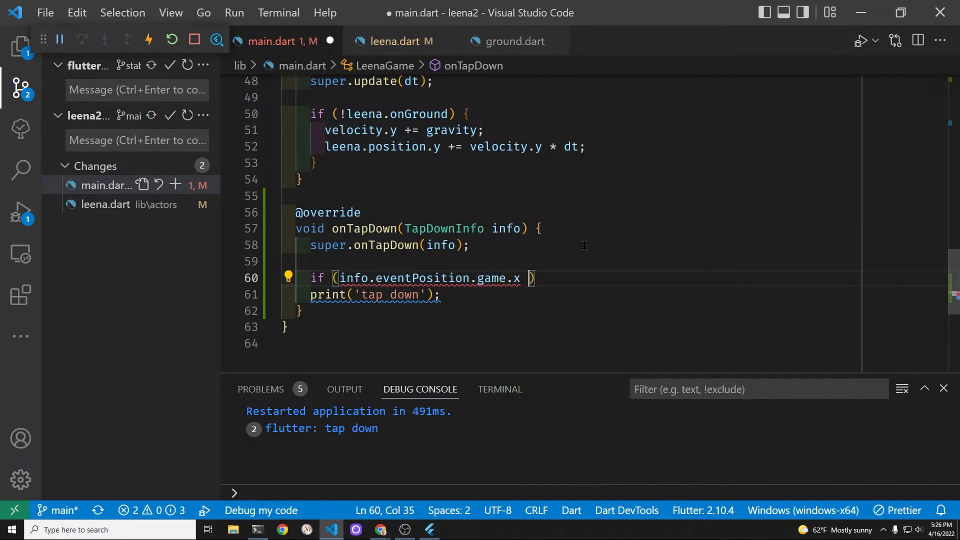
{"action": "type", "text": "<"}
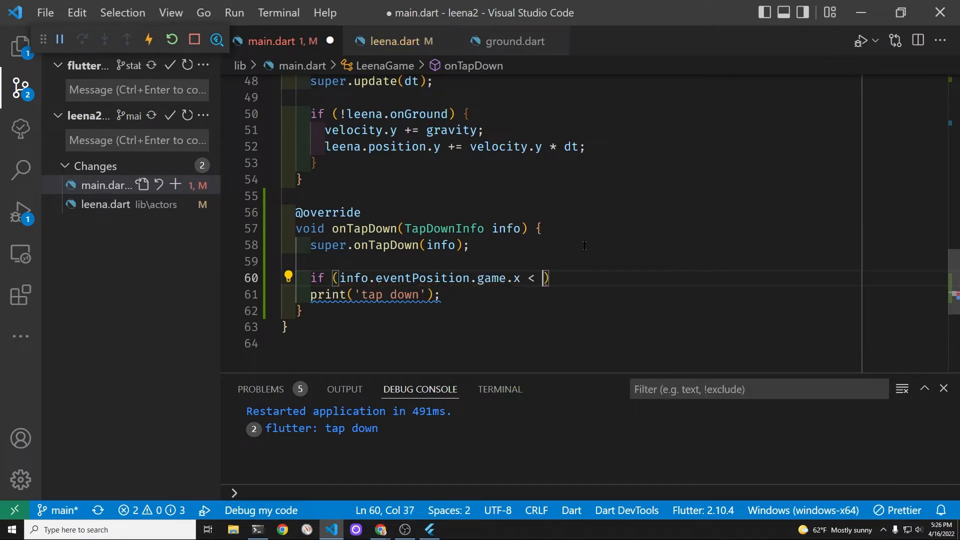
{"action": "type", "text": "100"}
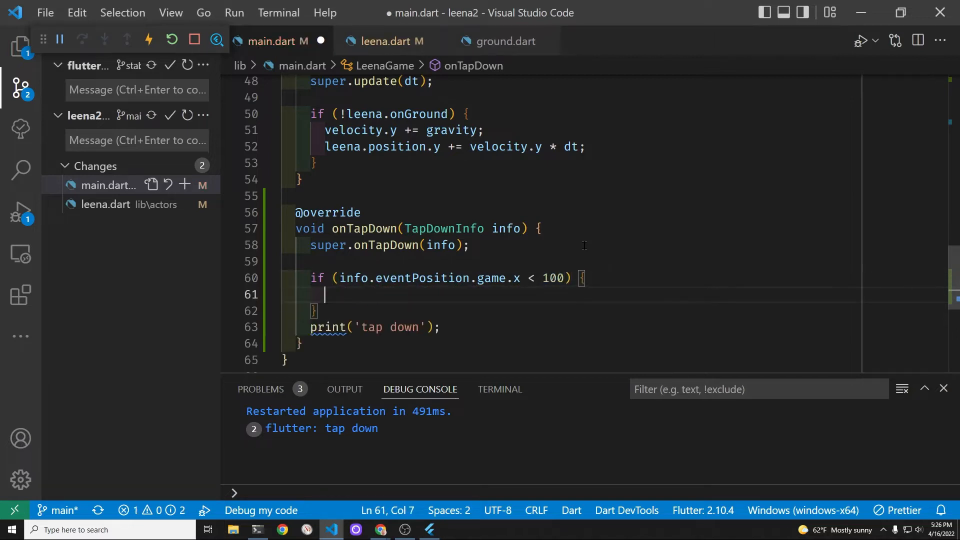
{"action": "type", "text": "print('move"}
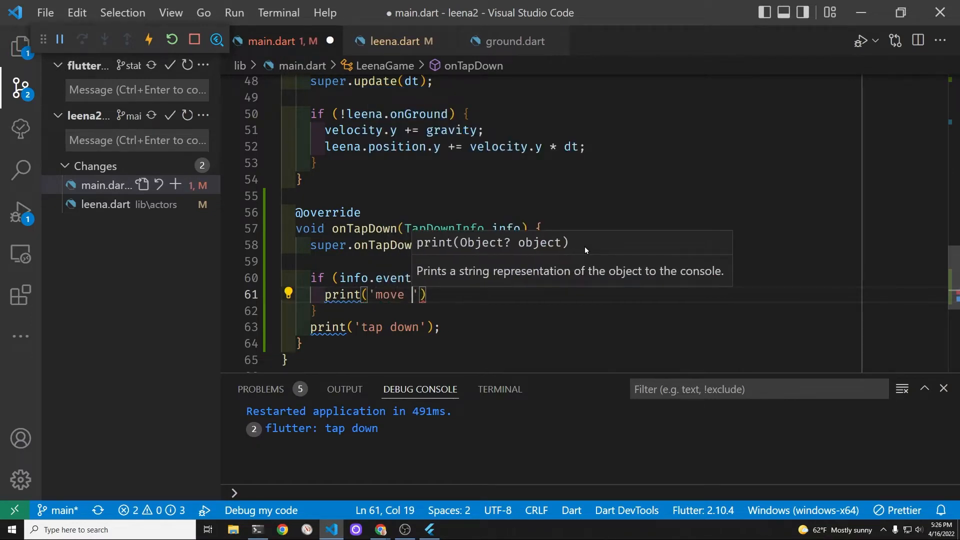
{"action": "type", "text": "left"}
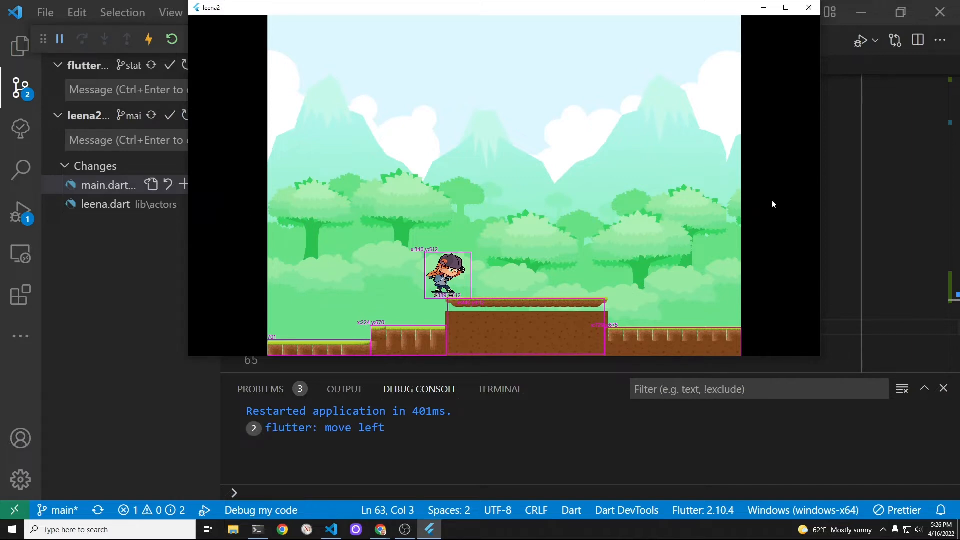
{"action": "mouse_move", "coordinate": [693, 206]}
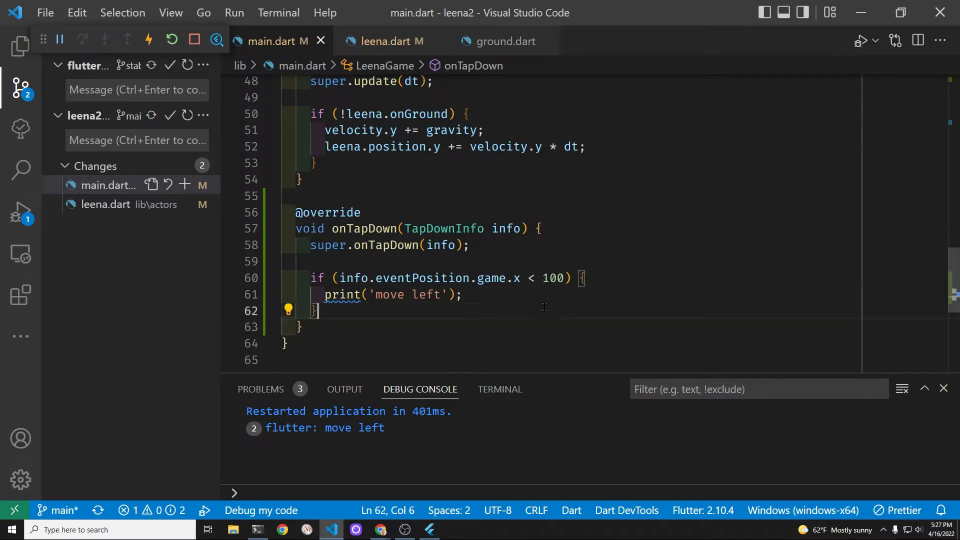
Add else if (info.eventPosition.game.x > size[0] - 100) printing 'move right'.
{"action": "type", "text": "else if"}
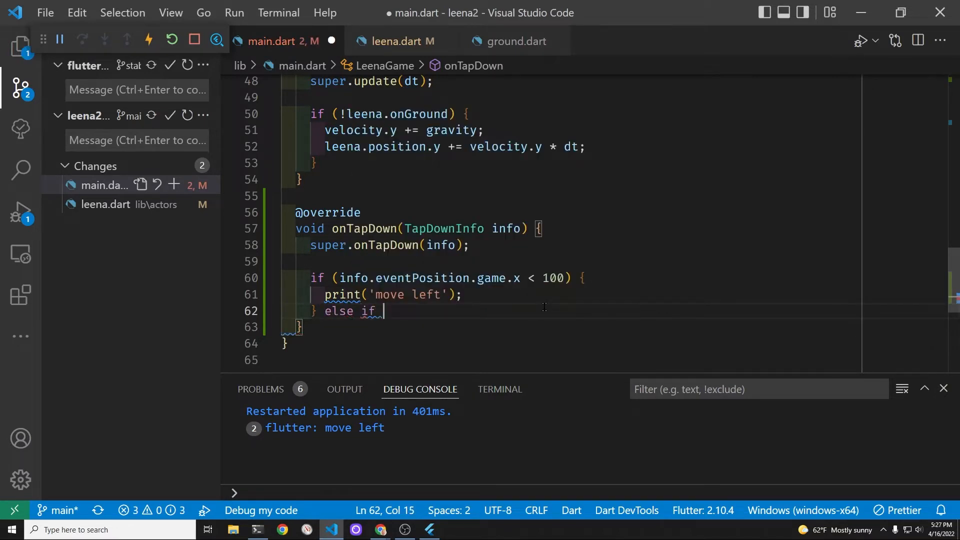
{"action": "type", "text": "(info.eventPosition"}
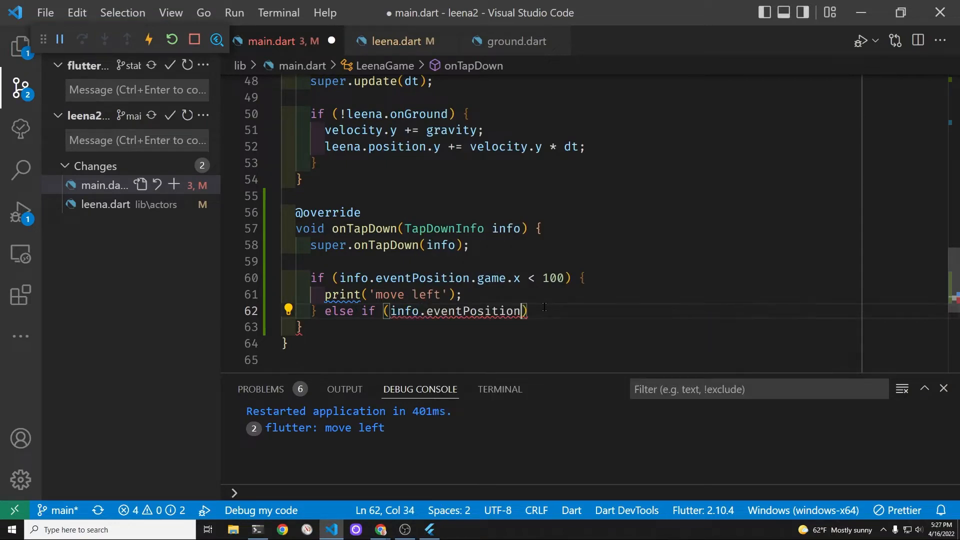
{"action": "type", "text": "."}
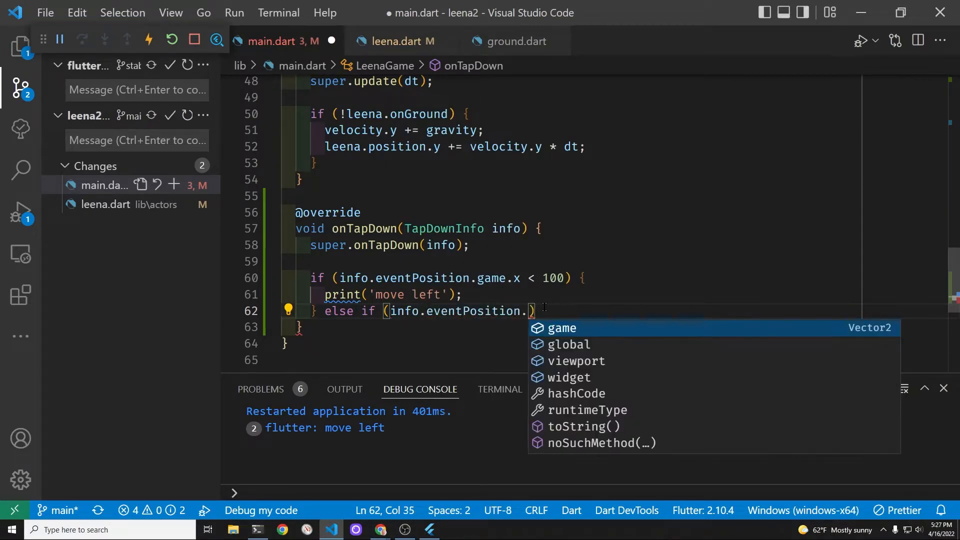
{"action": "type", "text": "game.x >"}
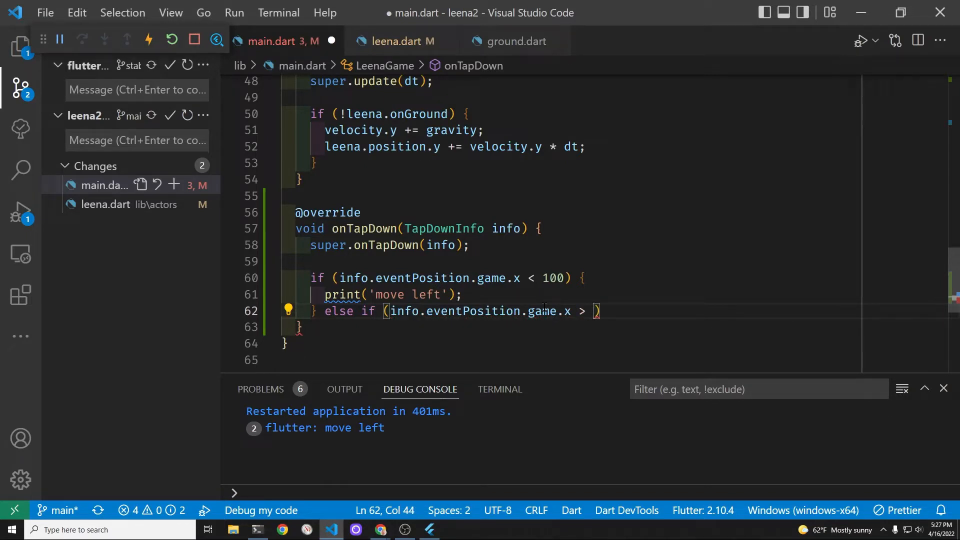
{"action": "type", "text": "ga"}
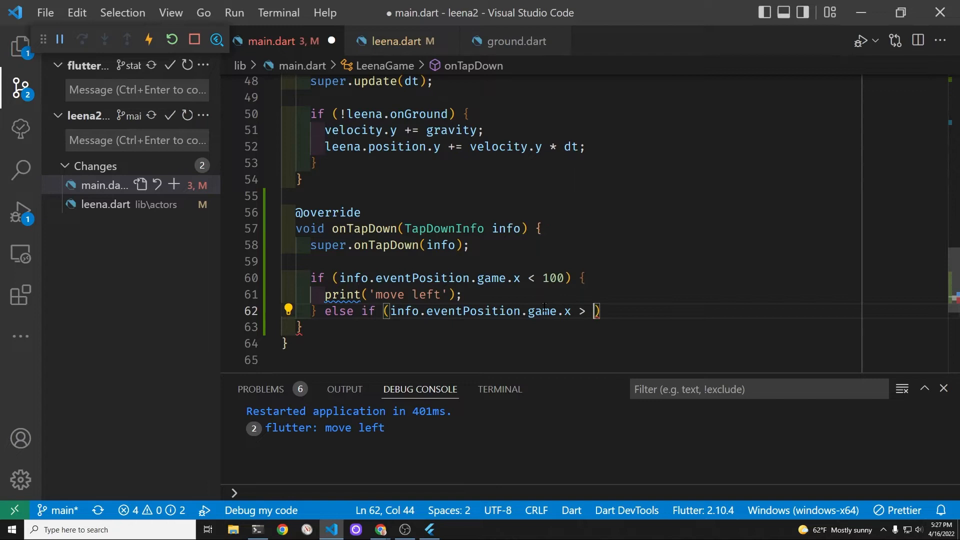
{"action": "type", "text": "size"}
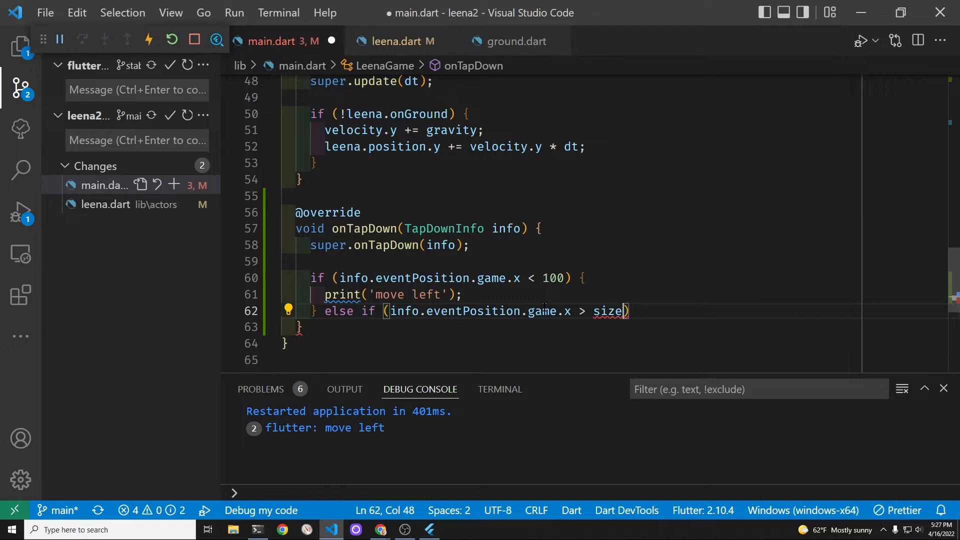
{"action": "type", "text": "[]"}
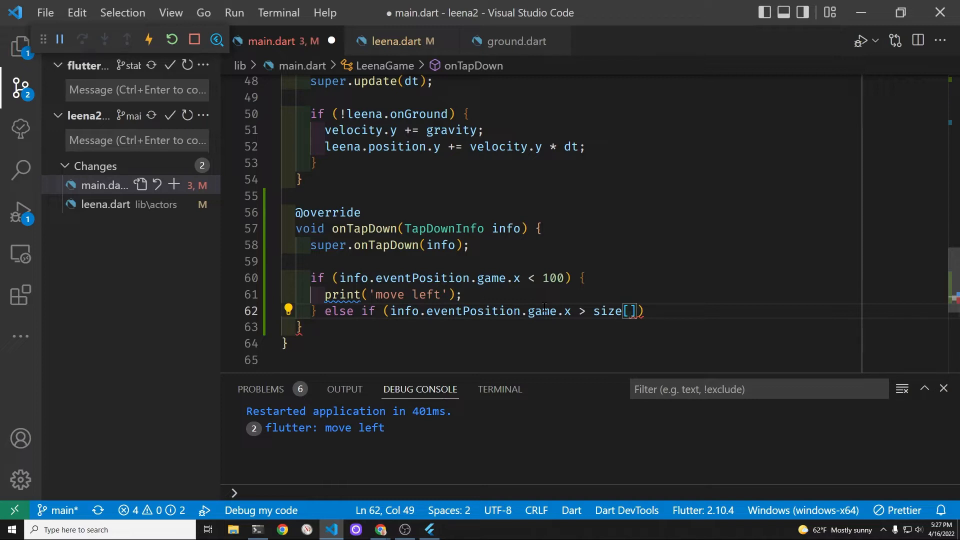
{"action": "type", "text": "0"}
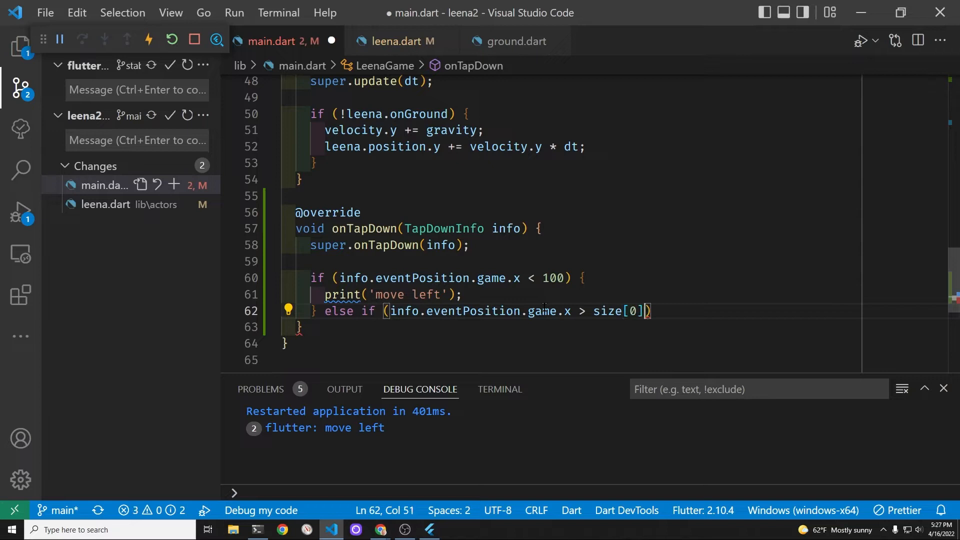
{"action": "type", "text": "- 10"}
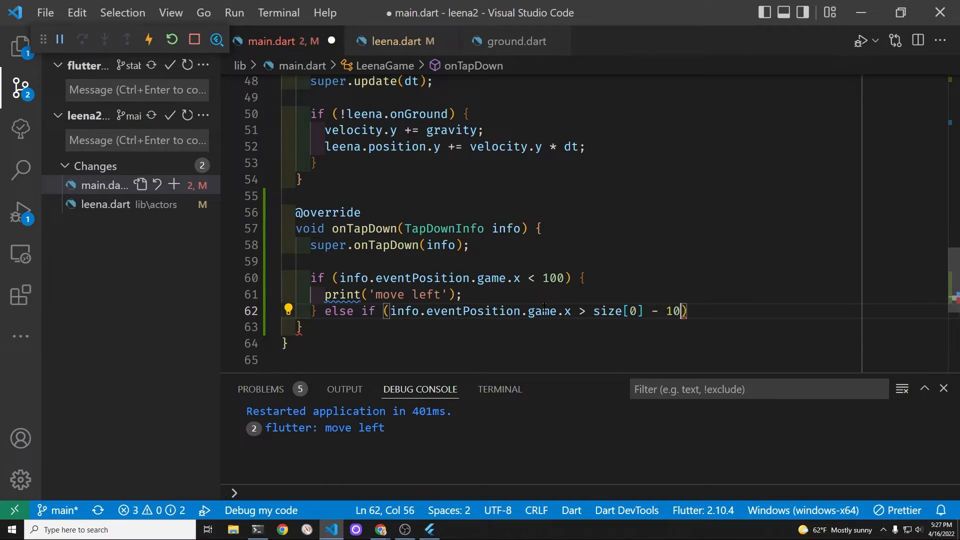
{"action": "type", "text": "0"}
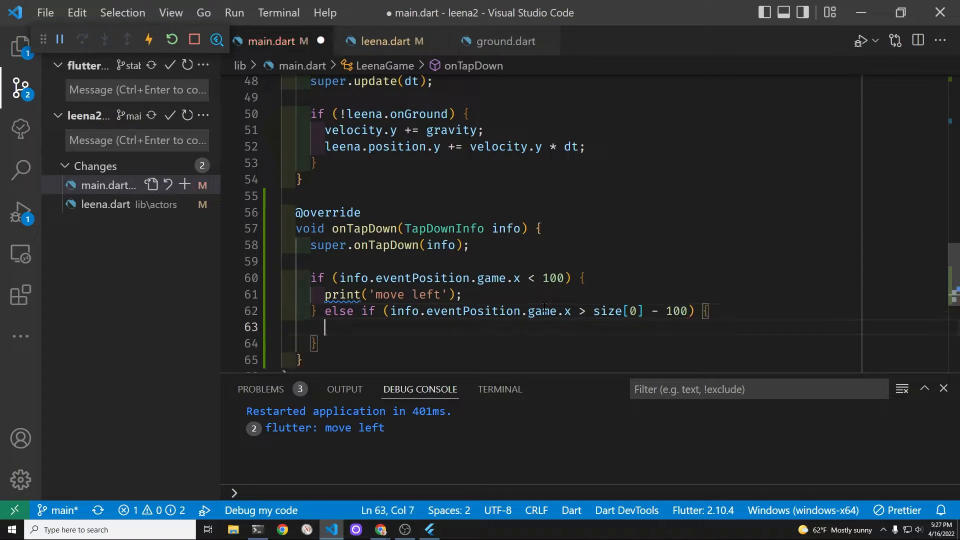
{"action": "type", "text": "print('m'"}
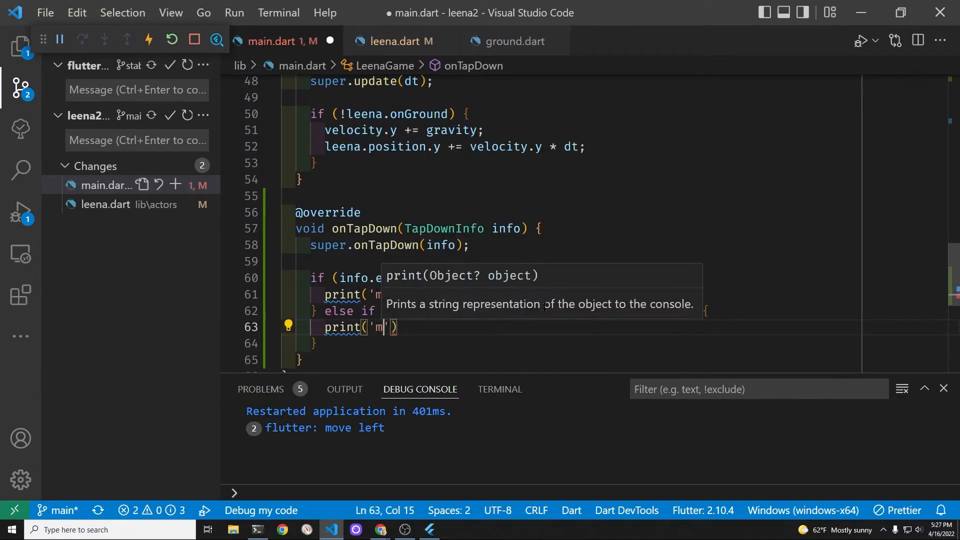
{"action": "type", "text": "ove right"}
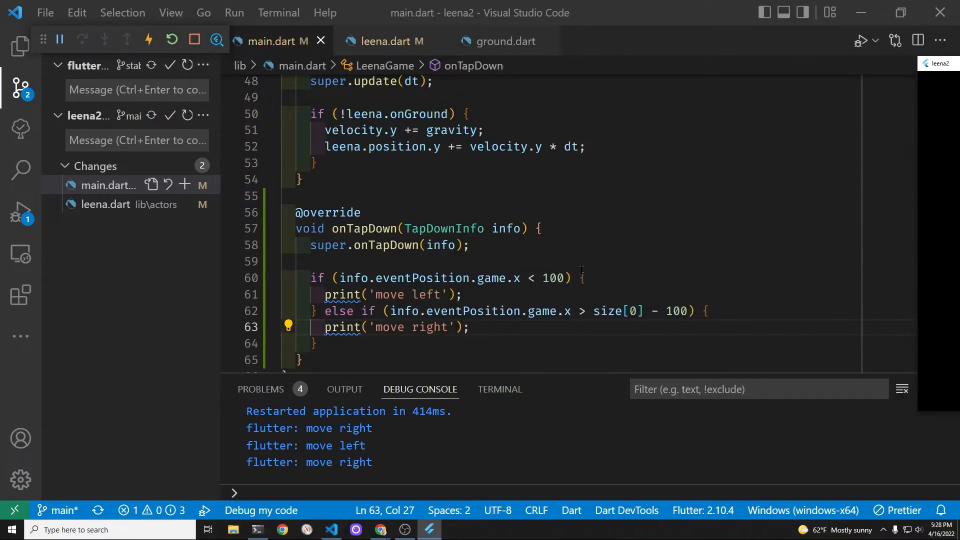
{"action": "mouse_move", "coordinate": [565, 264]}
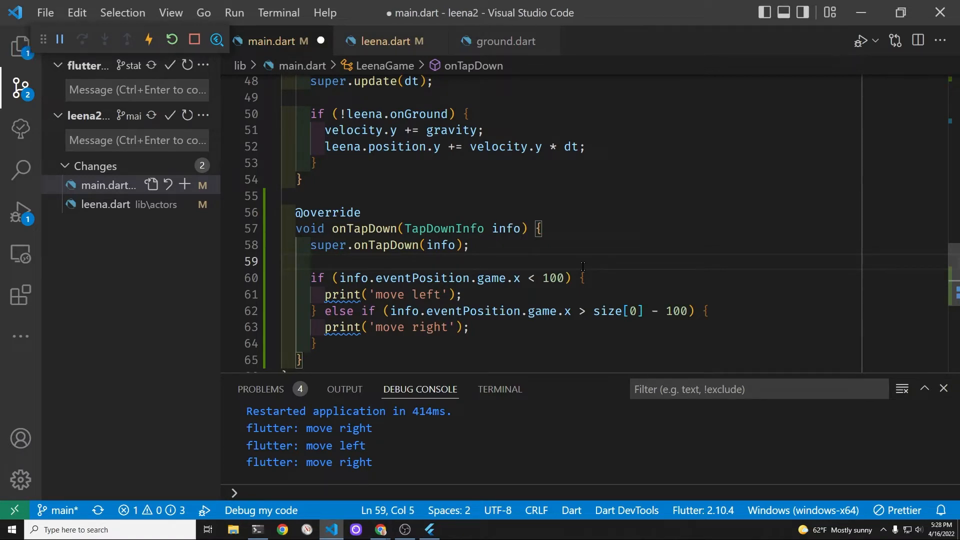
Wrap the edge-tap if/else in if (leena.onGround), then hot reload and hot restart.
{"action": "type", "text": "if"}
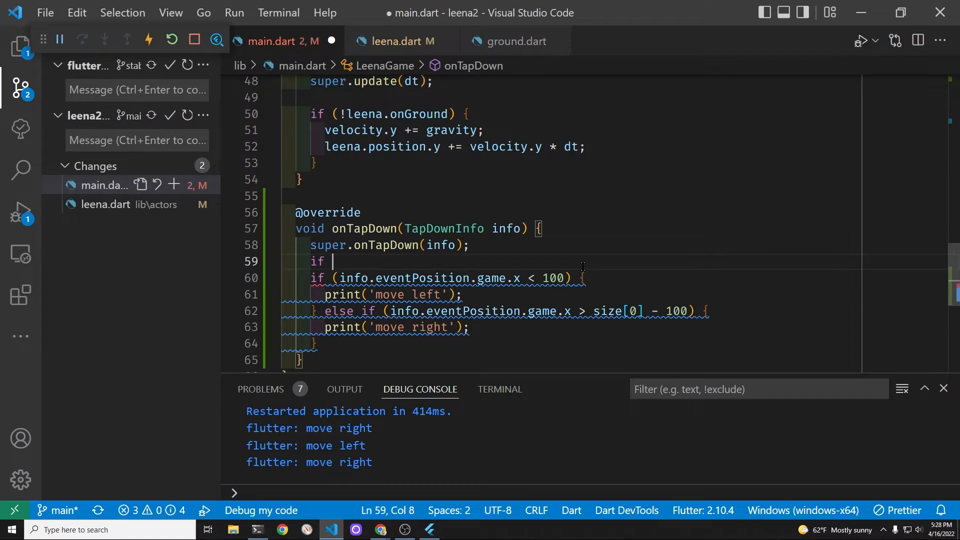
{"action": "type", "text": "(leena"}
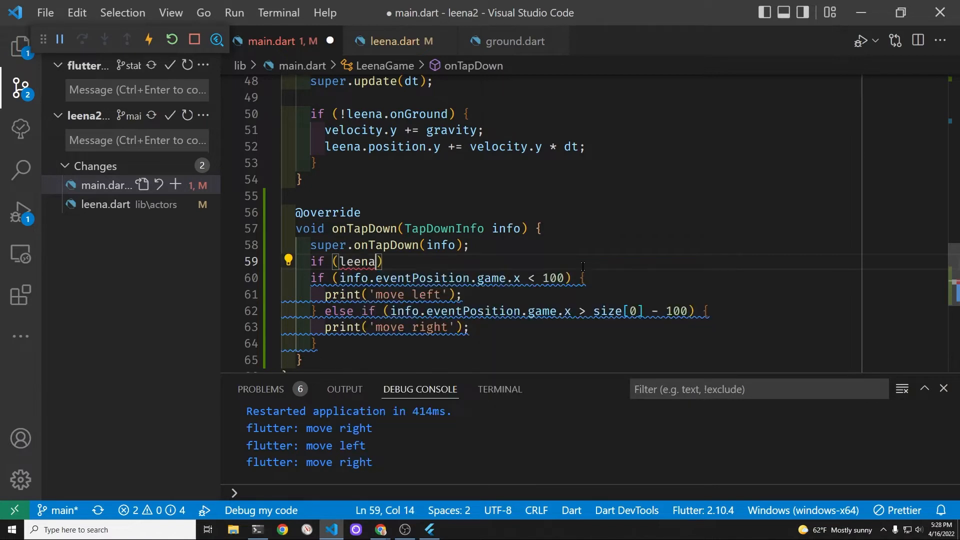
{"action": "type", "text": ".onGround"}
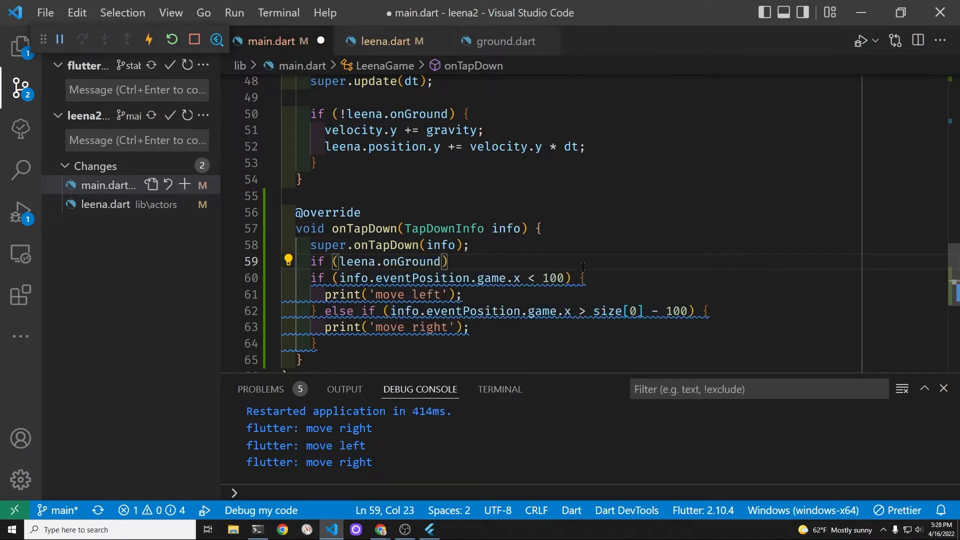
{"action": "type", "text": "{"}
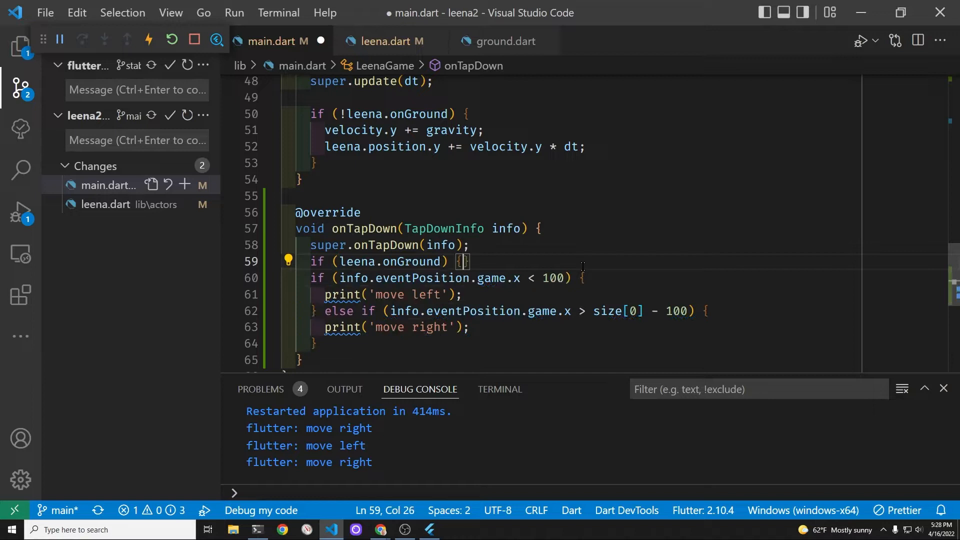
{"action": "key", "text": "Enter"}
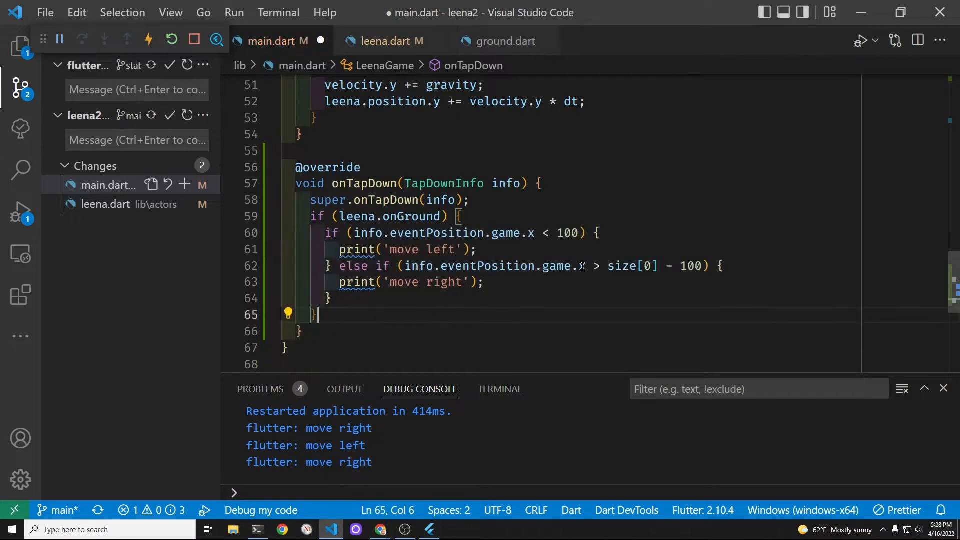
{"action": "left_click", "coordinate": [172, 39]}
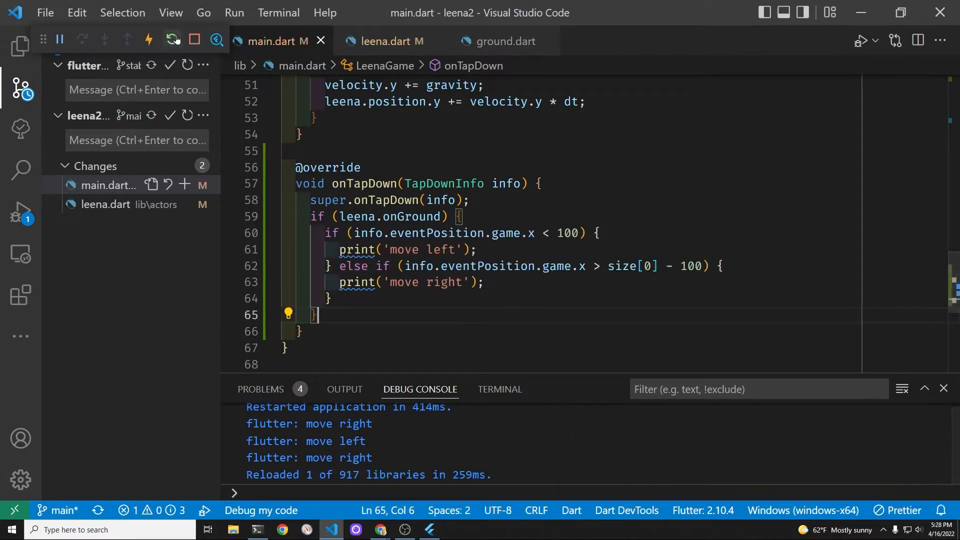
{"action": "left_click", "coordinate": [172, 39]}
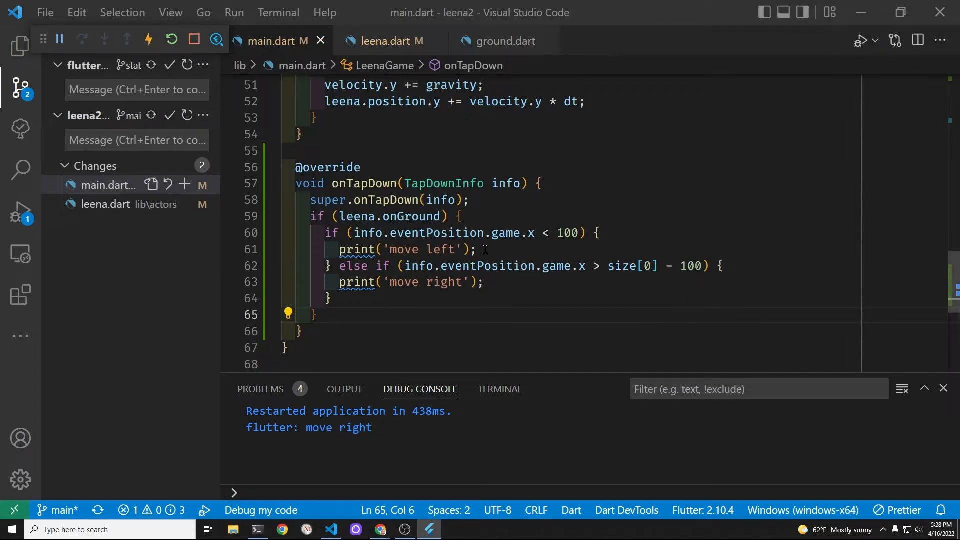
Make the move-left branch subtract 200 from velocity.x.
{"action": "left_click", "coordinate": [478, 249]}
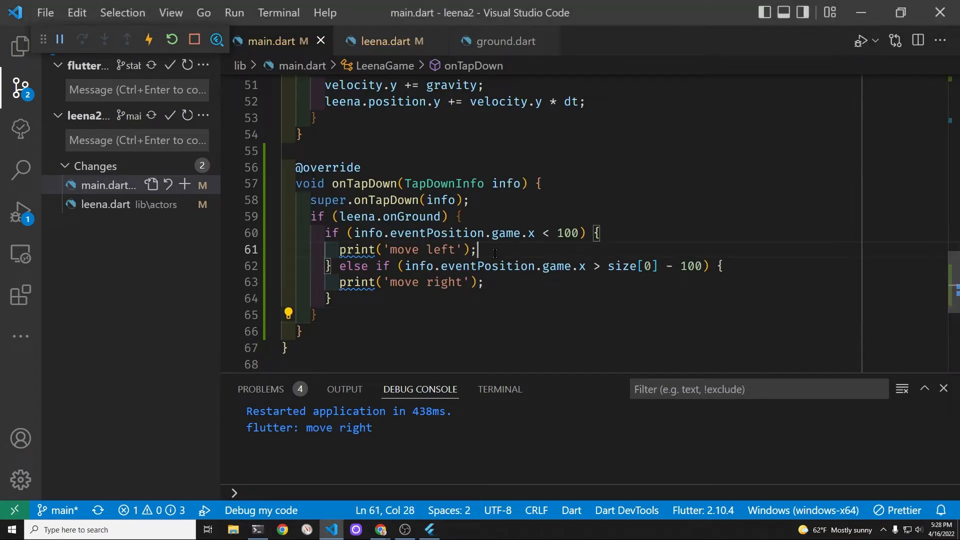
{"action": "type", "text": "v"}
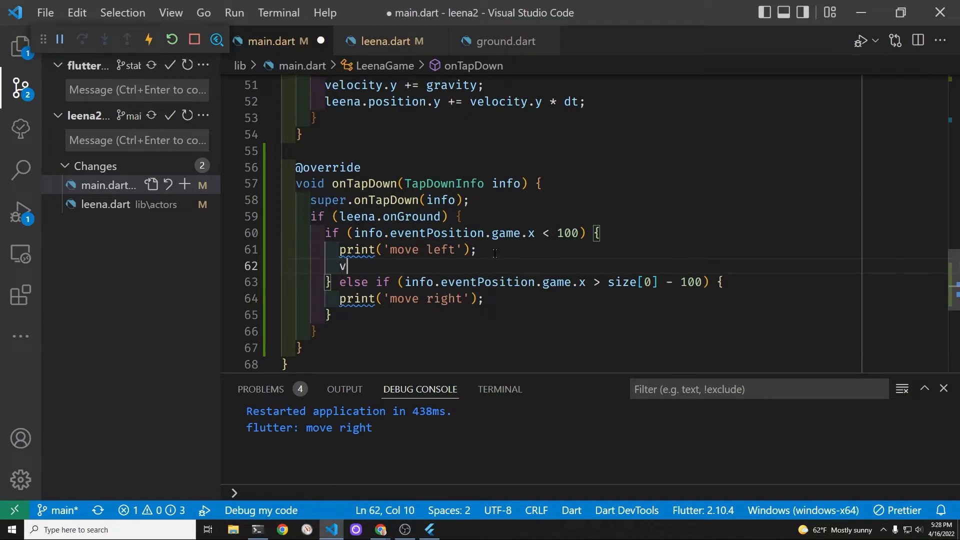
{"action": "type", "text": "elocity."}
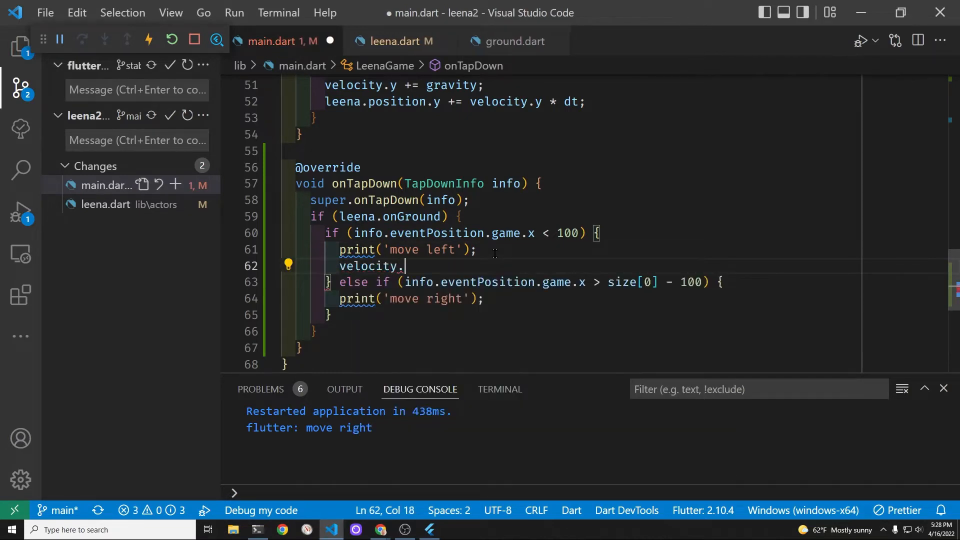
{"action": "type", "text": "x"}
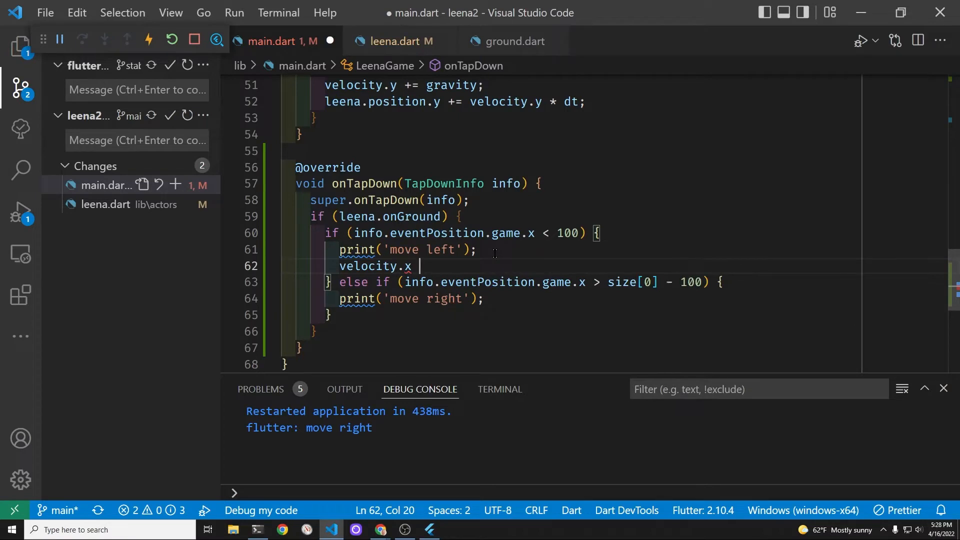
{"action": "type", "text": "-"}
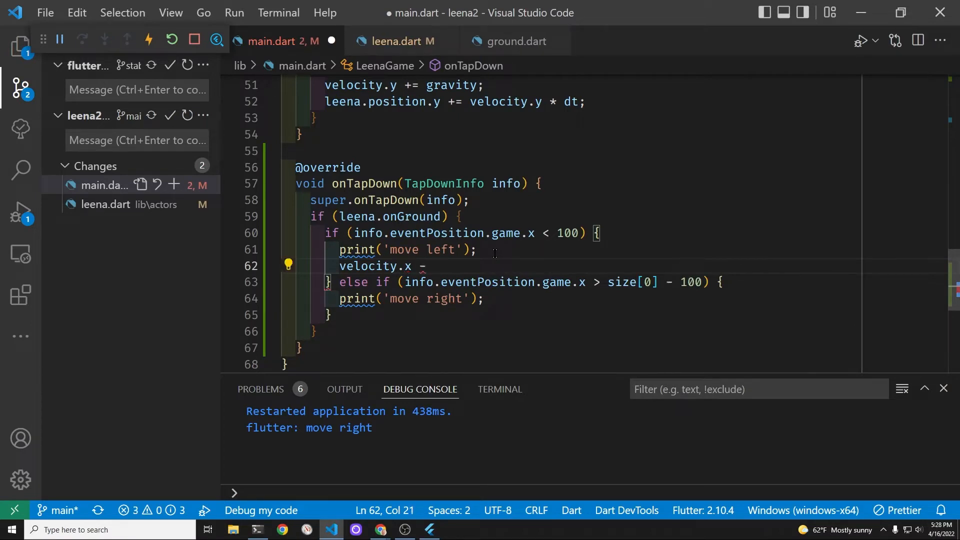
{"action": "type", "text": "="}
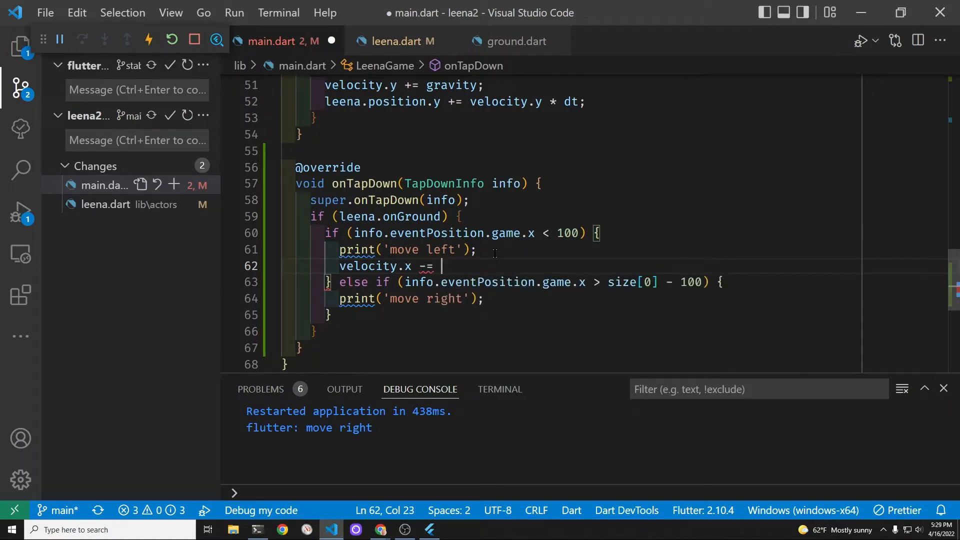
{"action": "type", "text": "20"}
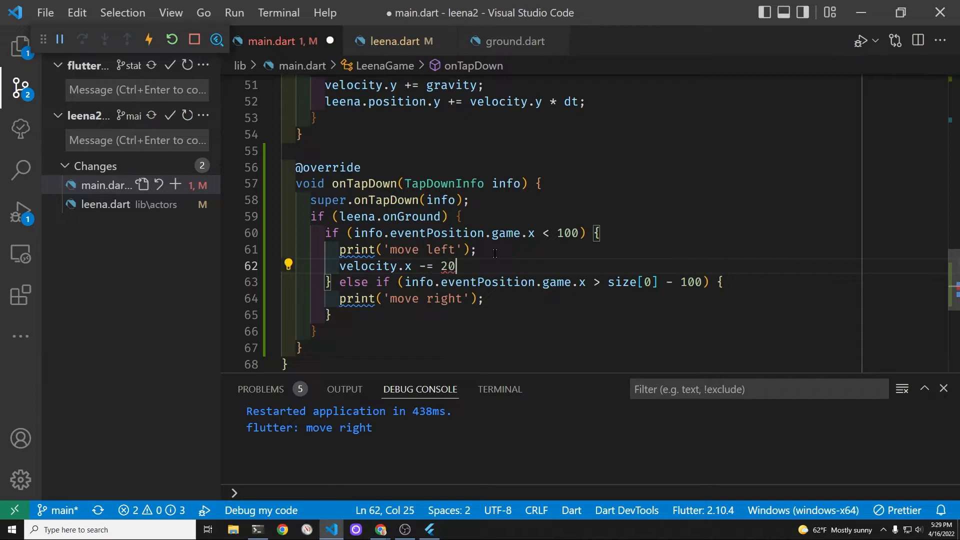
{"action": "type", "text": "0;"}
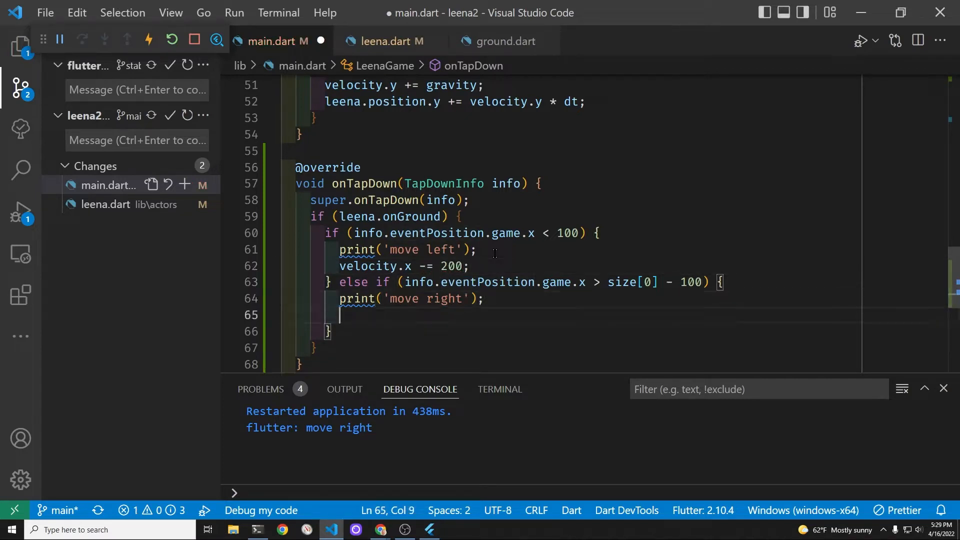
Make the move-right branch add 200 to velocity.x.
{"action": "type", "text": "velocity.x"}
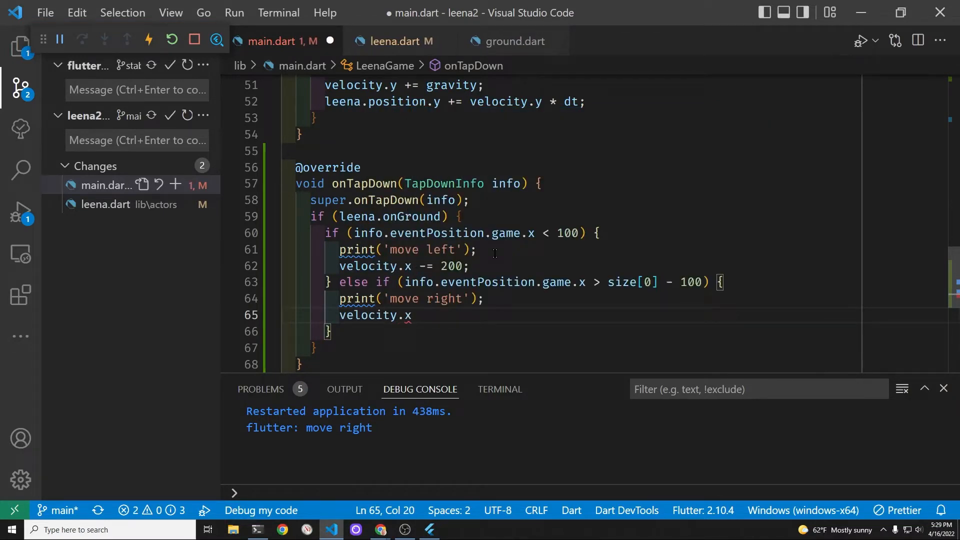
{"action": "type", "text": "+= 200"}
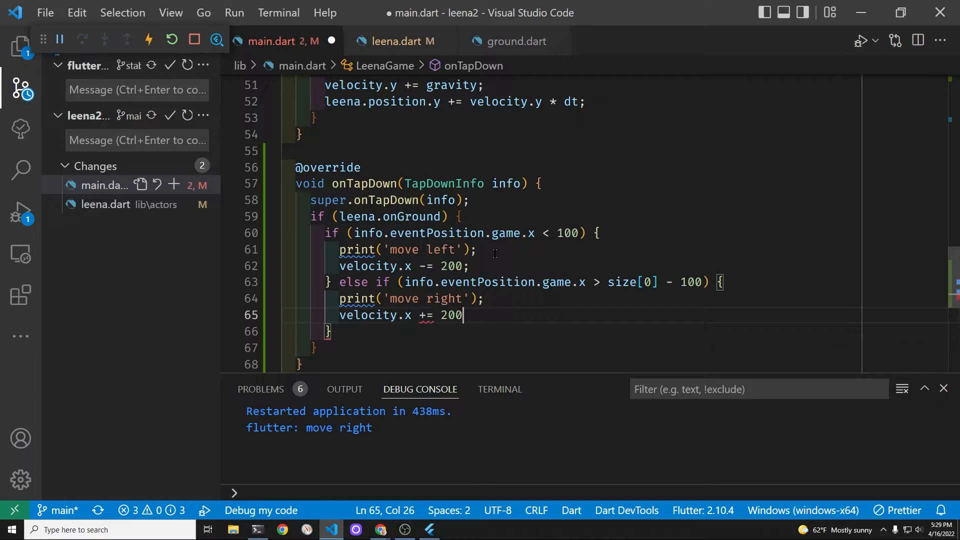
{"action": "type", "text": ";"}
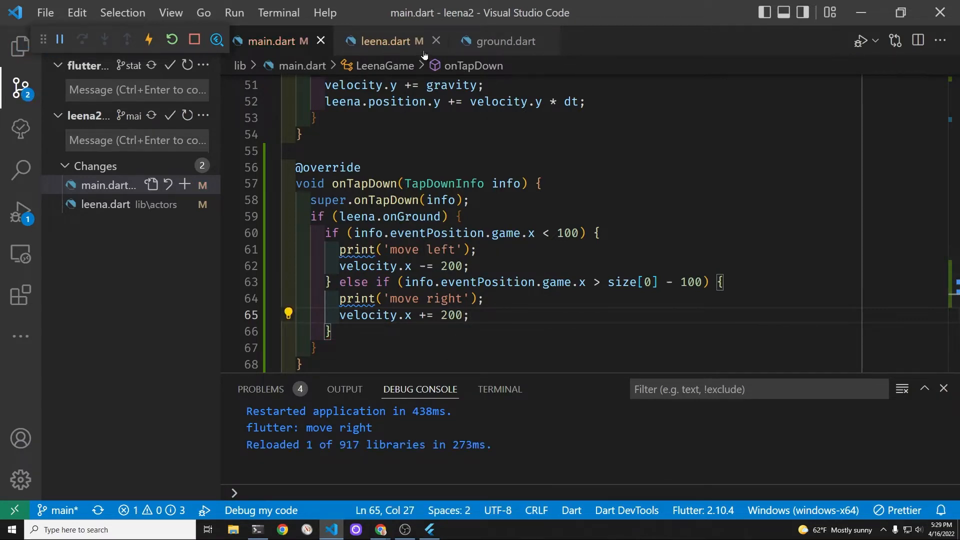
Replace the vertical-only leena.position.y update with a velocity-times-dt position update.
{"action": "left_click", "coordinate": [387, 41]}
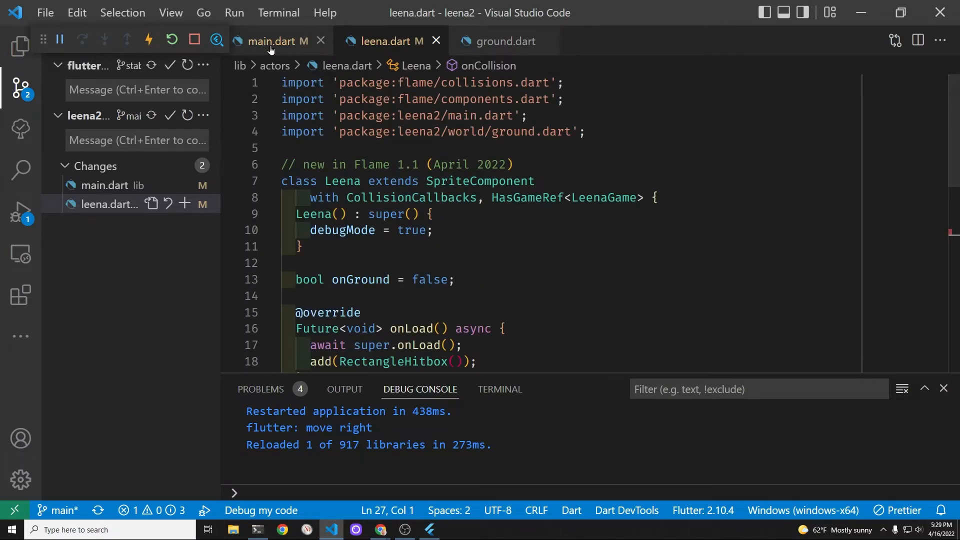
{"action": "left_click", "coordinate": [271, 41]}
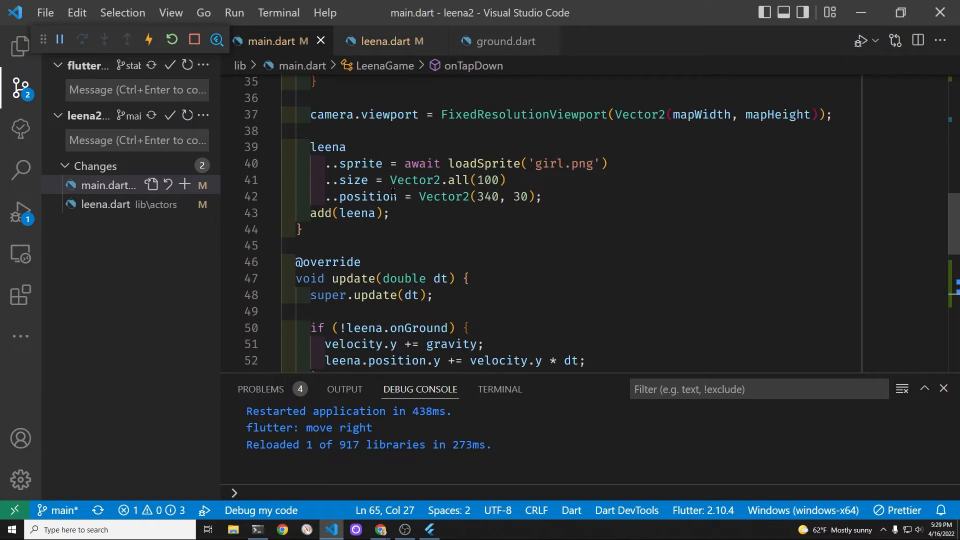
{"action": "scroll", "scroll_direction": "down", "scroll_amount": 3}
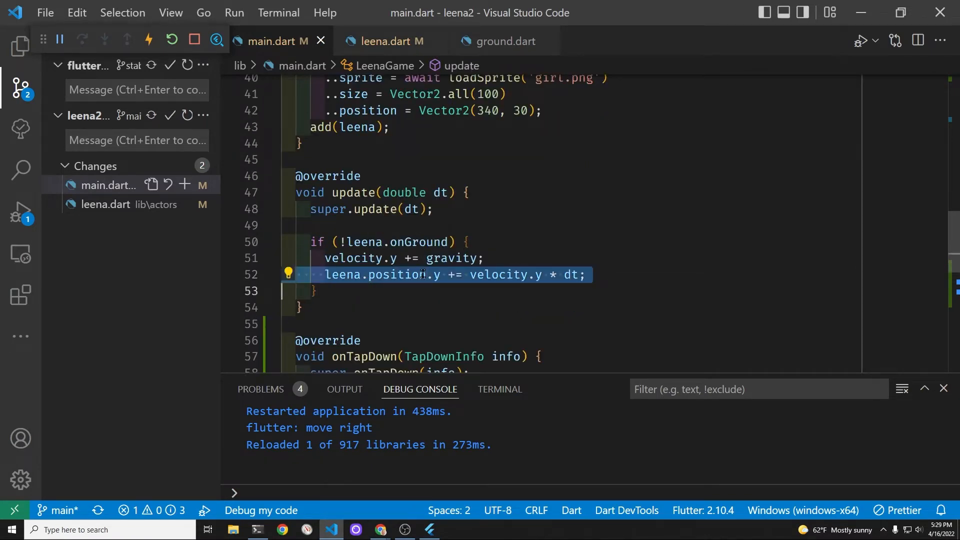
{"action": "key", "text": "Delete"}
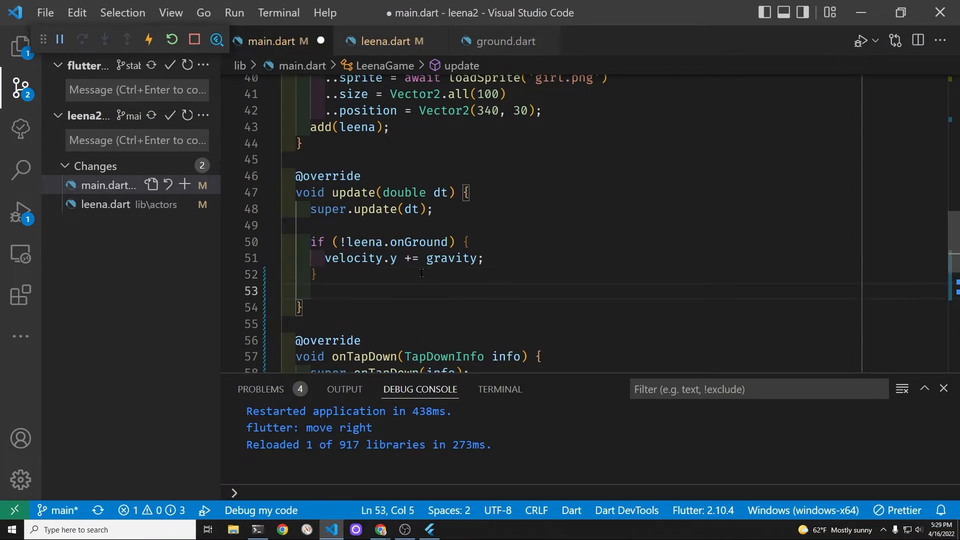
{"action": "type", "text": "leena.position.y += velocity.y * dt;"}
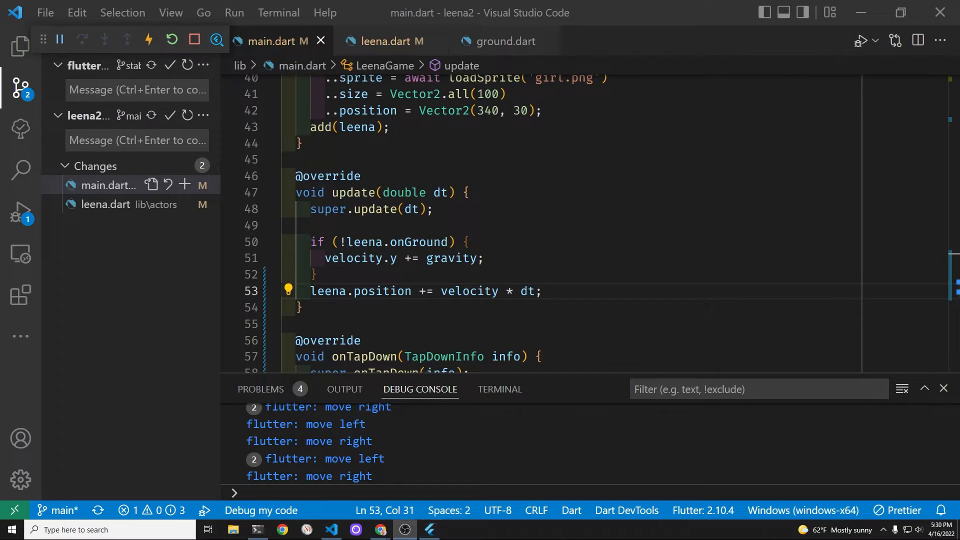
Switch to leena.dart to view Leena's onCollision handler for Ground.
{"action": "left_click", "coordinate": [385, 41]}
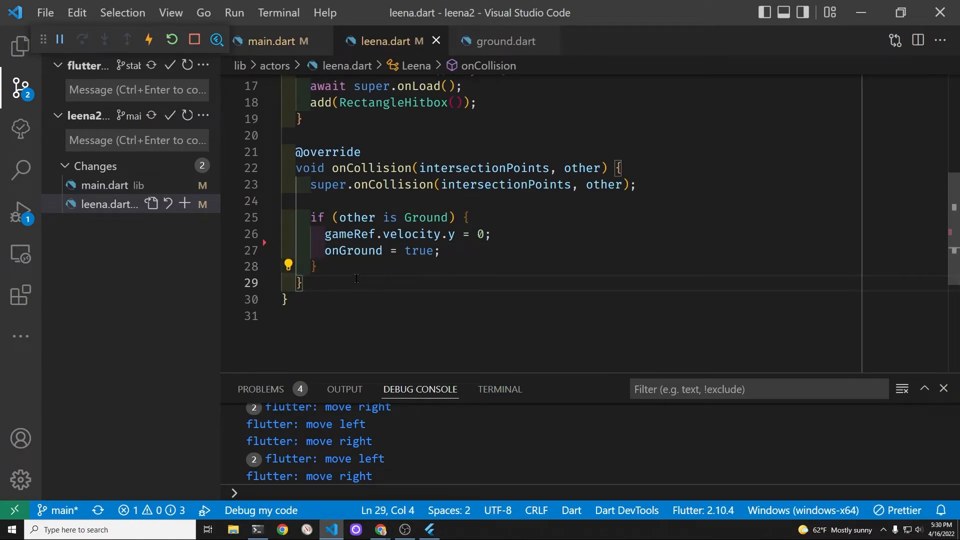
{"action": "key", "text": "Enter"}
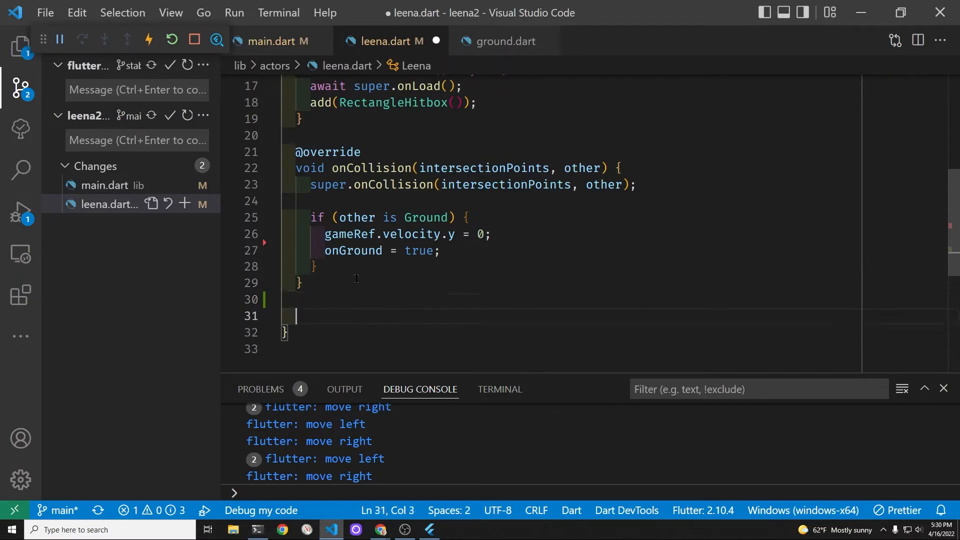
{"action": "type", "text": "@override"}
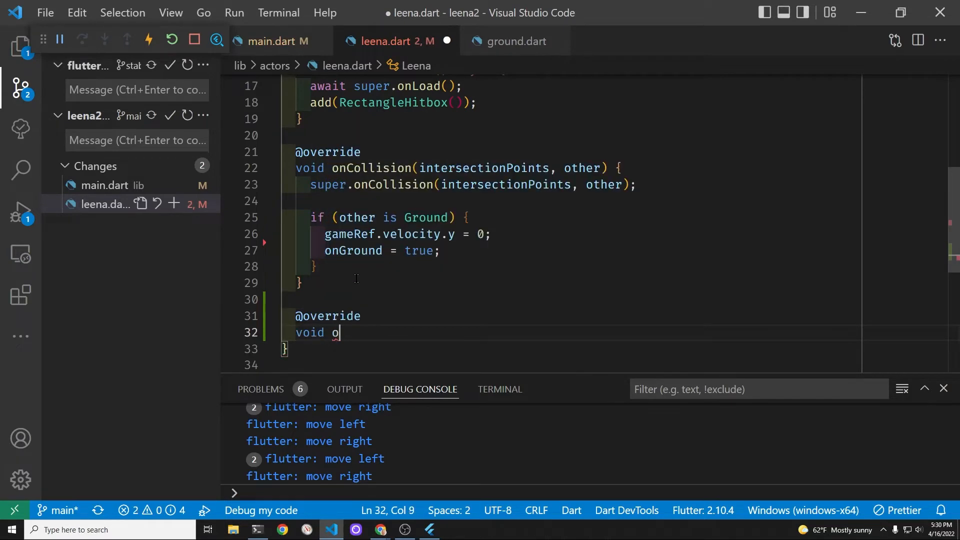
{"action": "type", "text": "nCo"}
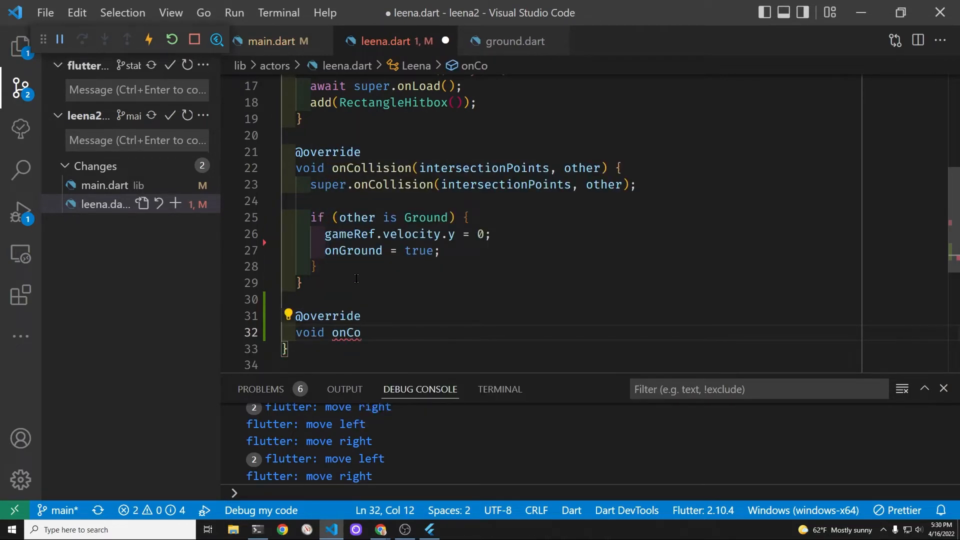
{"action": "type", "text": "llisionEnd"}
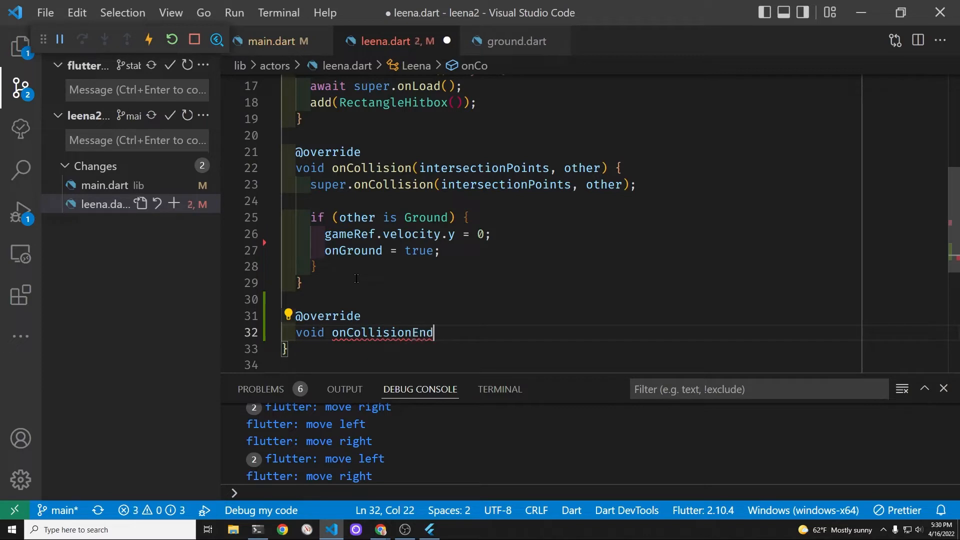
{"action": "type", "text": "()"}
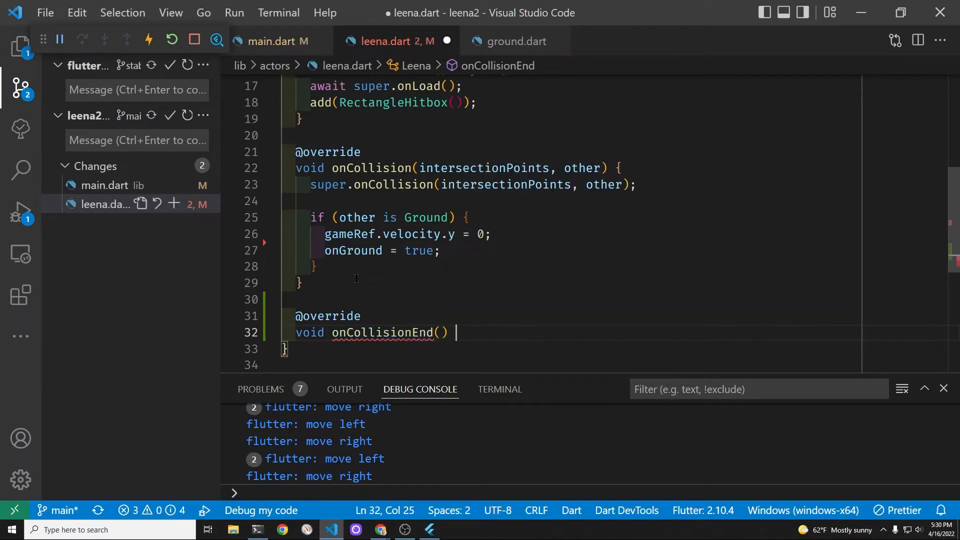
{"action": "type", "text": "{"}
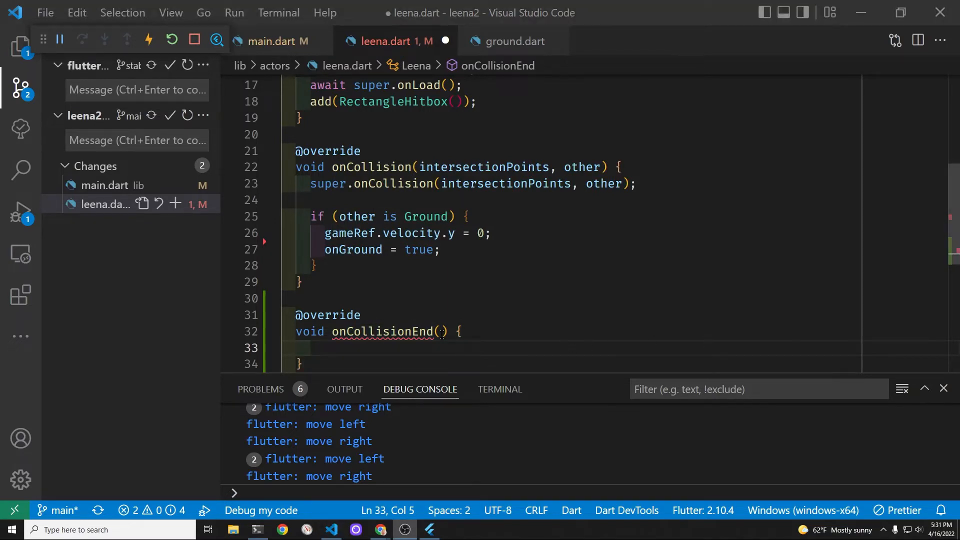
{"action": "type", "text": "o"}
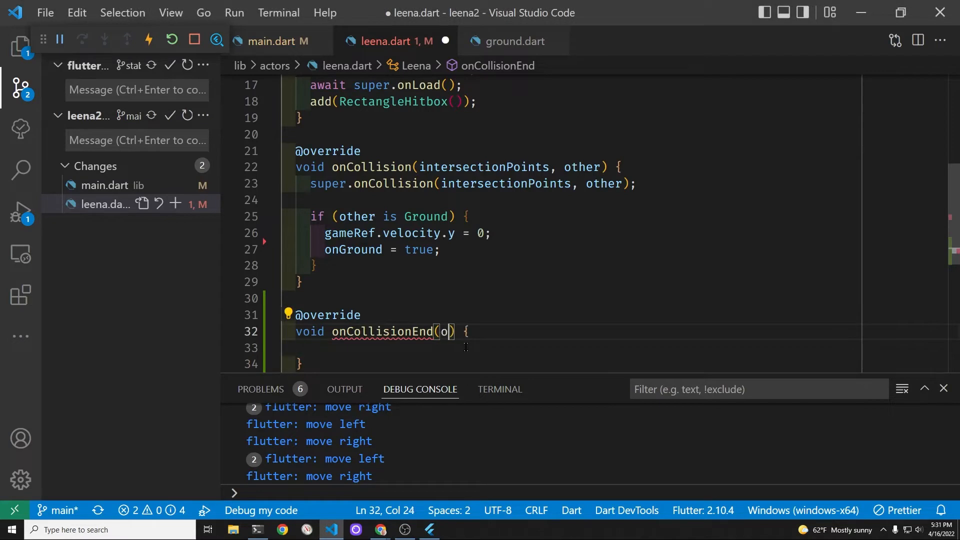
{"action": "type", "text": "ther"}
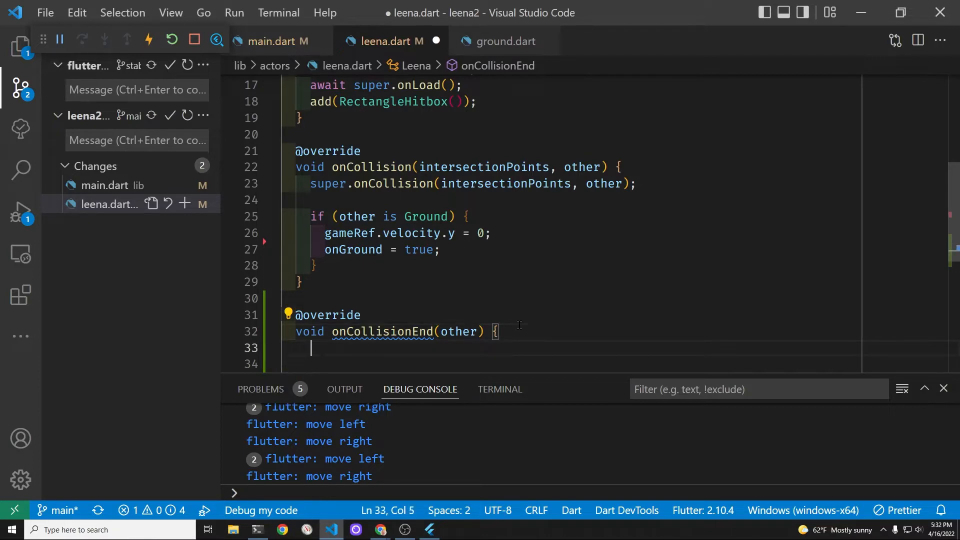
Fill onCollisionEnd with super.onCollisionEnd(other) and onGround = false.
{"action": "type", "text": "super.on"}
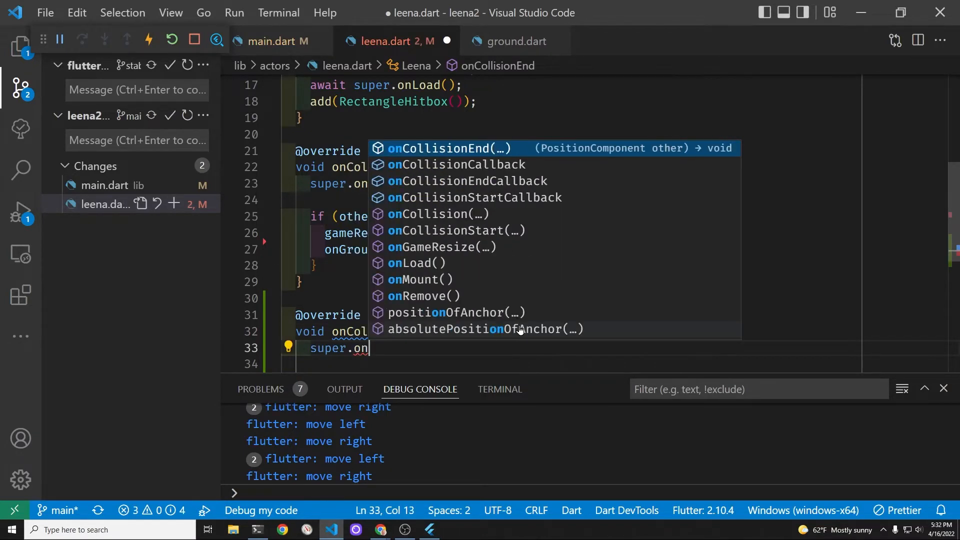
{"action": "left_click", "coordinate": [449, 148]}
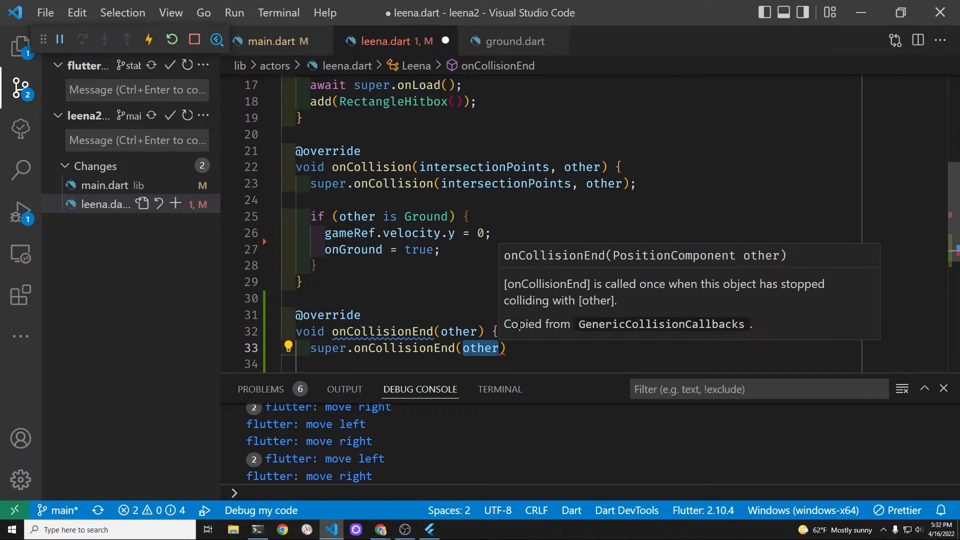
{"action": "key", "text": "Enter"}
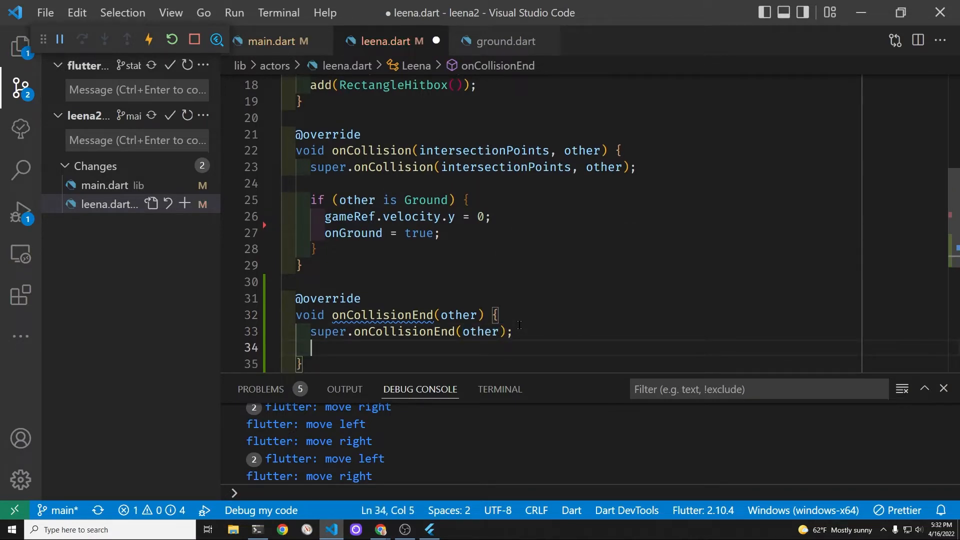
{"action": "type", "text": "onGround ="}
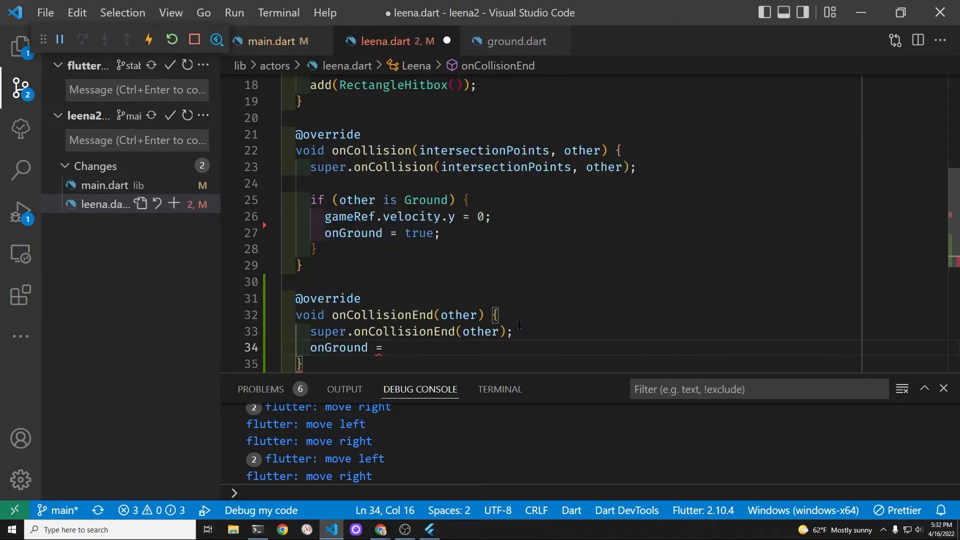
{"action": "type", "text": "false"}
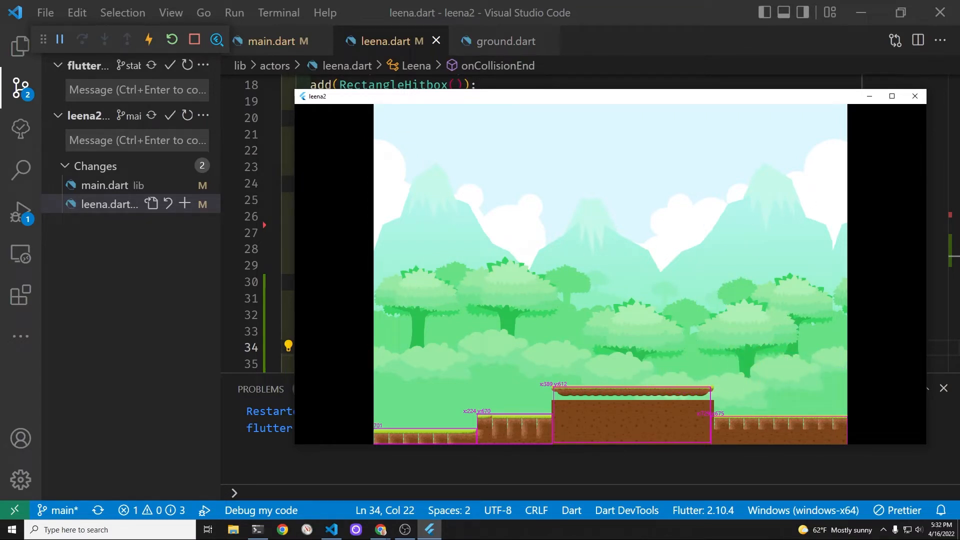
Restart the running game to test pushing Leena with a right-edge tap.
{"action": "left_click", "coordinate": [275, 41]}
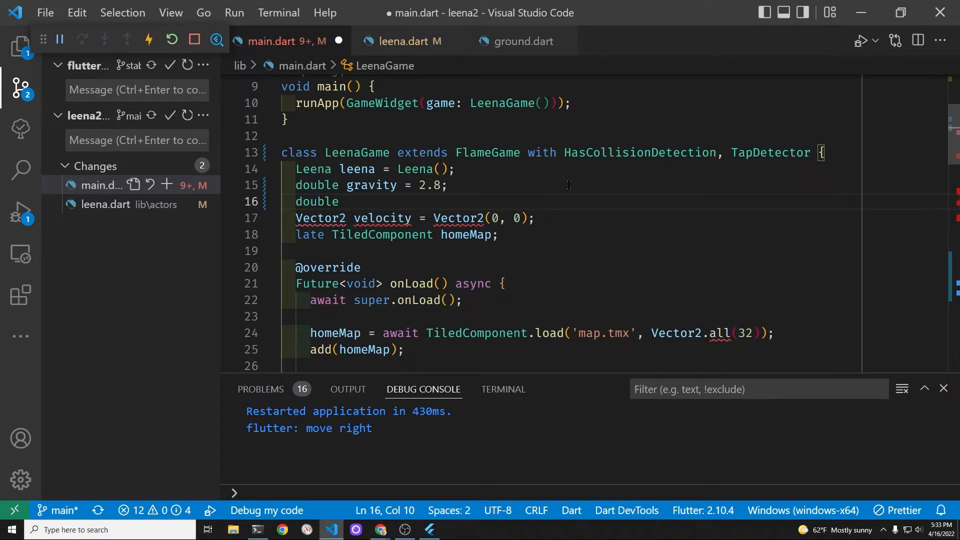
Declare a pushSpeed field set to 100 in LeenaGame.
{"action": "type", "text": "pushSpeed = 200;"}
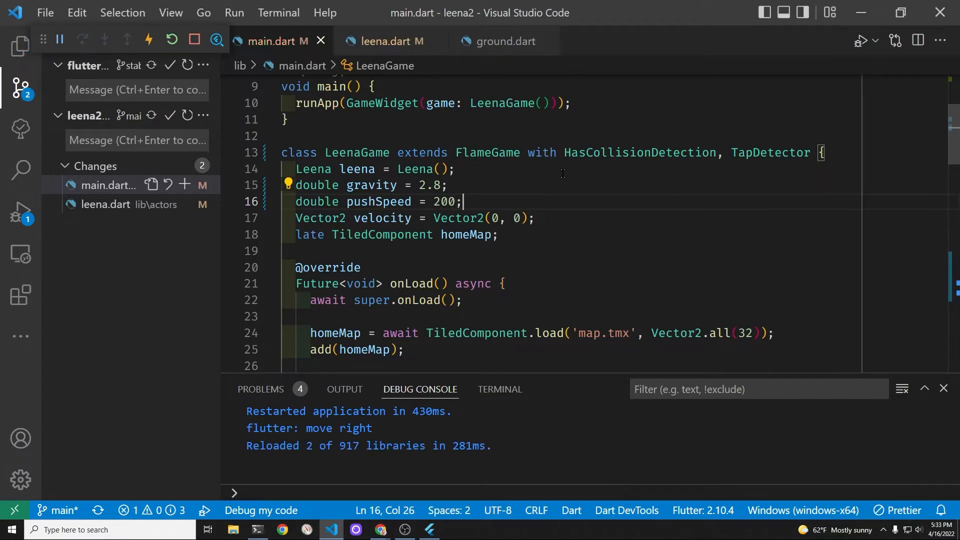
{"action": "scroll", "scroll_direction": "down", "scroll_amount": 3}
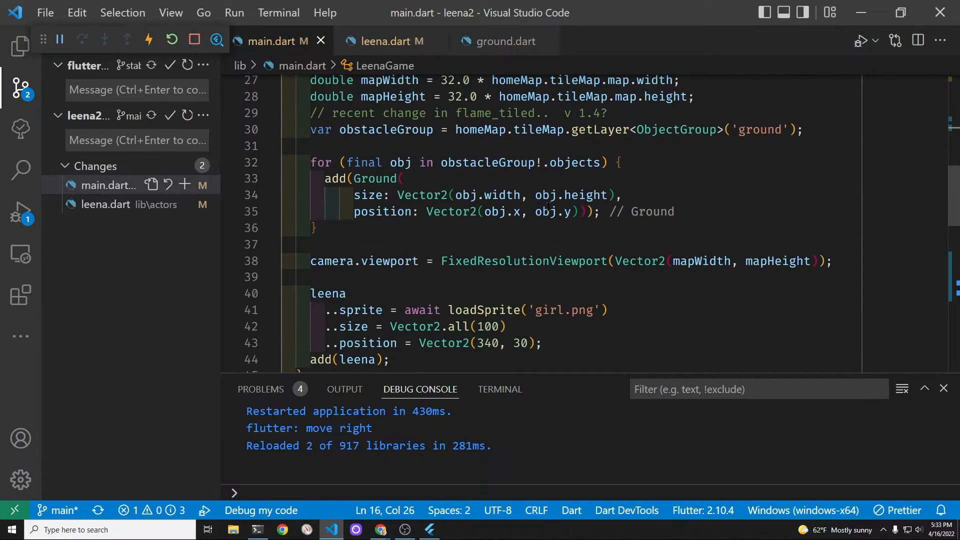
{"action": "scroll", "scroll_direction": "down", "scroll_amount": 3}
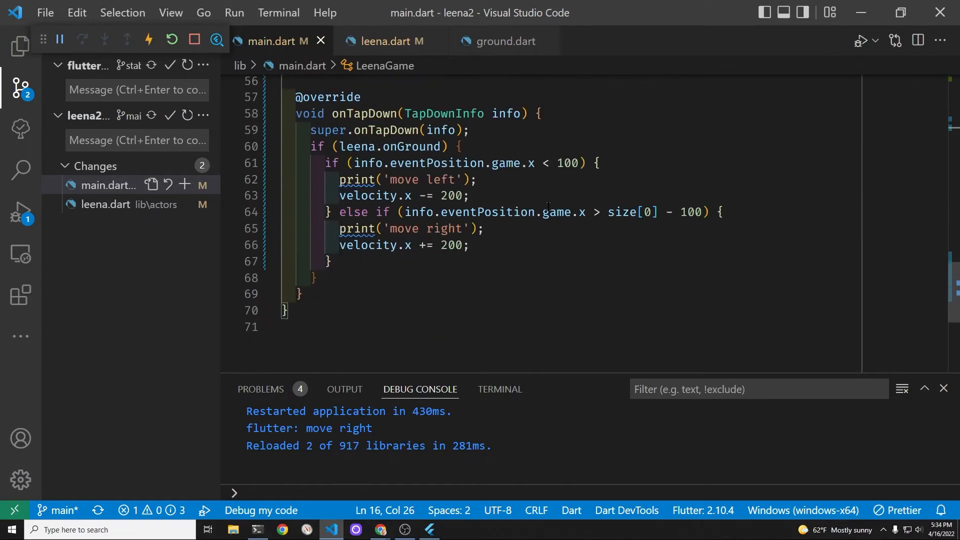
{"action": "scroll", "scroll_direction": "up", "scroll_amount": 3}
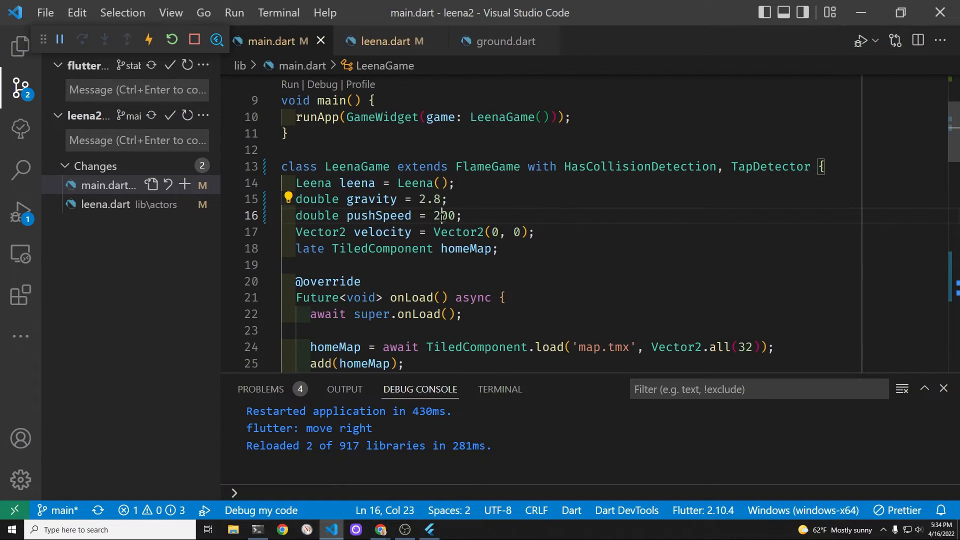
{"action": "type", "text": "100"}
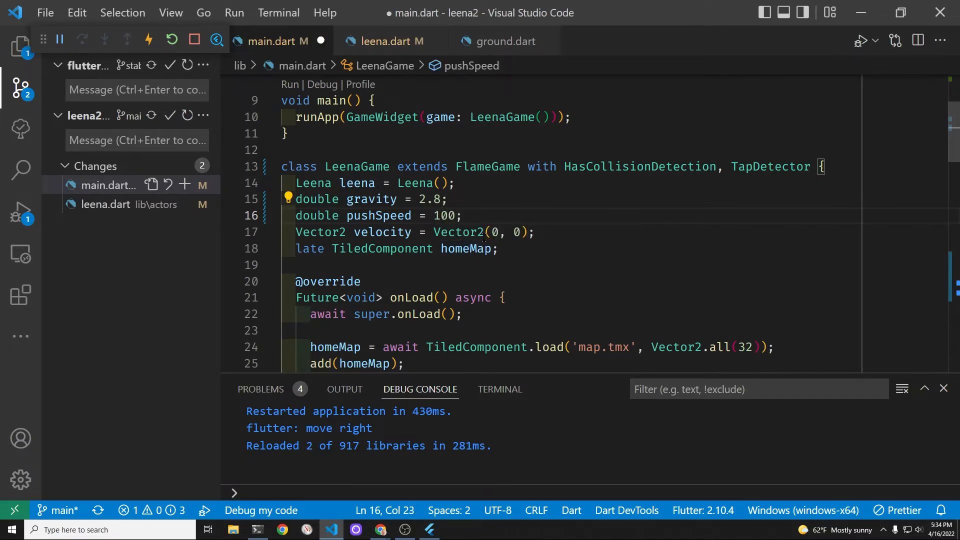
Make both edge-tap push branches in onTapDown use pushSpeed instead of 200.
{"action": "scroll", "scroll_direction": "down", "scroll_amount": 3}
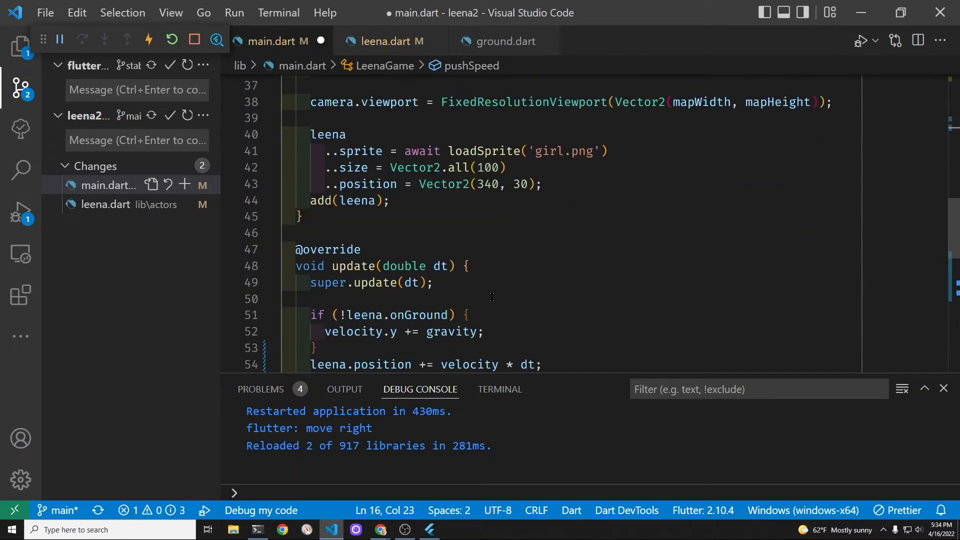
{"action": "scroll", "scroll_direction": "down", "scroll_amount": 3}
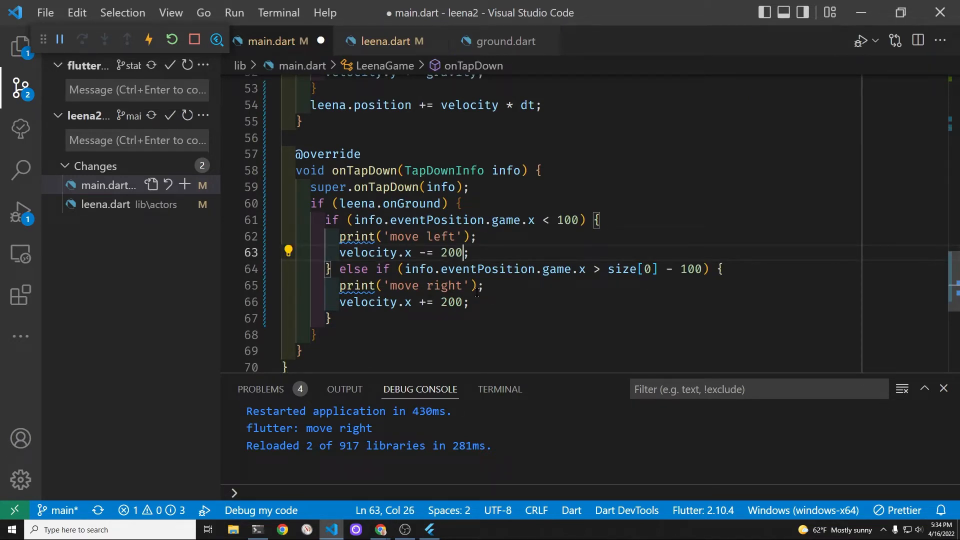
{"action": "type", "text": "pushSpeed"}
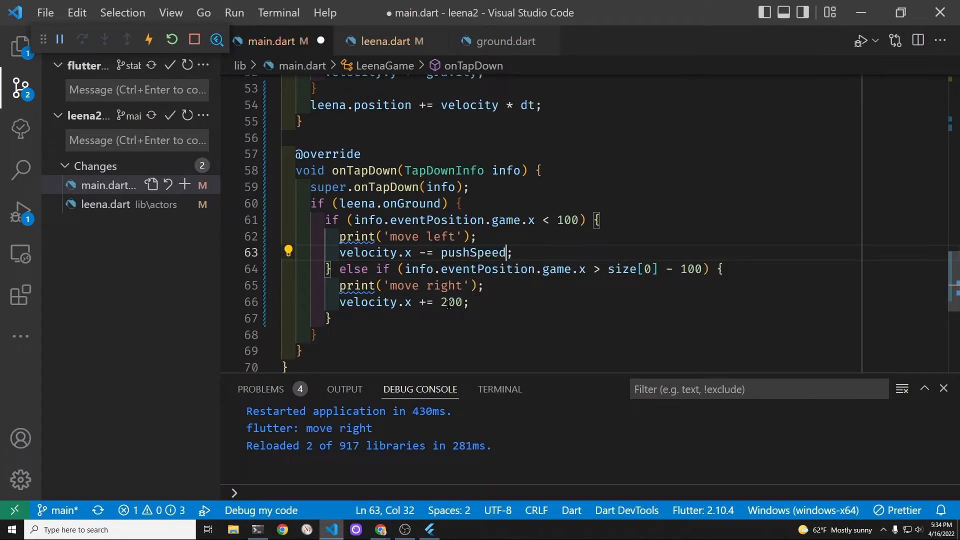
{"action": "type", "text": "op"}
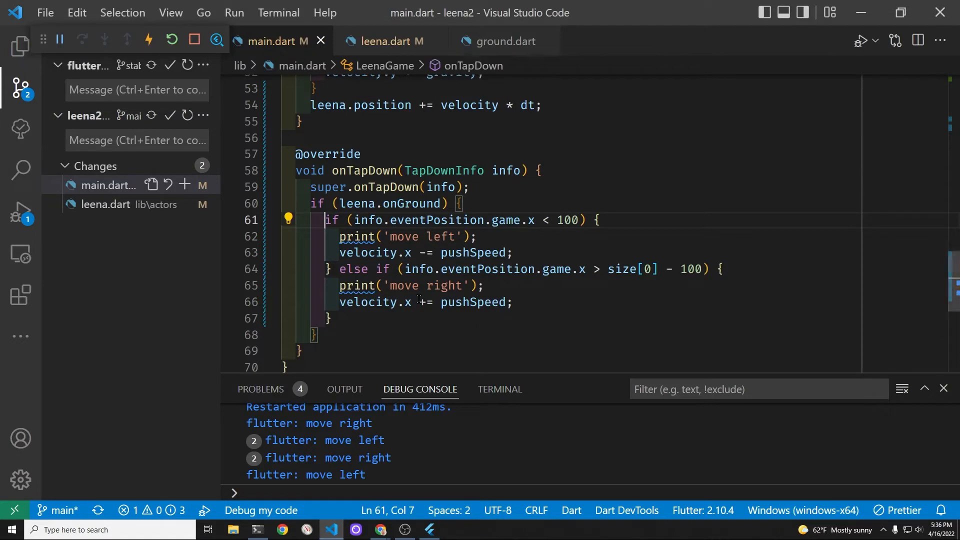
{"action": "left_click", "coordinate": [341, 317]}
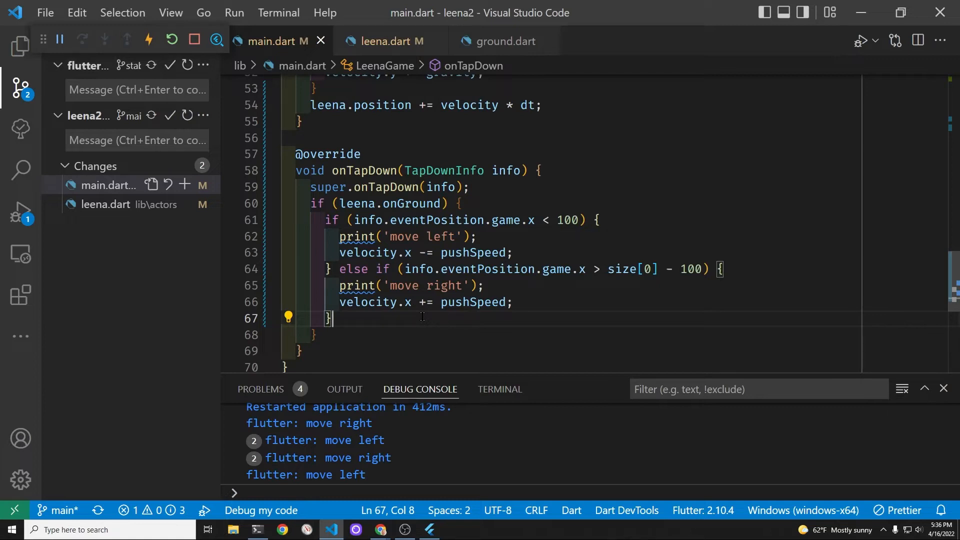
Add an if (info.eventPosition.game.y < 100) check that prints 'jump up'.
{"action": "type", "text": "if (inf"}
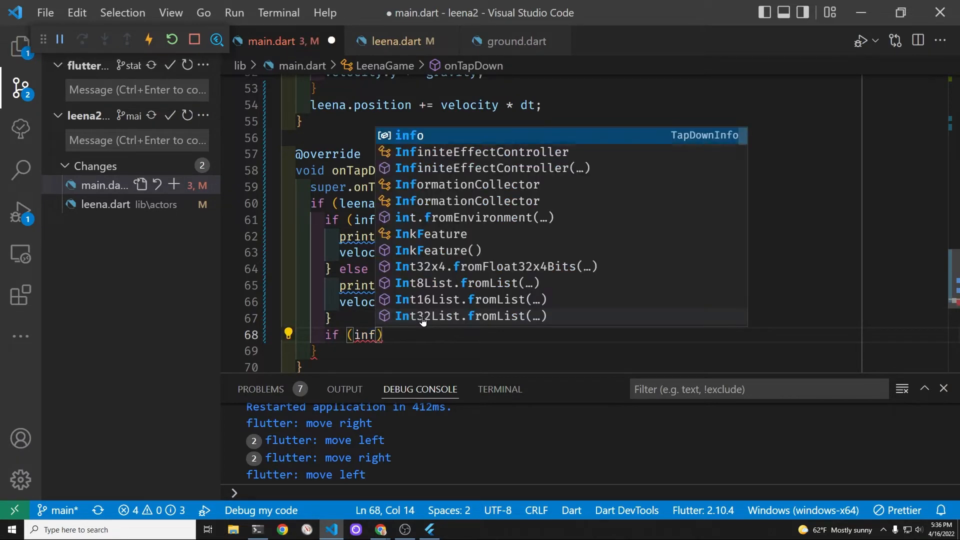
{"action": "type", "text": ".e"}
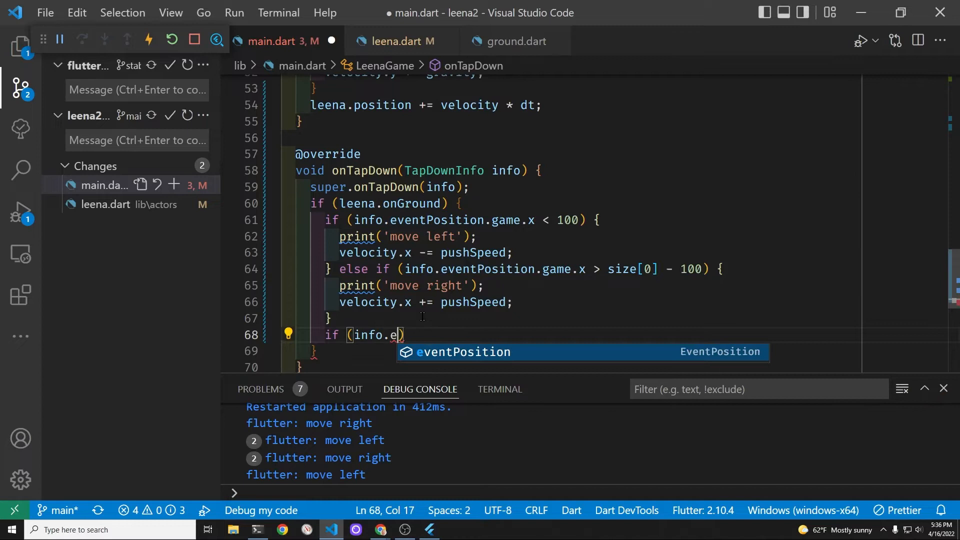
{"action": "type", "text": "ventPosition.game"}
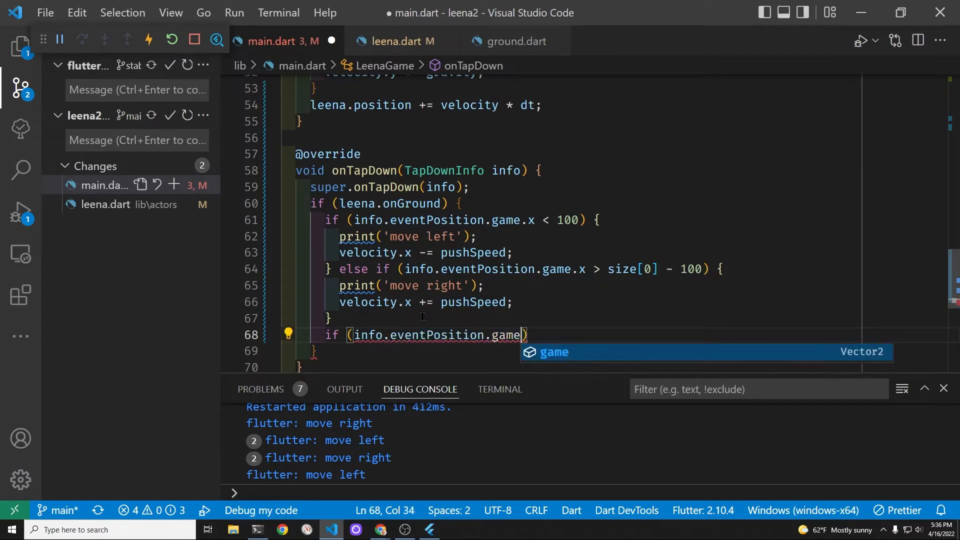
{"action": "type", "text": ".y <"}
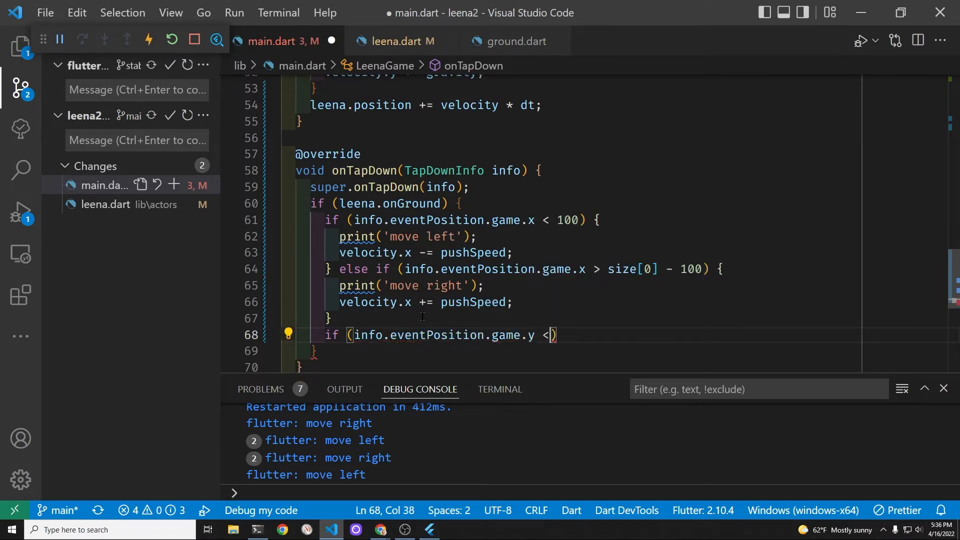
{"action": "type", "text": "100"}
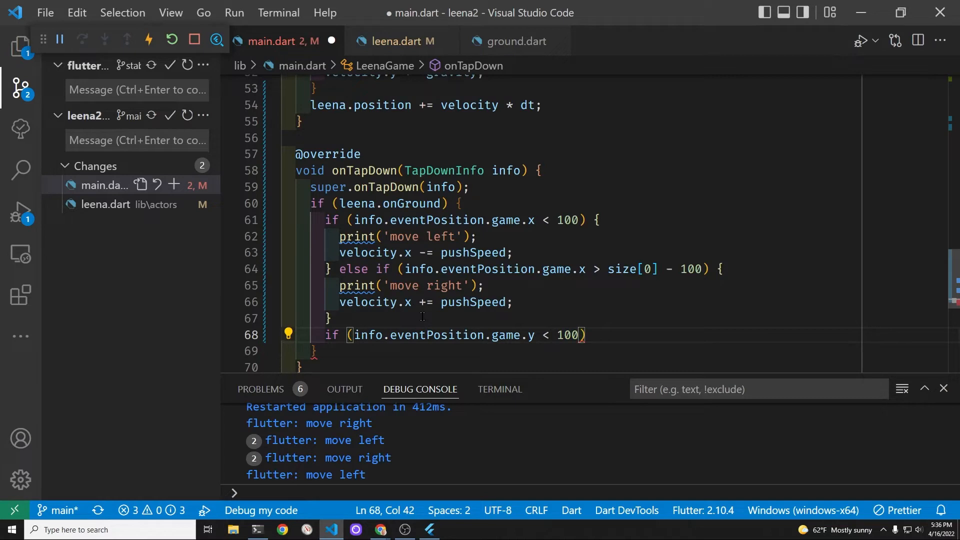
{"action": "type", "text": "print('u"}
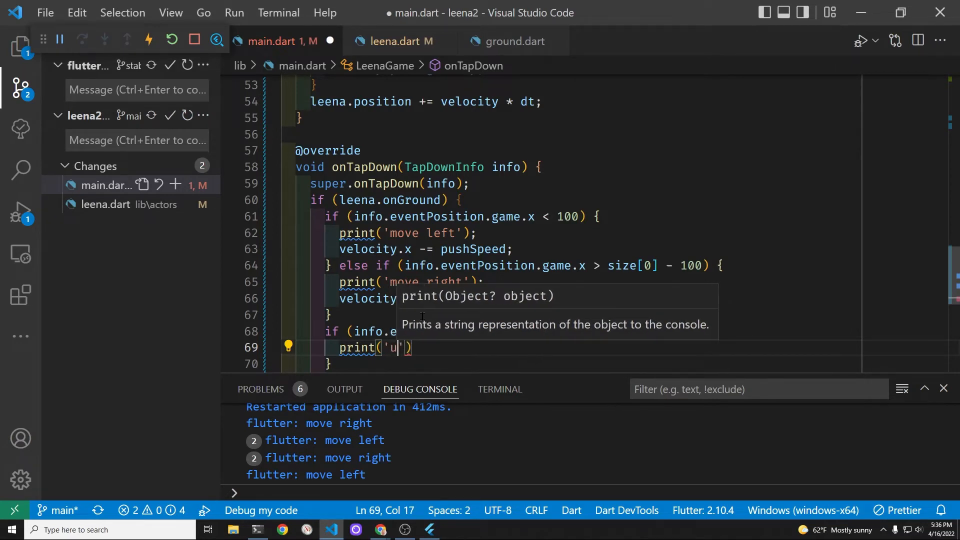
{"action": "type", "text": "jump up"}
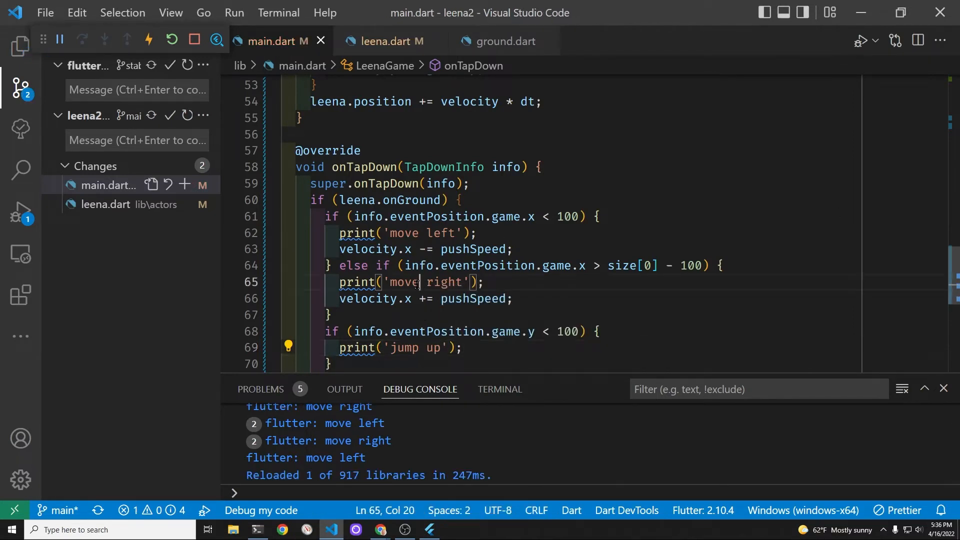
Rename the edge-tap prints to 'push left'/'push right', then hot reload and restart.
{"action": "type", "text": "kick"}
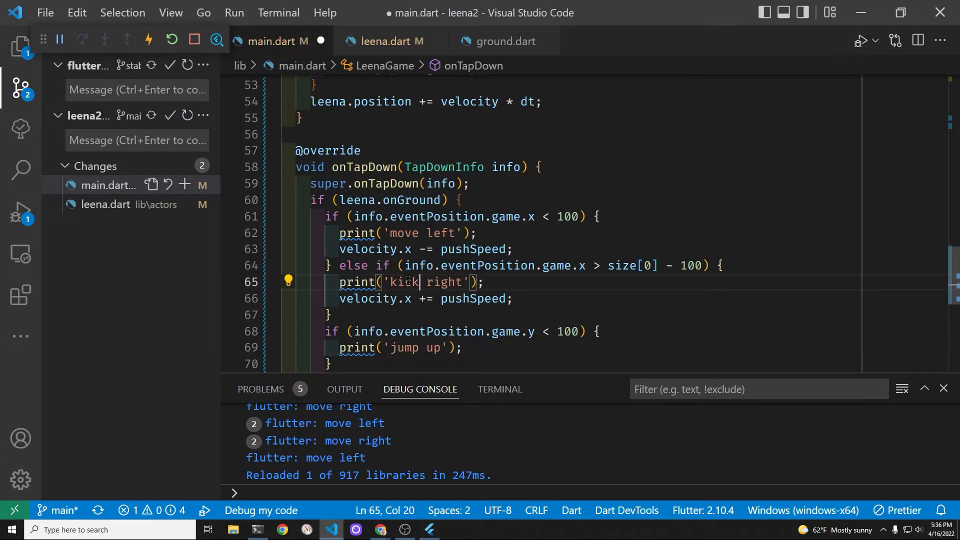
{"action": "type", "text": "push"}
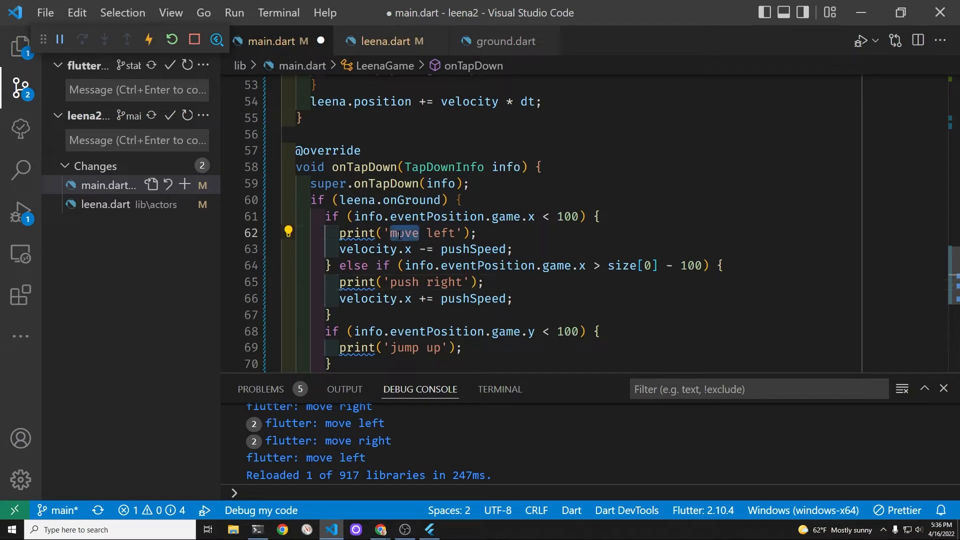
{"action": "type", "text": "push"}
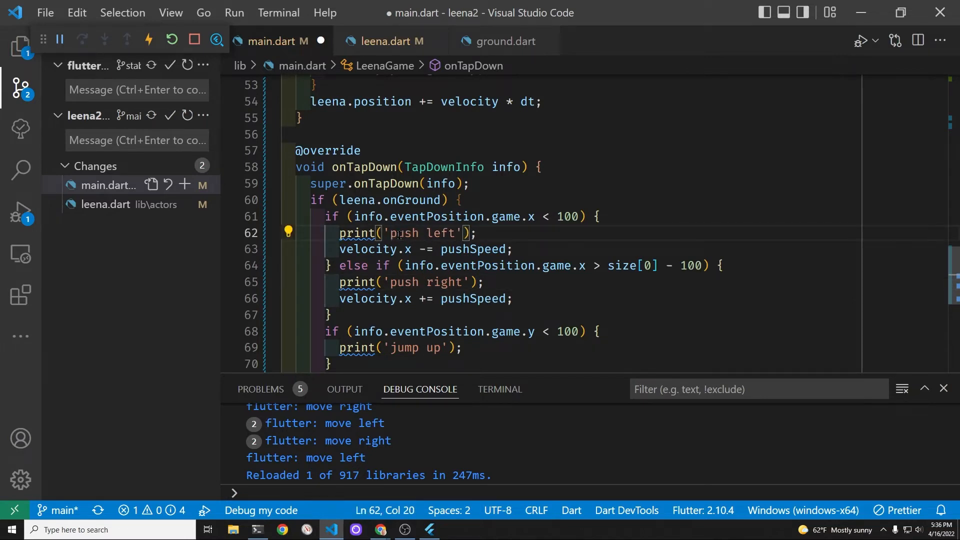
{"action": "left_click", "coordinate": [172, 39]}
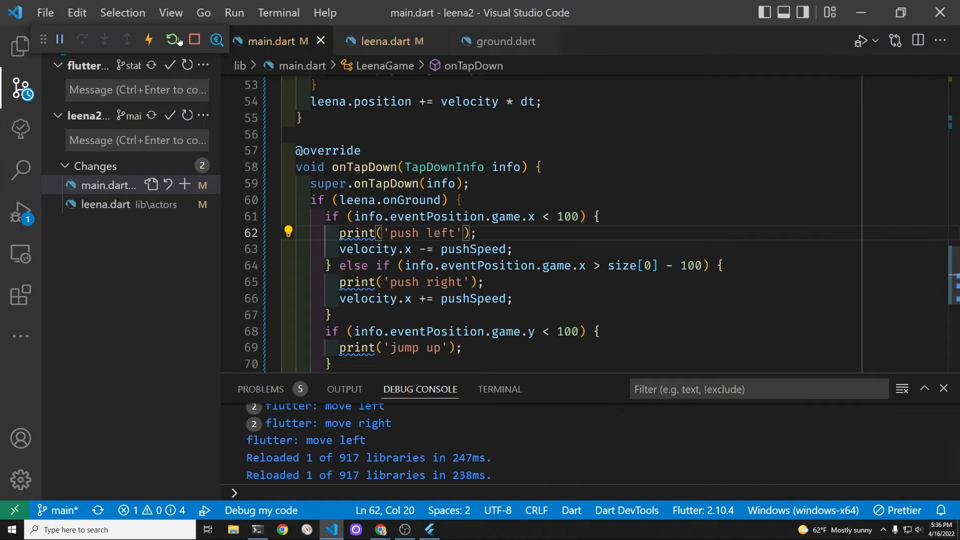
{"action": "left_click", "coordinate": [172, 39]}
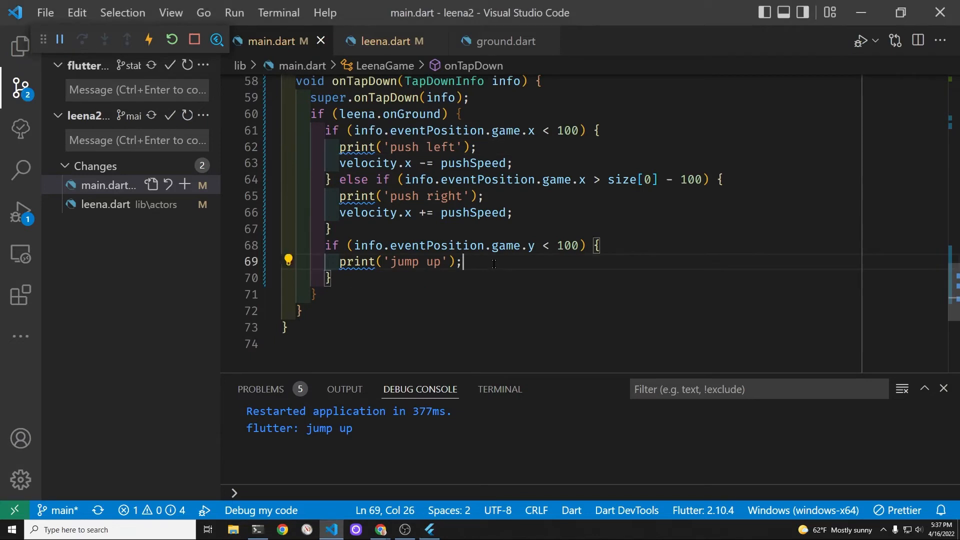
In the jump branch, add leena.y -= 10 and velocity.y = -100.
{"action": "key", "text": "Enter"}
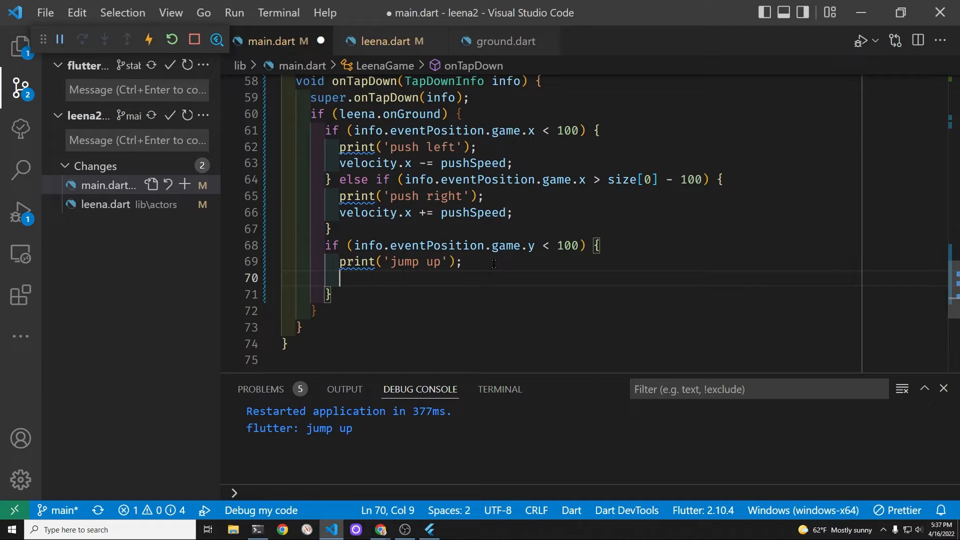
{"action": "type", "text": "leena.p"}
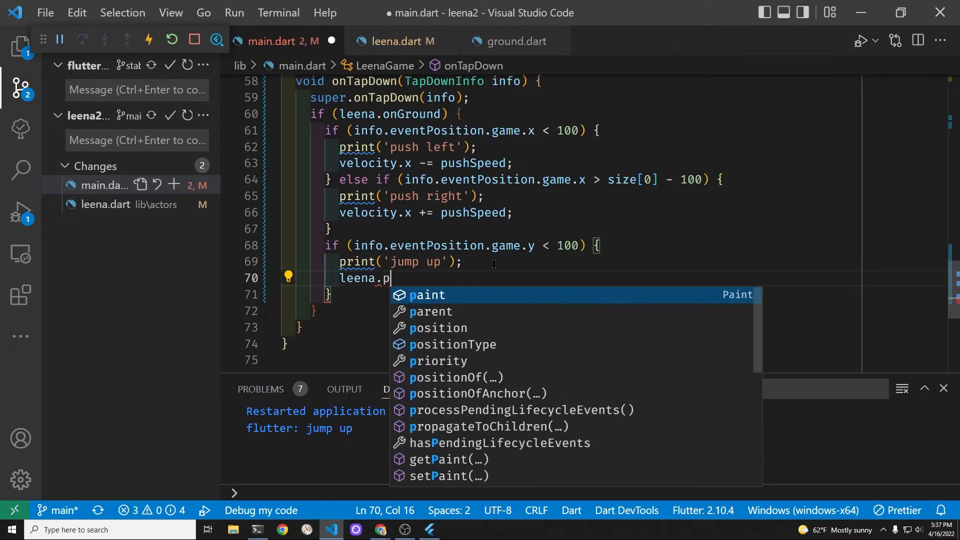
{"action": "key", "text": "Backspace"}
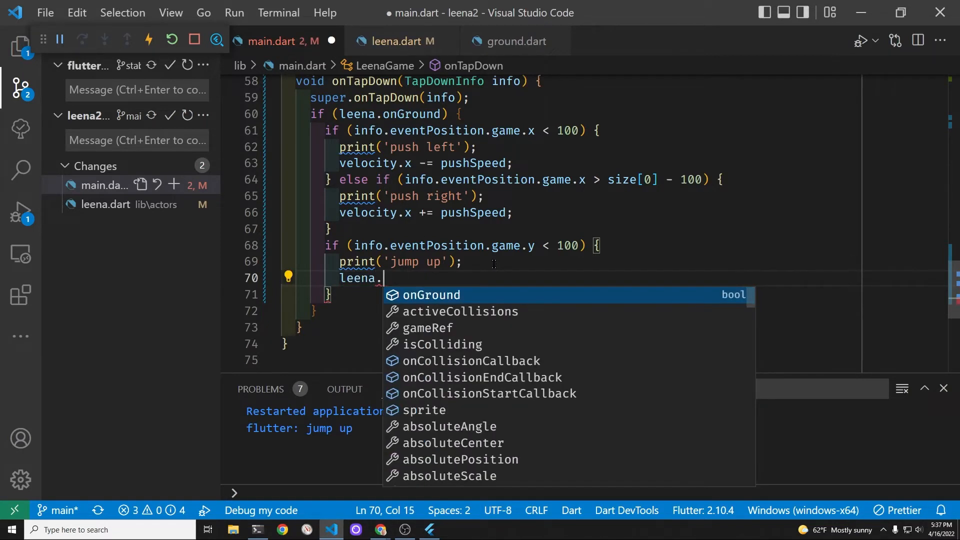
{"action": "type", "text": "y +="}
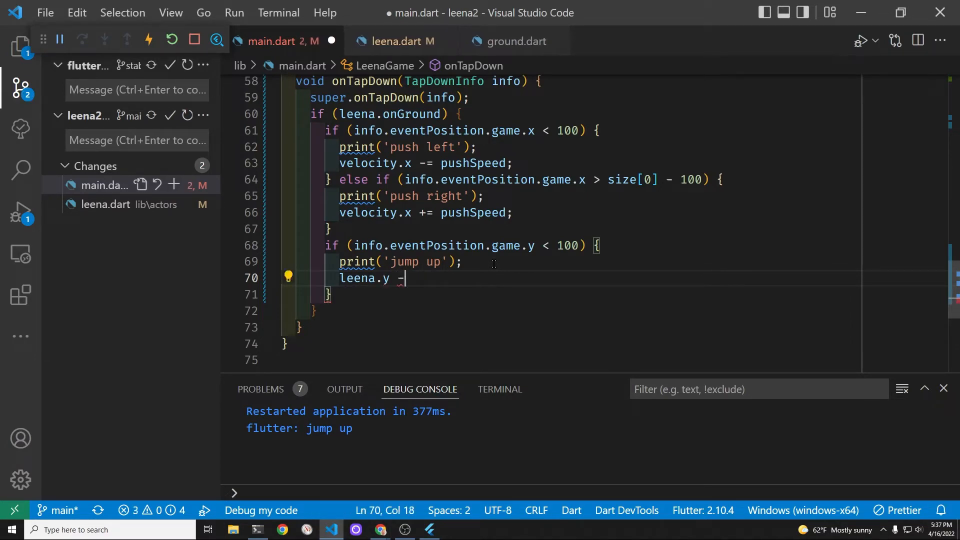
{"action": "type", "text": "=10"}
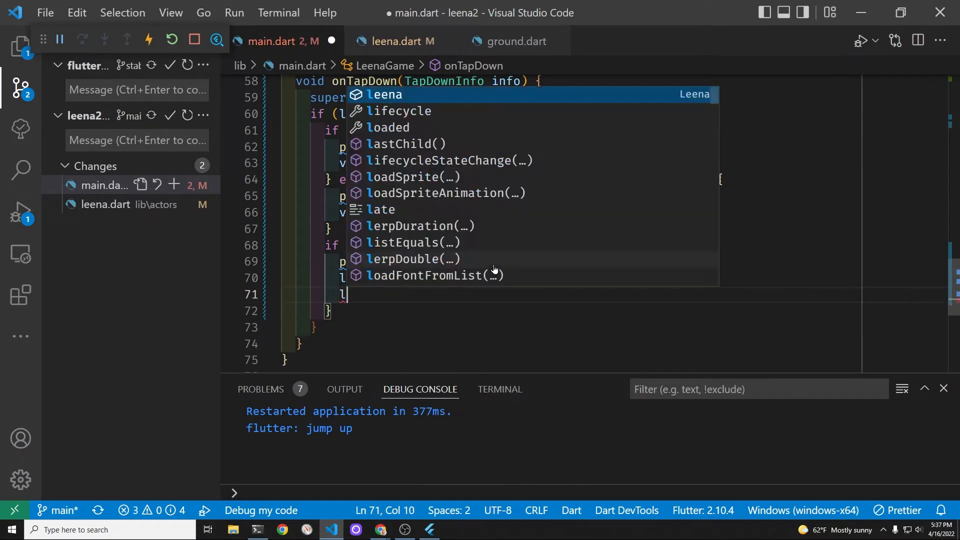
{"action": "type", "text": "velocity"}
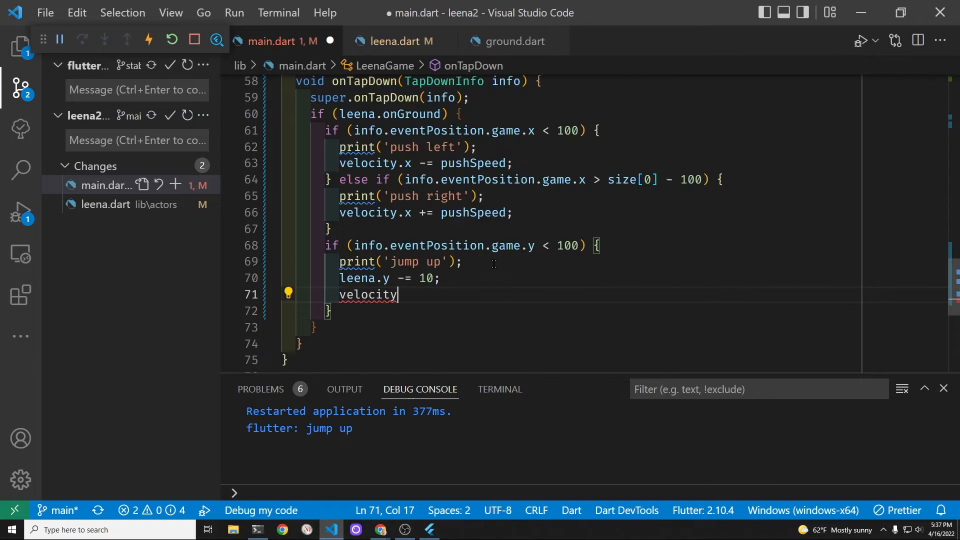
{"action": "type", "text": ".y"}
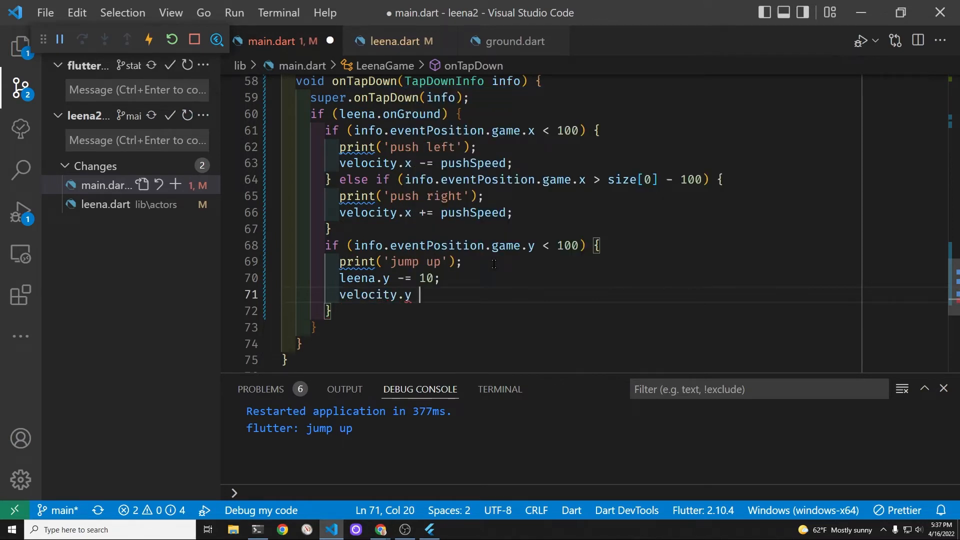
{"action": "type", "text": "="}
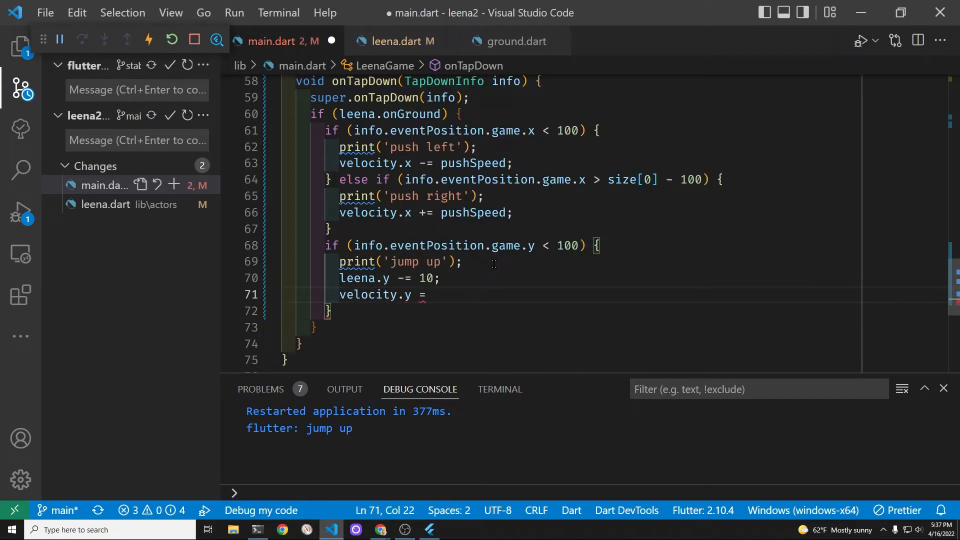
{"action": "type", "text": "-1"}
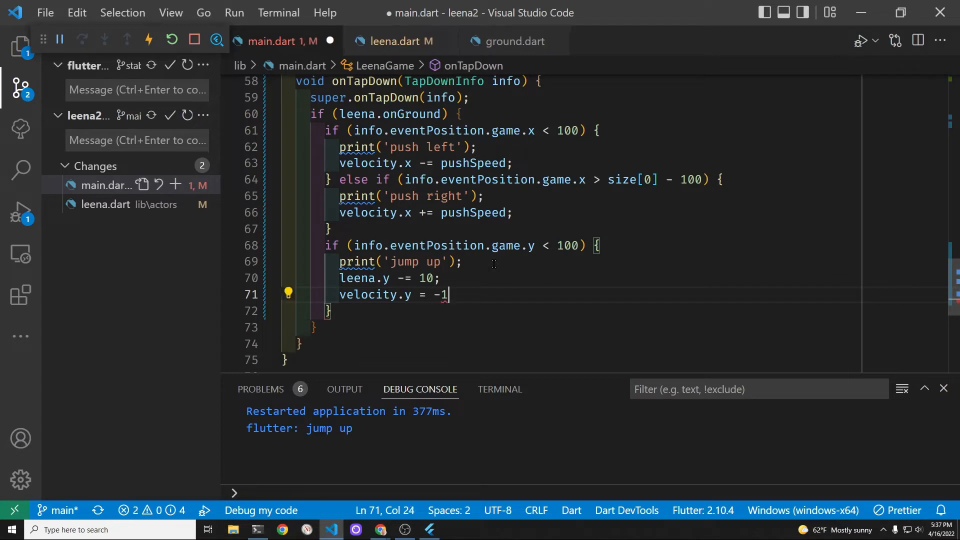
{"action": "type", "text": "00"}
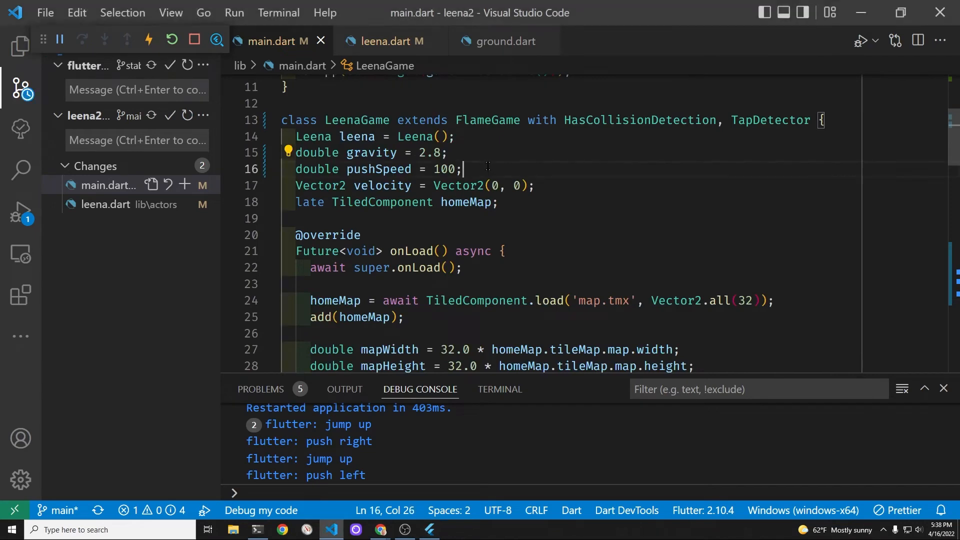
Declare a new field final double jumpForce = 130 in LeenaGame.
{"action": "key", "text": "Enter"}
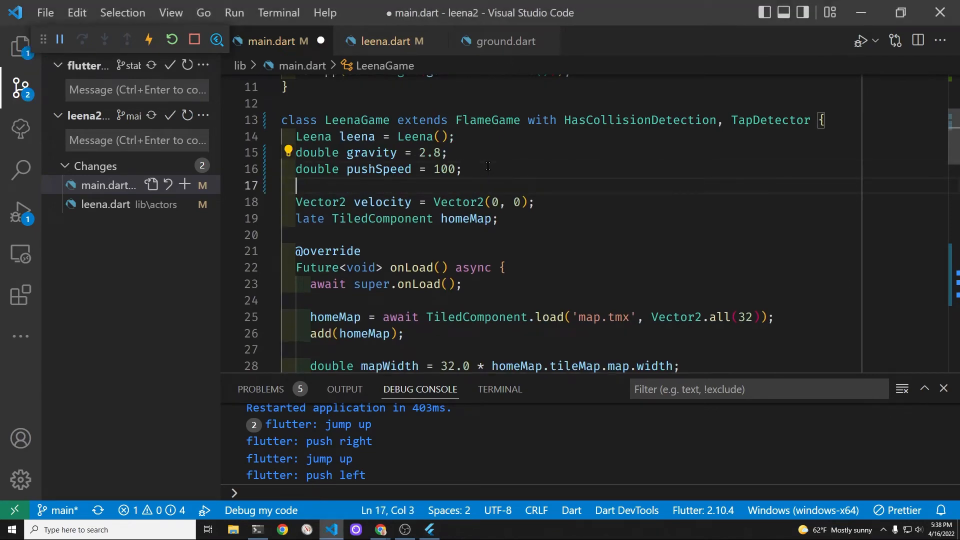
{"action": "type", "text": "final double"}
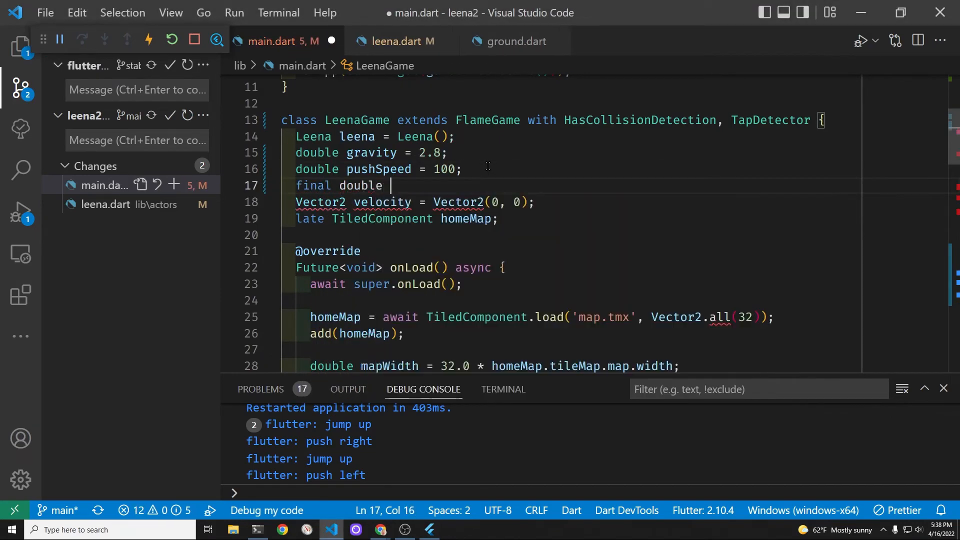
{"action": "type", "text": "jump"}
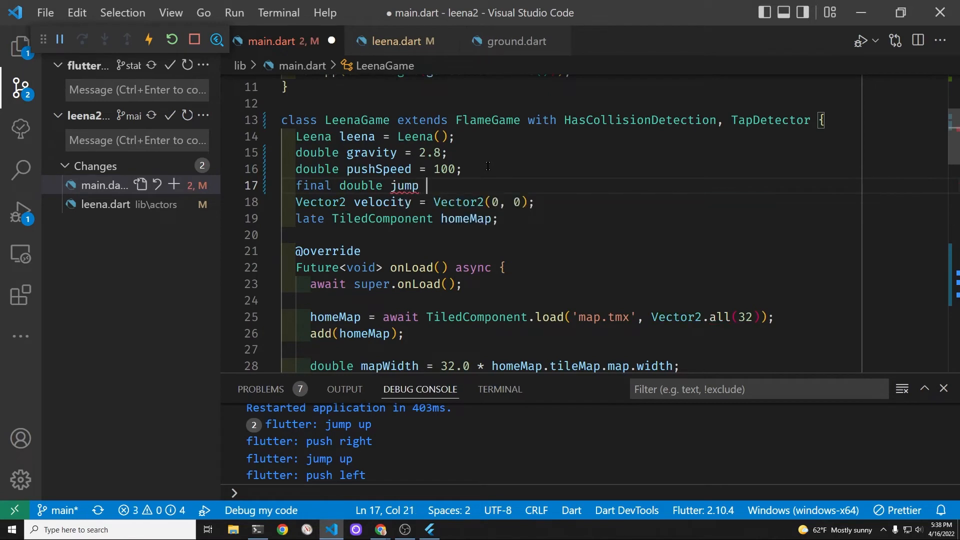
{"action": "key", "text": "Backspace"}
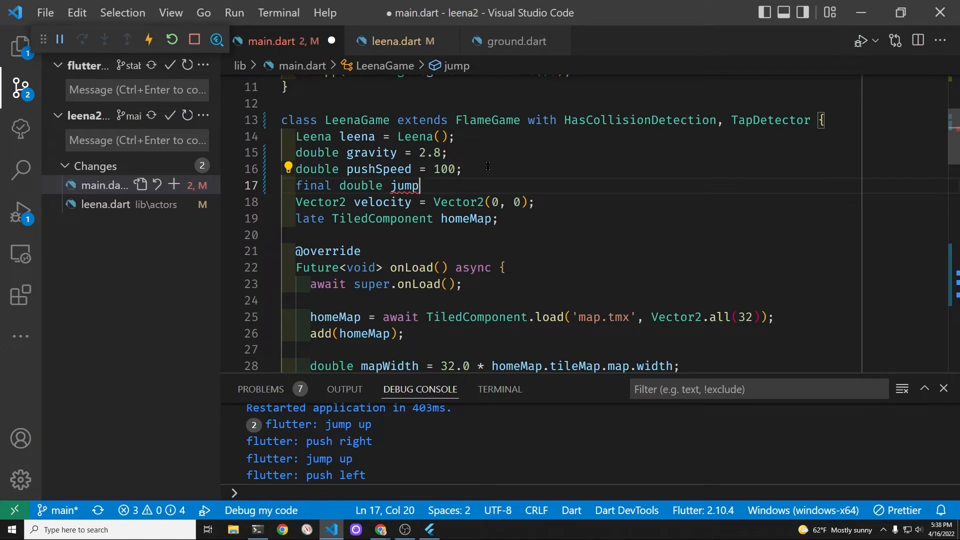
{"action": "type", "text": "Force ="}
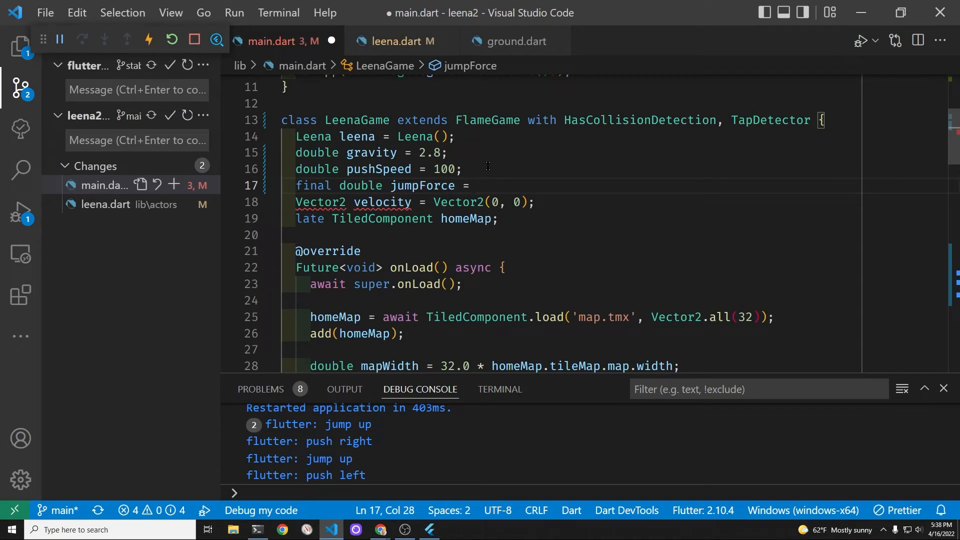
{"action": "type", "text": "1"}
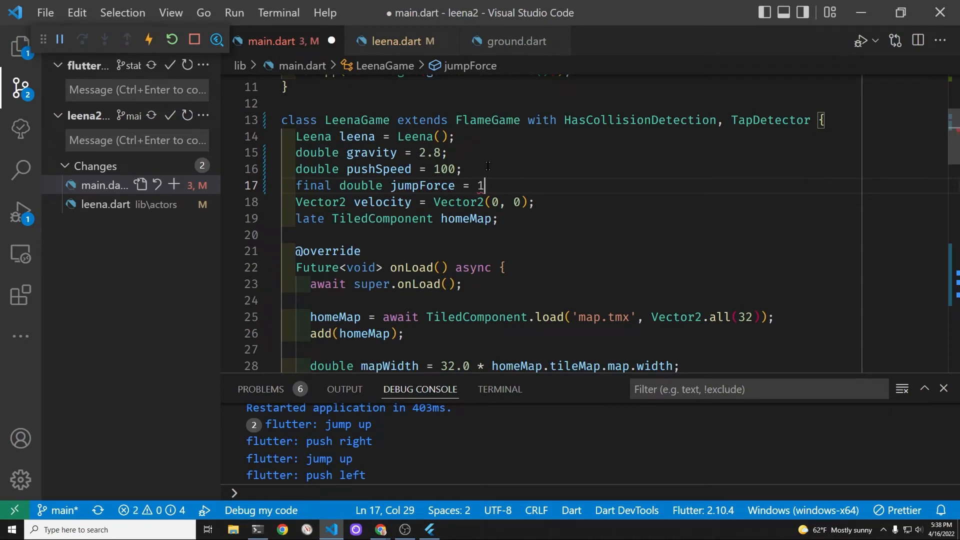
{"action": "type", "text": "30;"}
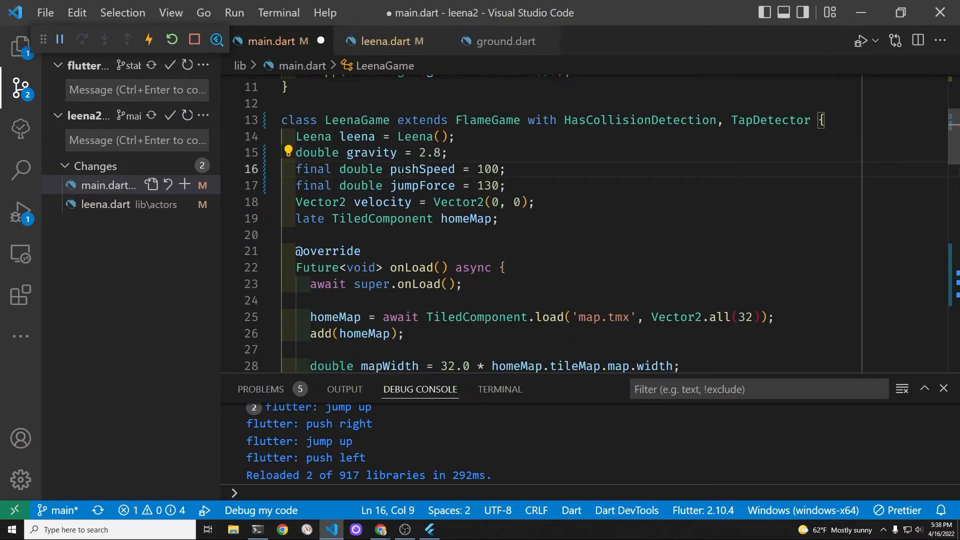
Make the gravity declaration final.
{"action": "left_click", "coordinate": [337, 169]}
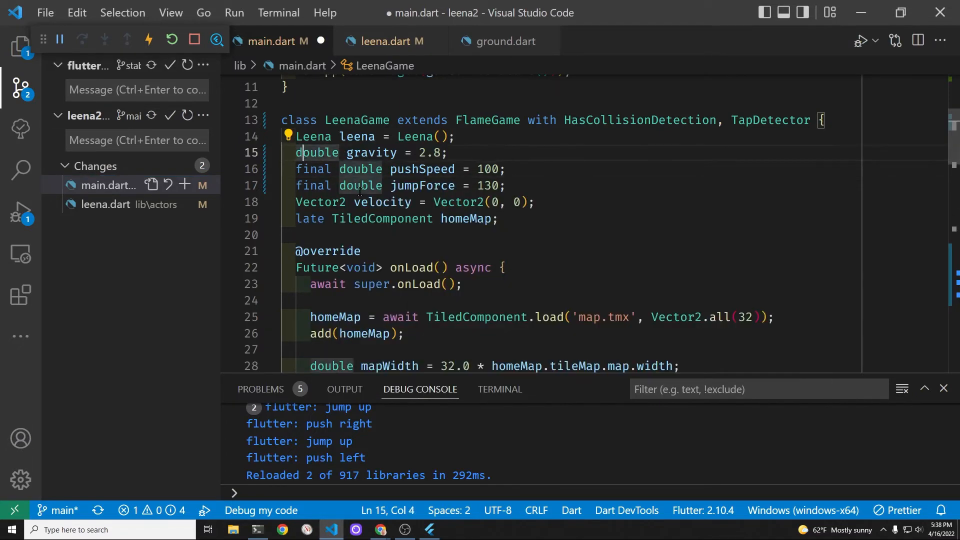
{"action": "type", "text": "final"}
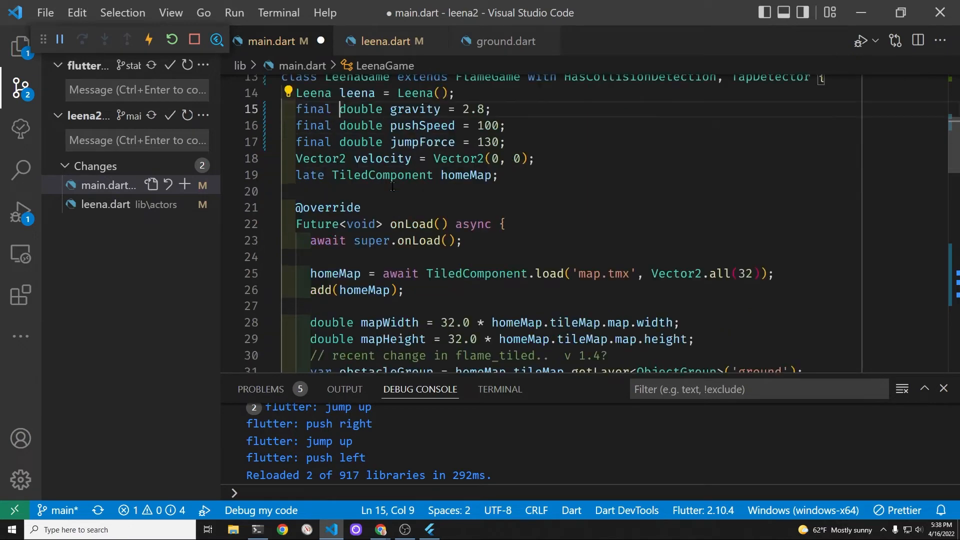
{"action": "scroll", "scroll_direction": "down", "scroll_amount": 3}
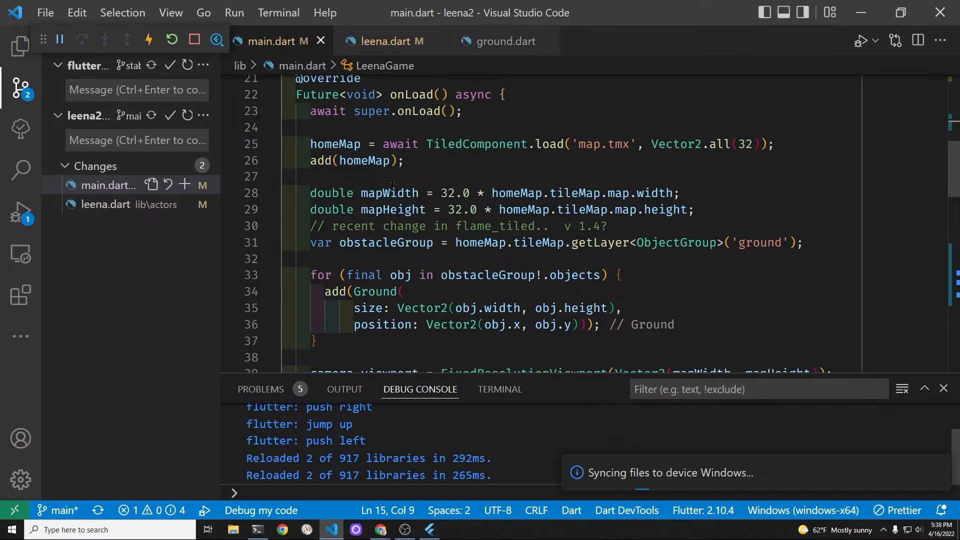
Replace the hard-coded -200 in the jump branch's velocity with -jumpForce.
{"action": "scroll", "scroll_direction": "down", "scroll_amount": 3}
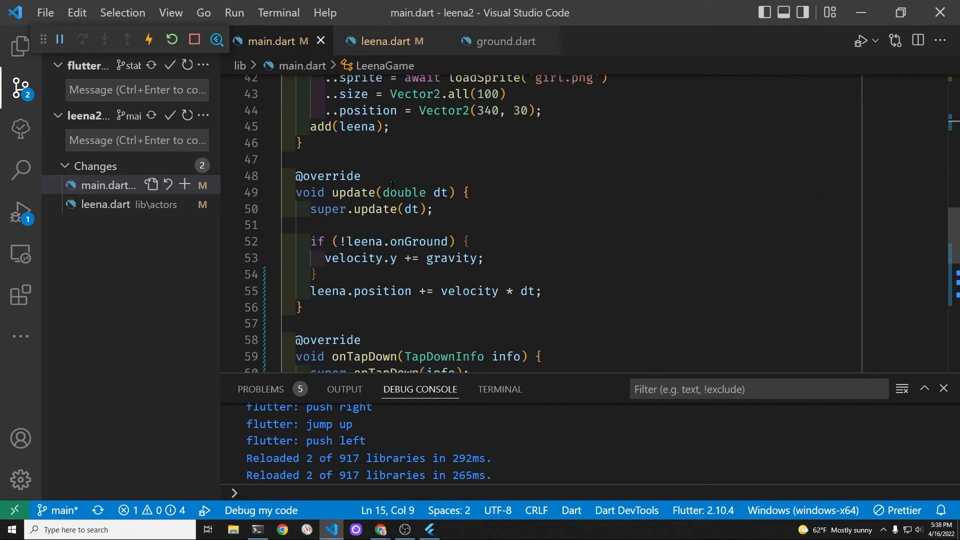
{"action": "scroll", "scroll_direction": "down", "scroll_amount": 3}
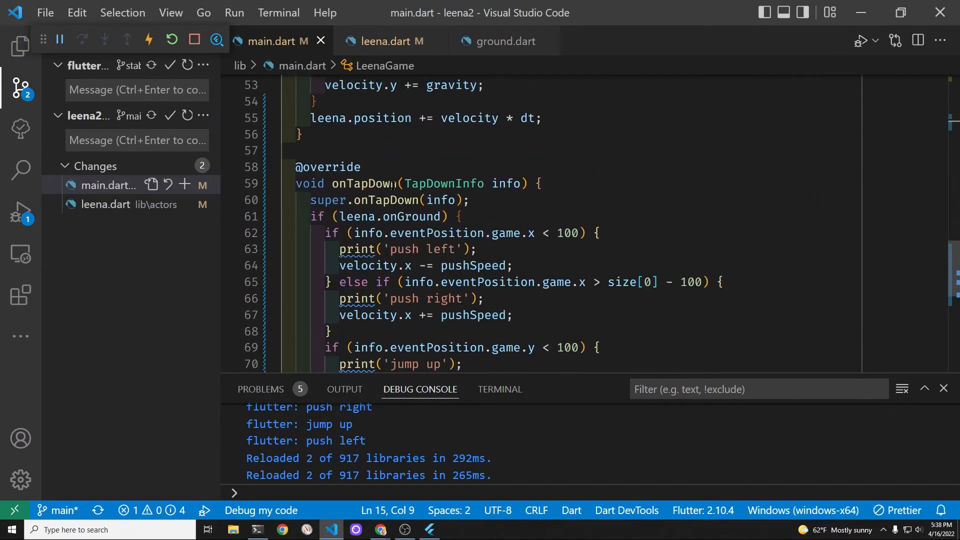
{"action": "scroll", "scroll_direction": "down", "scroll_amount": 3}
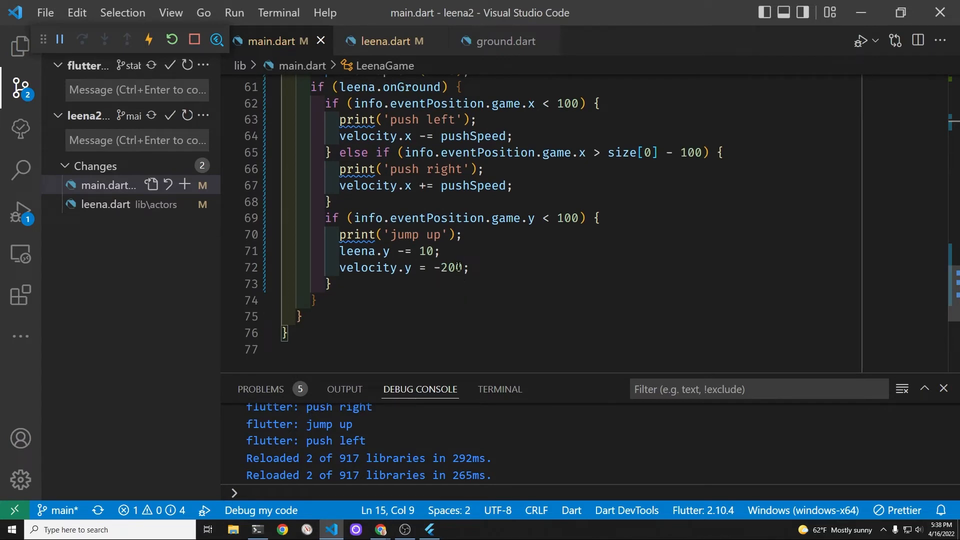
{"action": "type", "text": "-ju"}
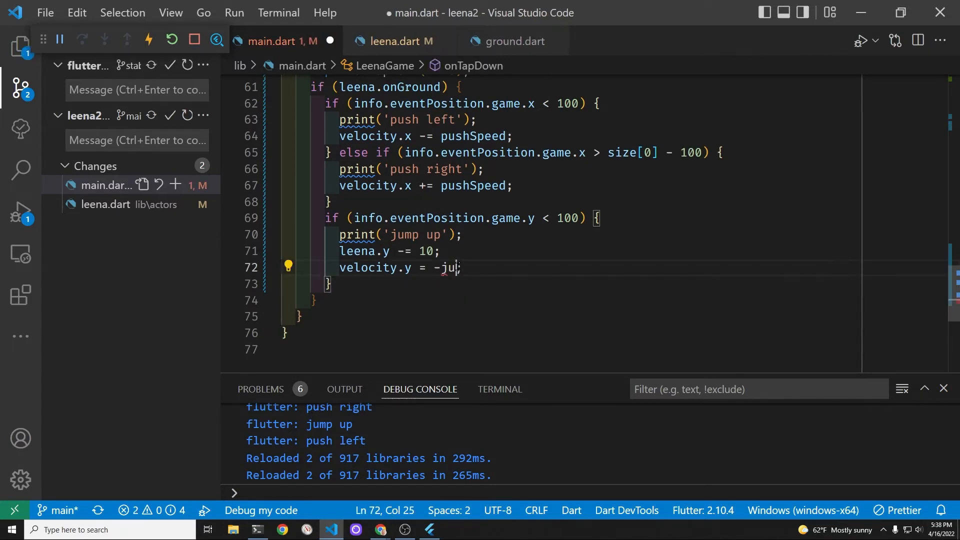
{"action": "type", "text": "mpForce"}
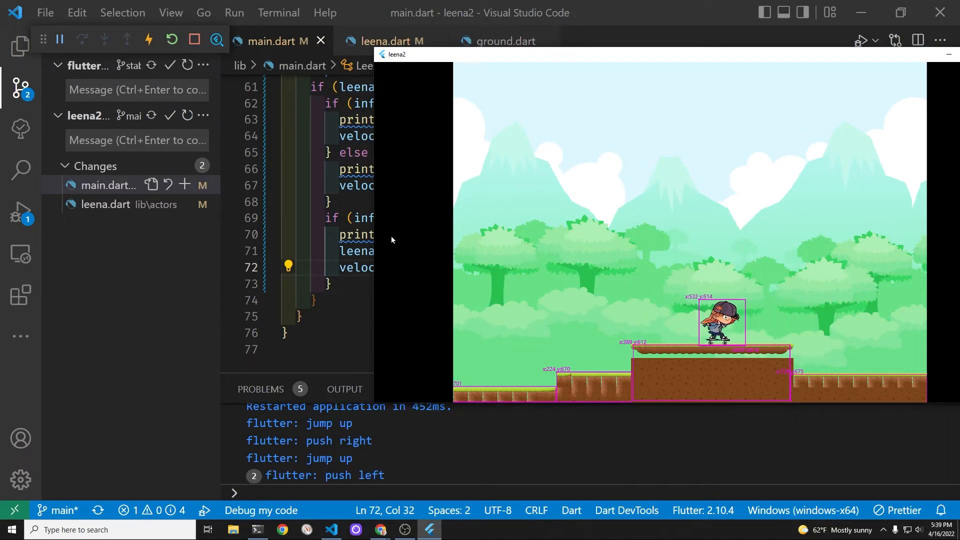
Play-test the push and jump taps, then open leena.dart.
{"action": "key", "text": "Left"}
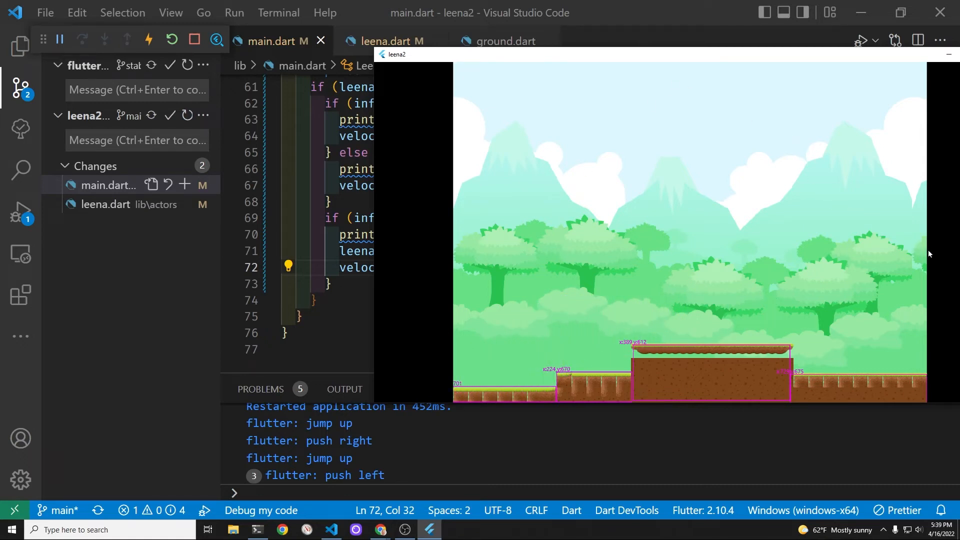
{"action": "mouse_move", "coordinate": [774, 62]}
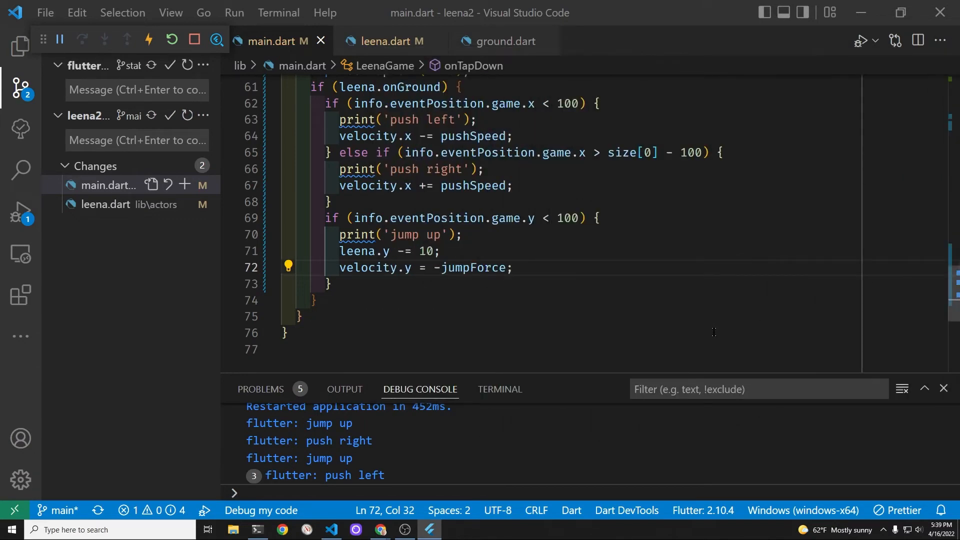
{"action": "mouse_move", "coordinate": [755, 306]}
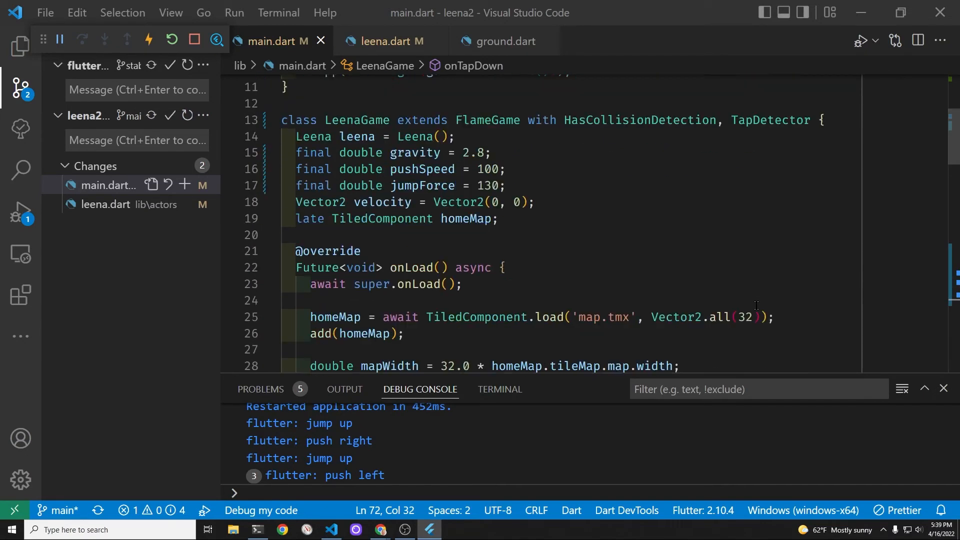
{"action": "left_click", "coordinate": [389, 41]}
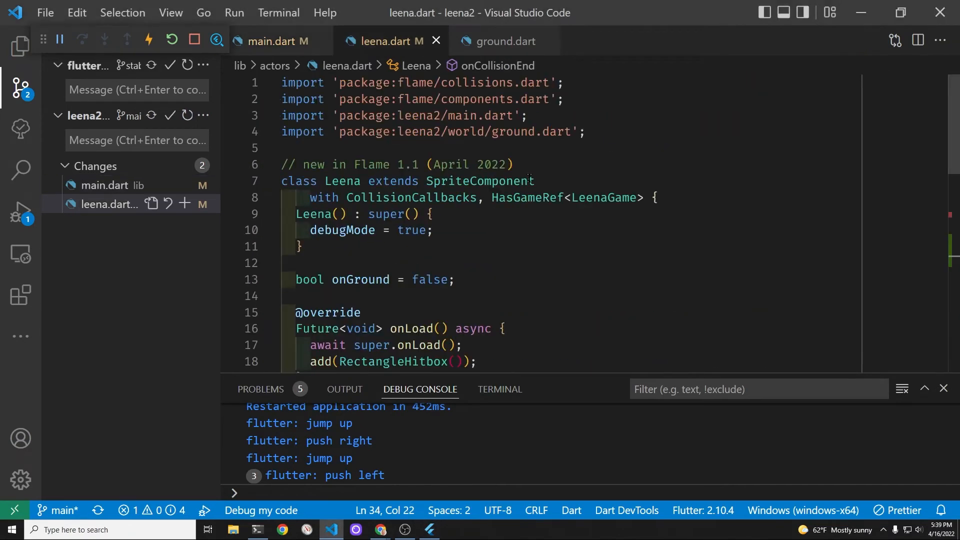
{"action": "mouse_move", "coordinate": [606, 267]}
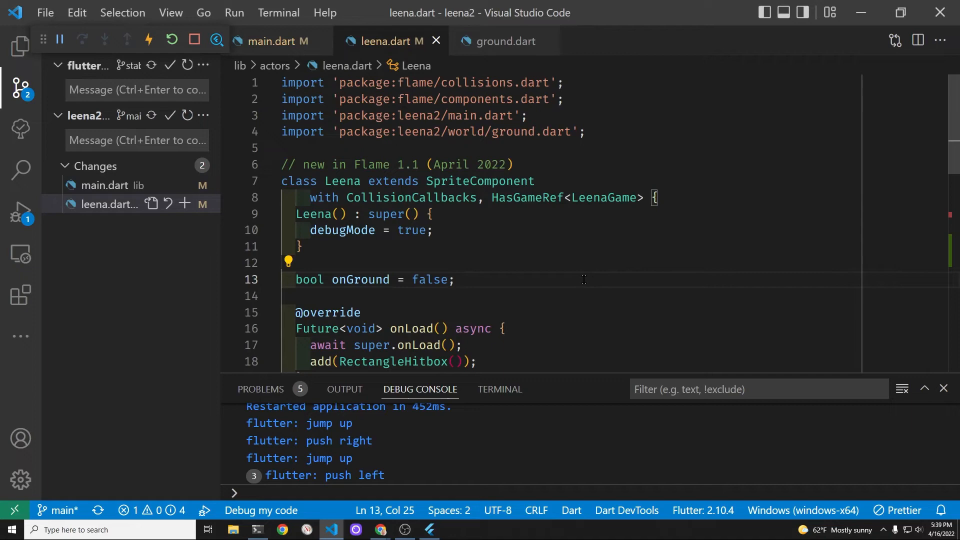
Add bool facingRight = true; under onGround in the Leena class.
{"action": "type", "text": "bool"}
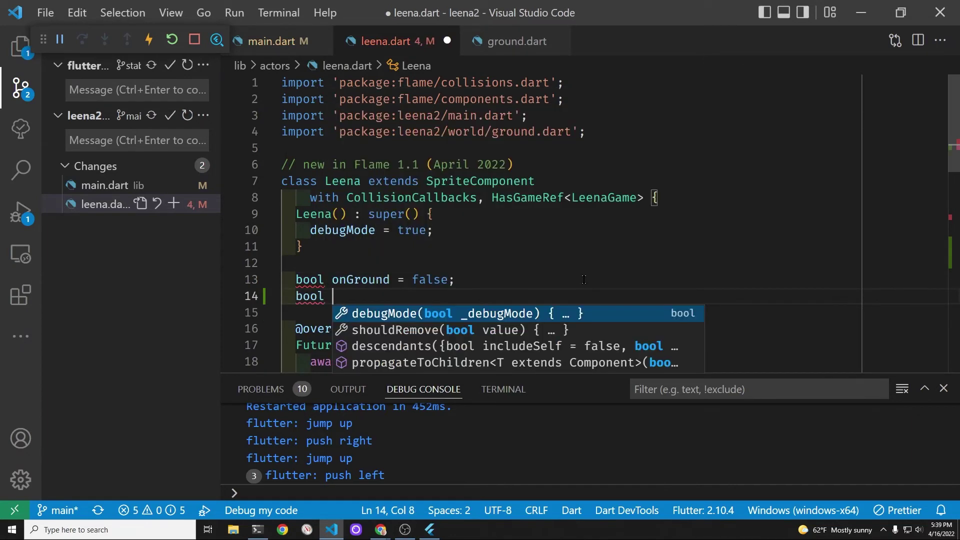
{"action": "type", "text": "face"}
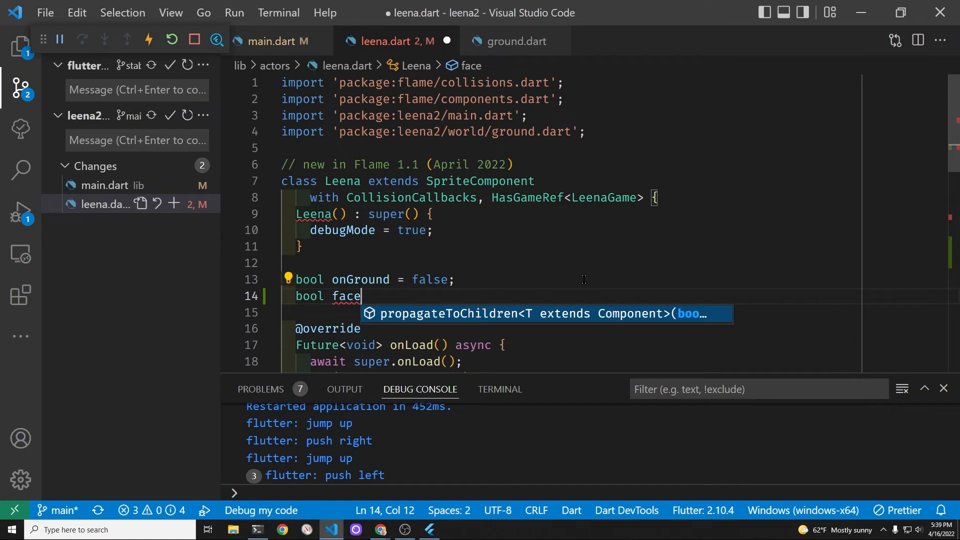
{"action": "type", "text": "ingRight ="}
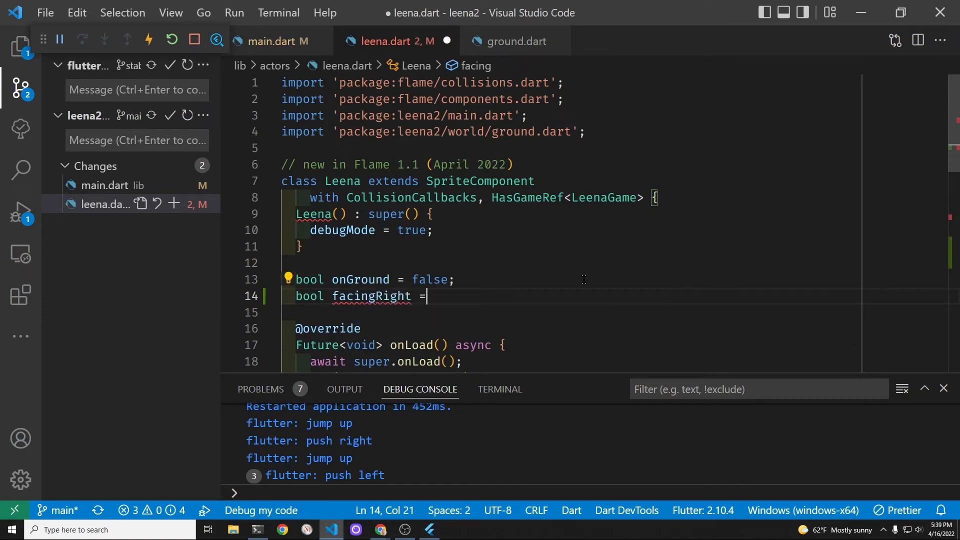
{"action": "type", "text": "true;"}
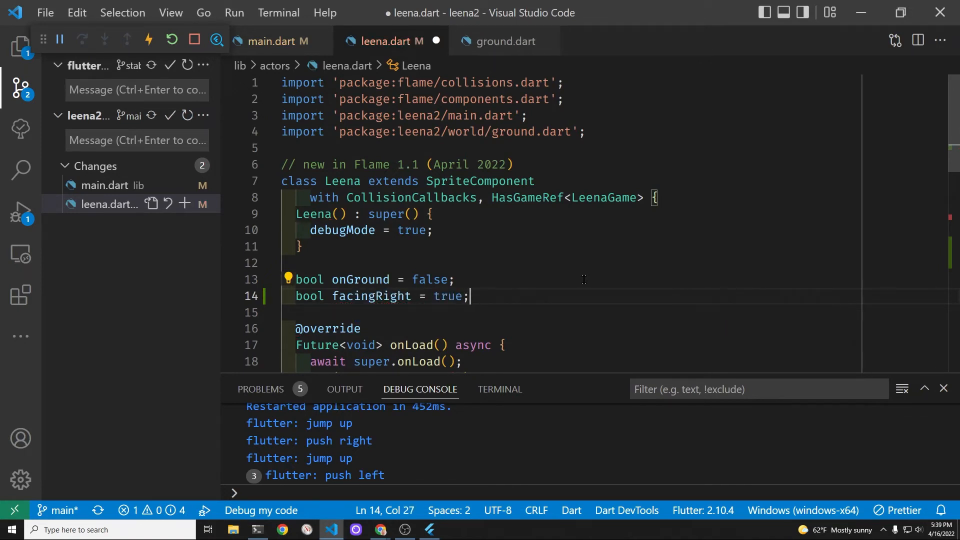
{"action": "scroll", "scroll_direction": "down", "scroll_amount": 3}
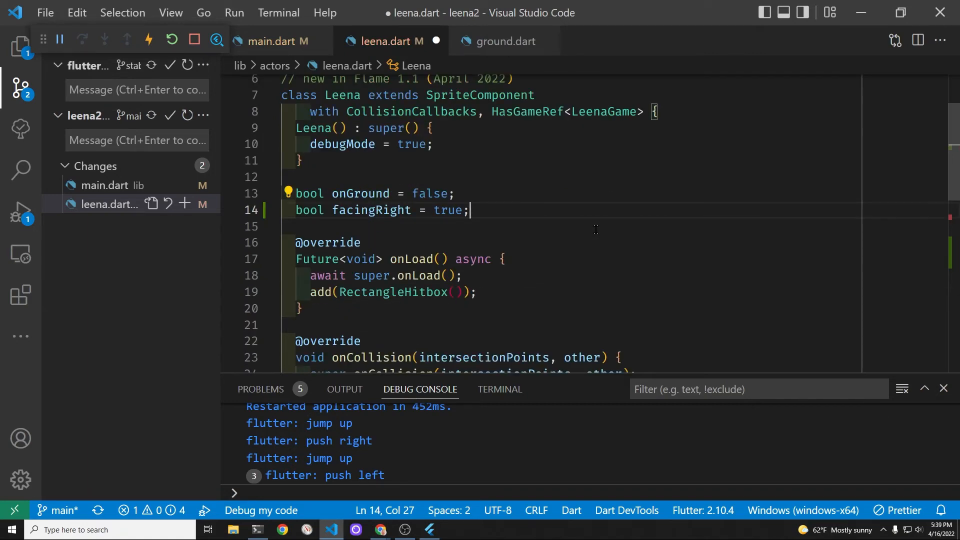
{"action": "scroll", "scroll_direction": "down", "scroll_amount": 3}
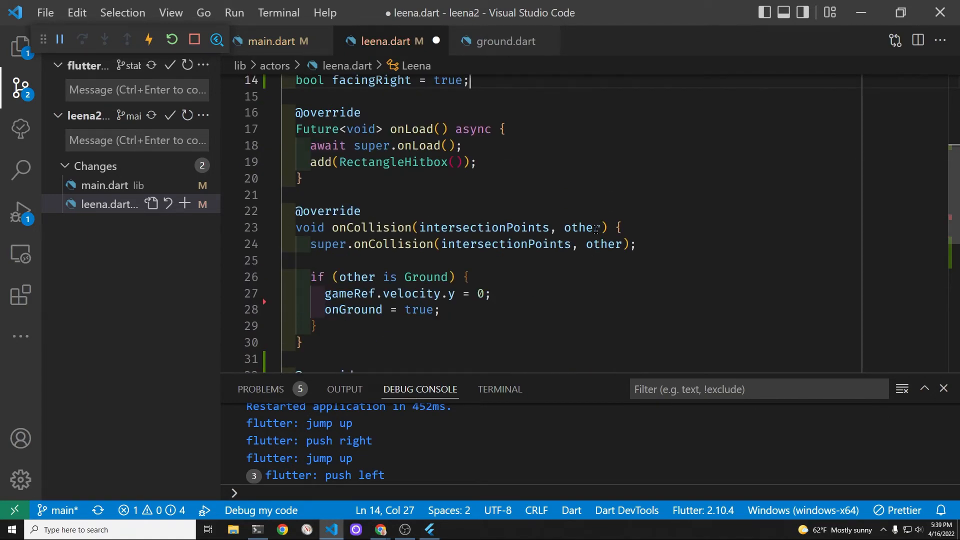
{"action": "scroll", "scroll_direction": "down", "scroll_amount": 3}
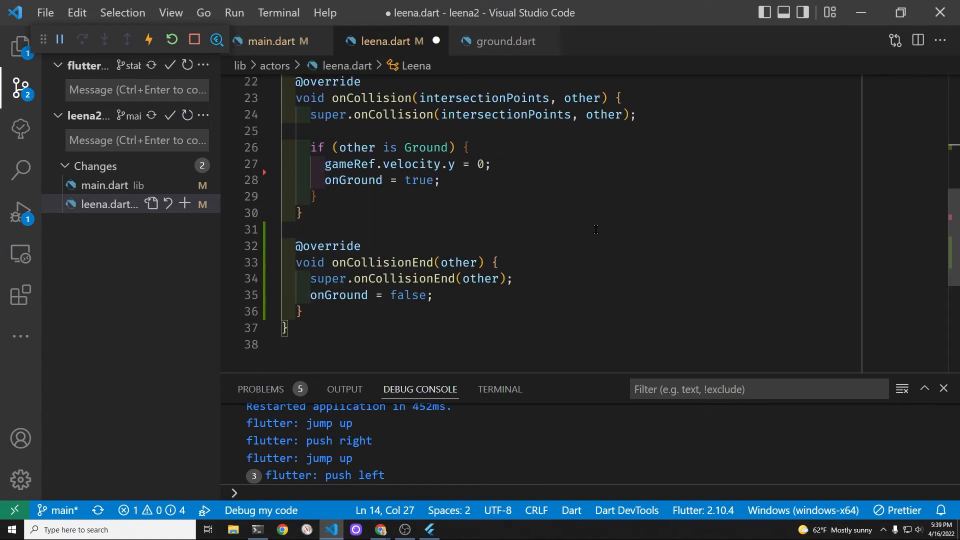
{"action": "scroll", "scroll_direction": "down", "scroll_amount": 3}
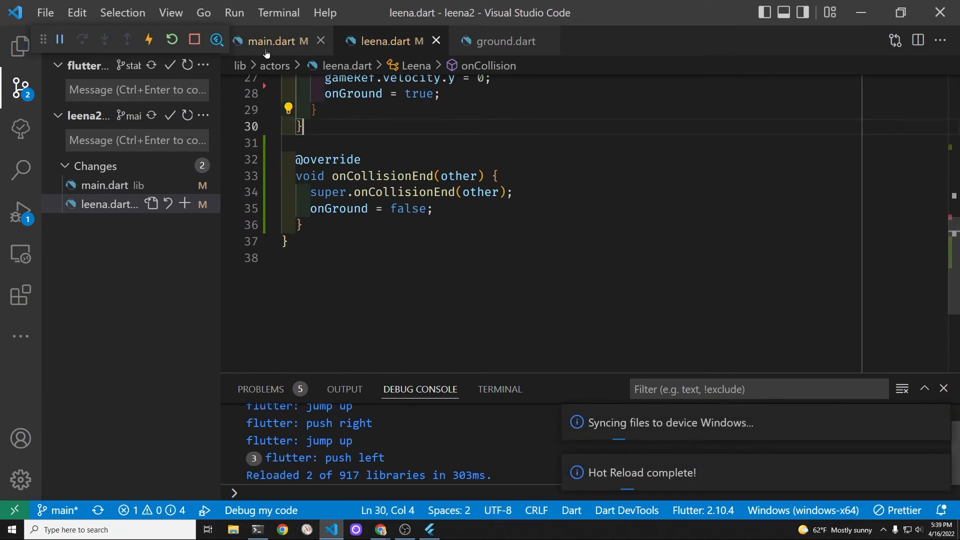
In main.dart's push-left branch, add leena.facingRight = false; below the print.
{"action": "left_click", "coordinate": [268, 41]}
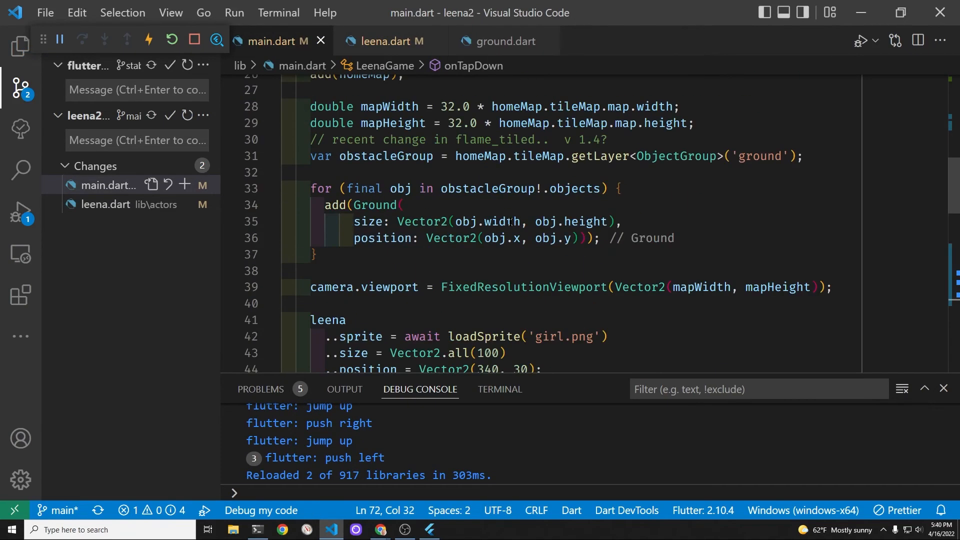
{"action": "scroll", "scroll_direction": "down", "scroll_amount": 3}
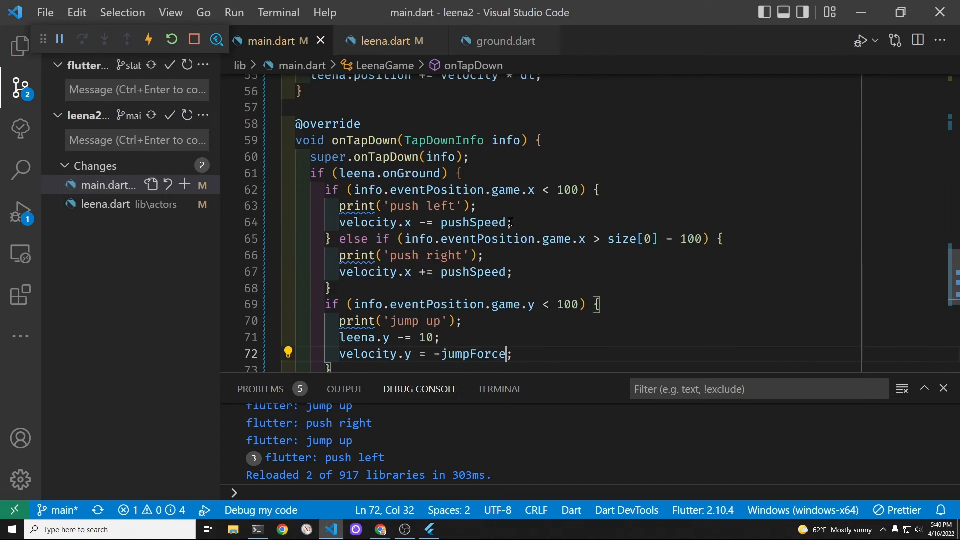
{"action": "mouse_move", "coordinate": [531, 219]}
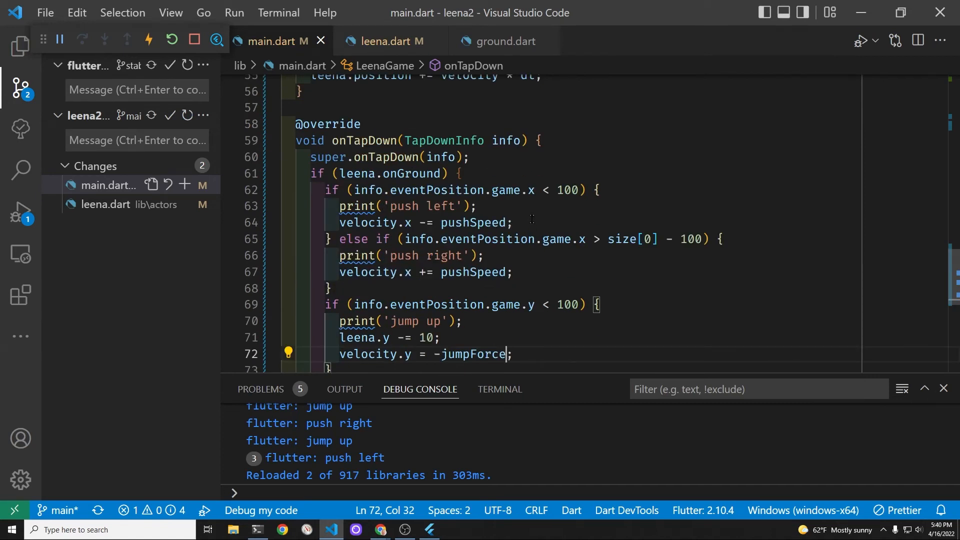
{"action": "left_click", "coordinate": [520, 208]}
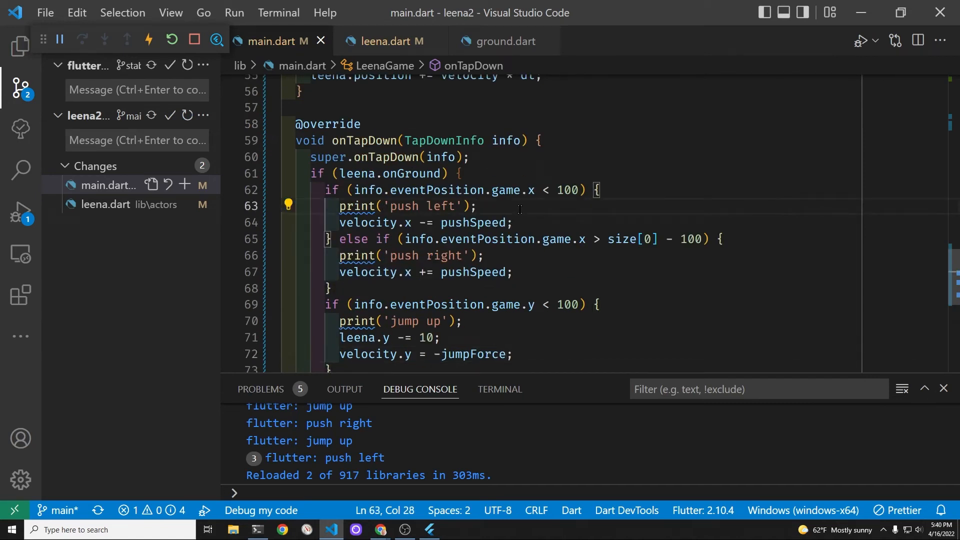
{"action": "type", "text": "fac"}
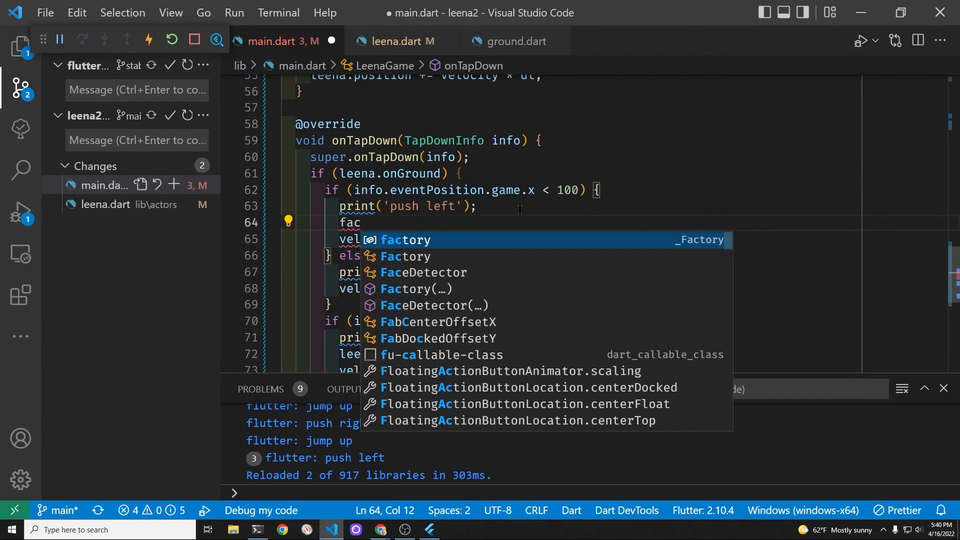
{"action": "type", "text": "ing"}
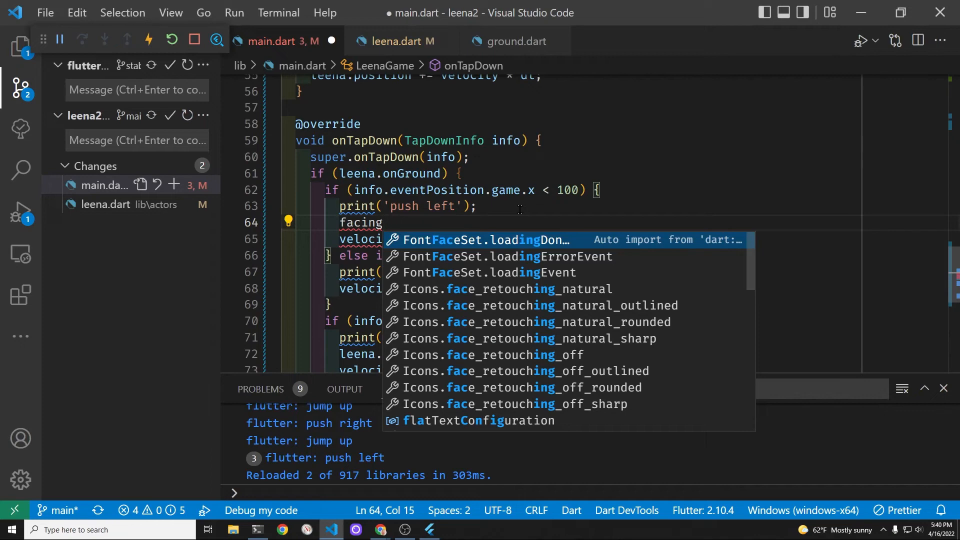
{"action": "type", "text": "Ri"}
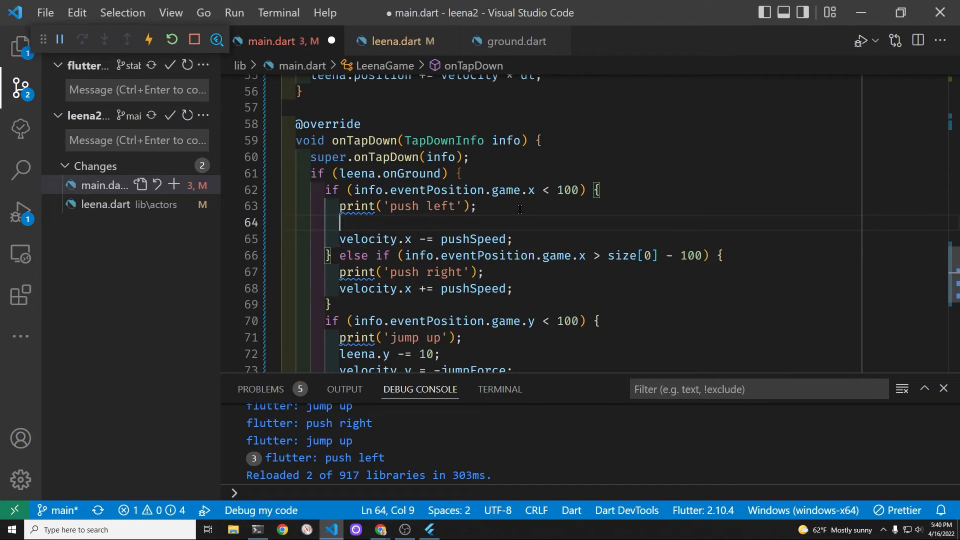
{"action": "type", "text": "leena.f"}
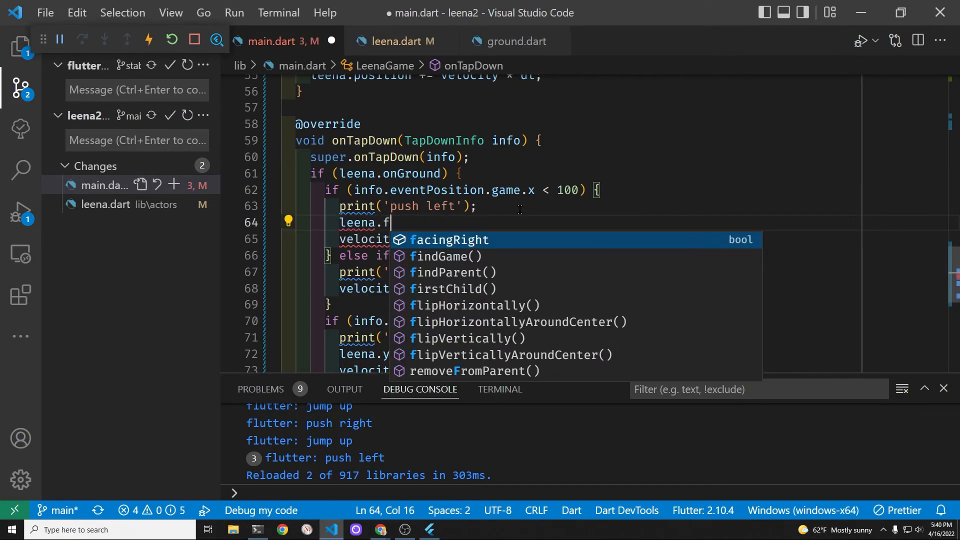
{"action": "type", "text": "acingRight = false;"}
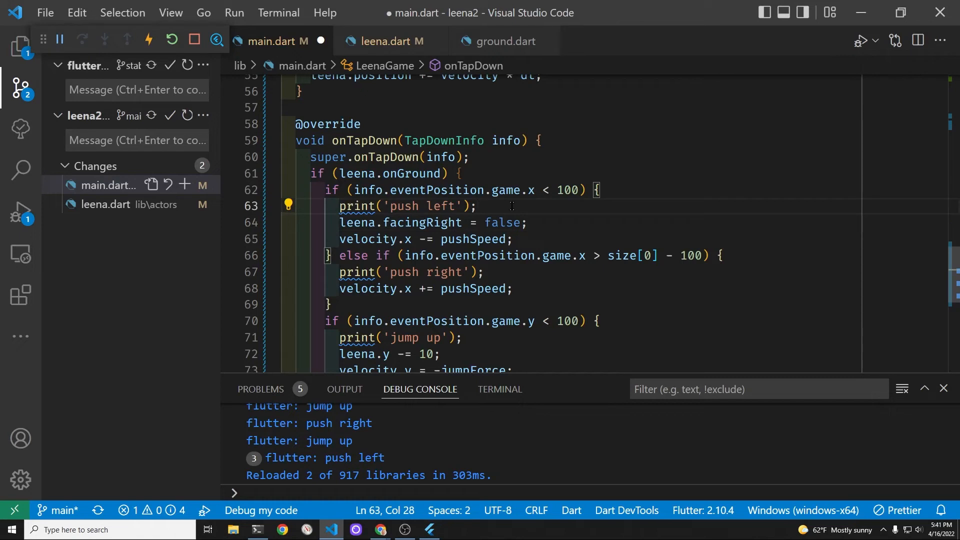
Wrap the facingRight assignment in if (leena.facingRight) { } and save.
{"action": "type", "text": "if"}
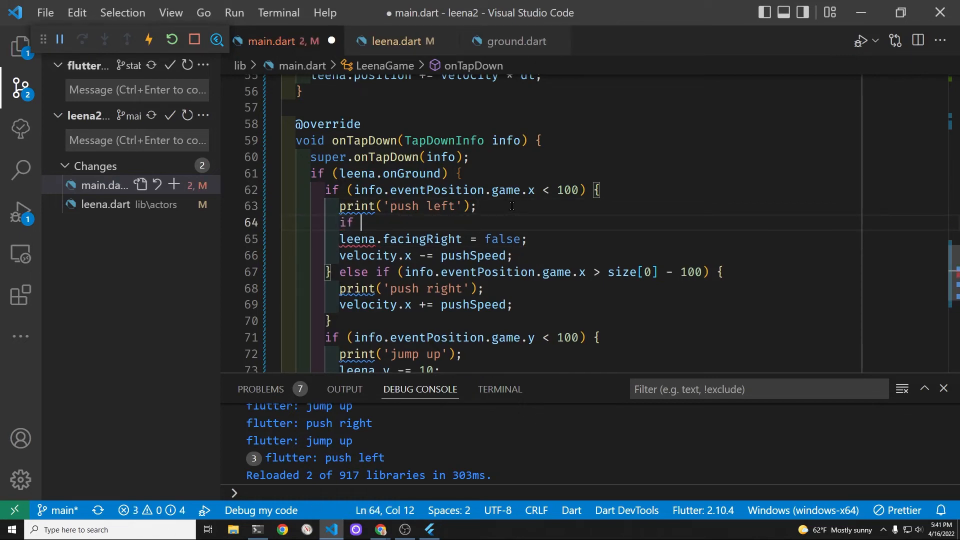
{"action": "type", "text": "(leena.facingRight"}
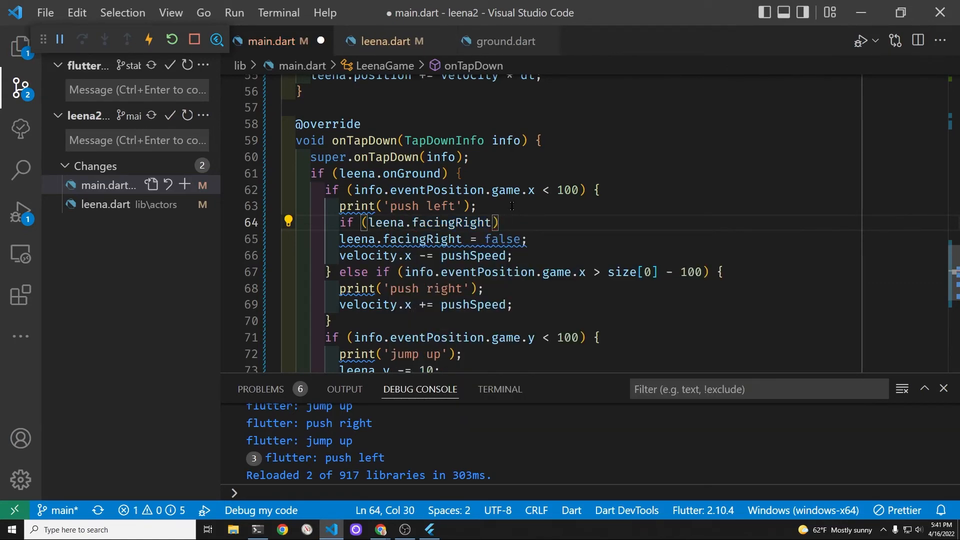
{"action": "type", "text": "{"}
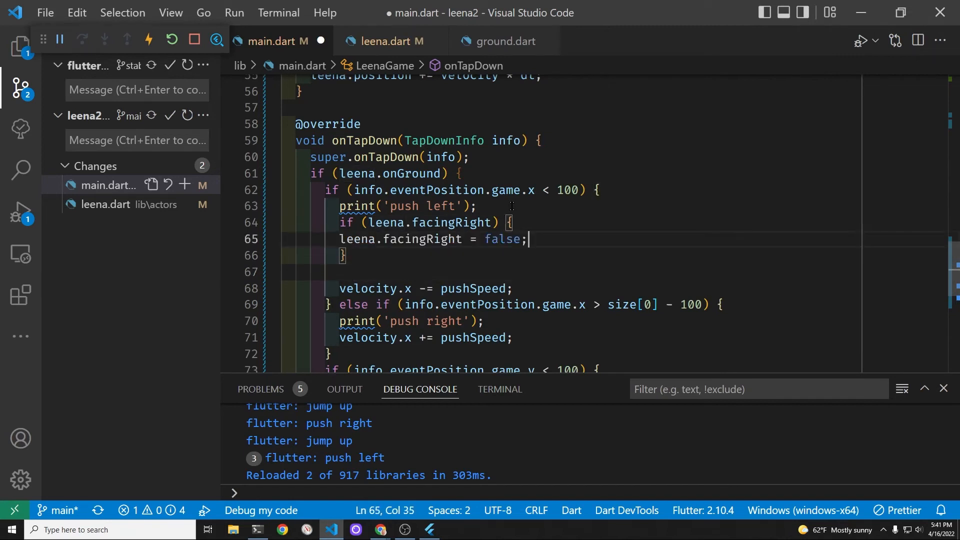
{"action": "key", "text": "Ctrl+S"}
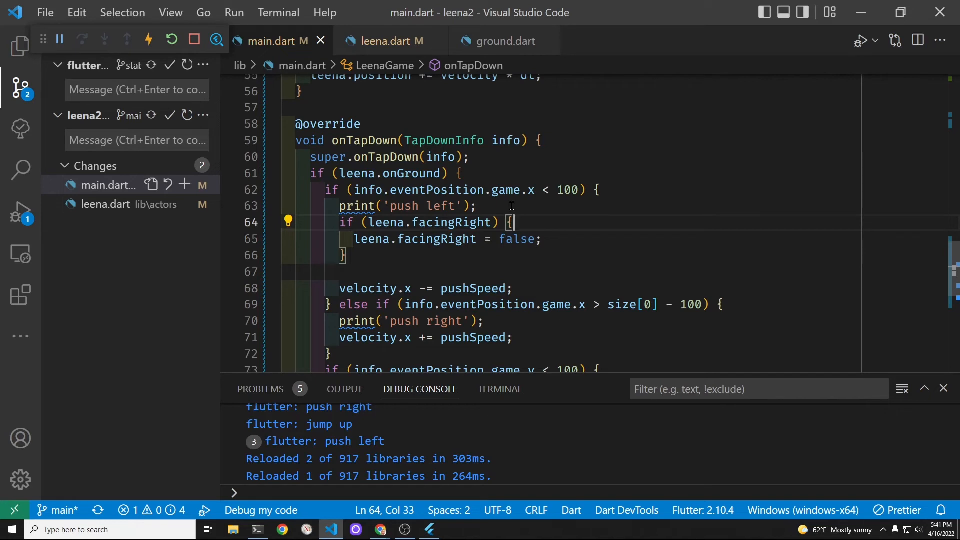
Call leena.flipHorizontallyAroundCenter(); inside the facingRight check.
{"action": "key", "text": "Enter"}
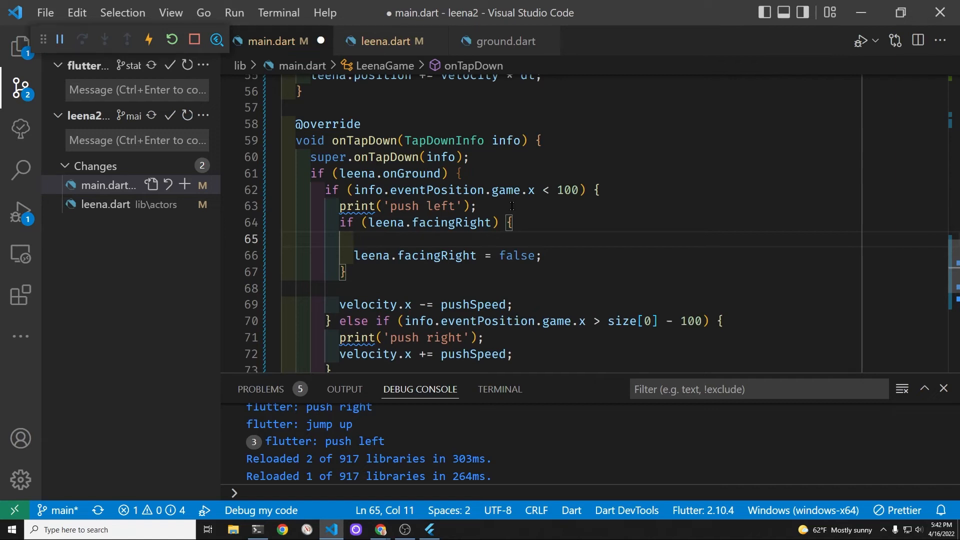
{"action": "type", "text": "l"}
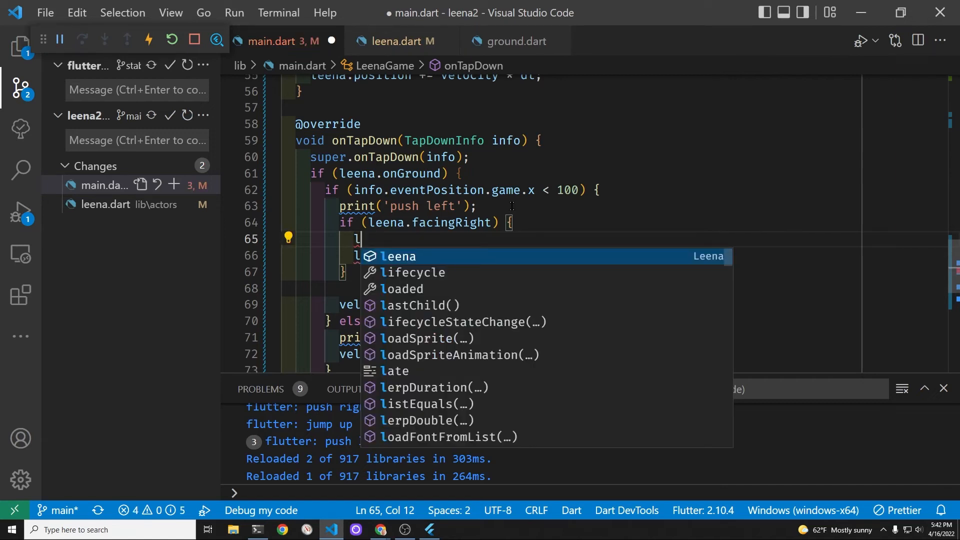
{"action": "type", "text": "eena."}
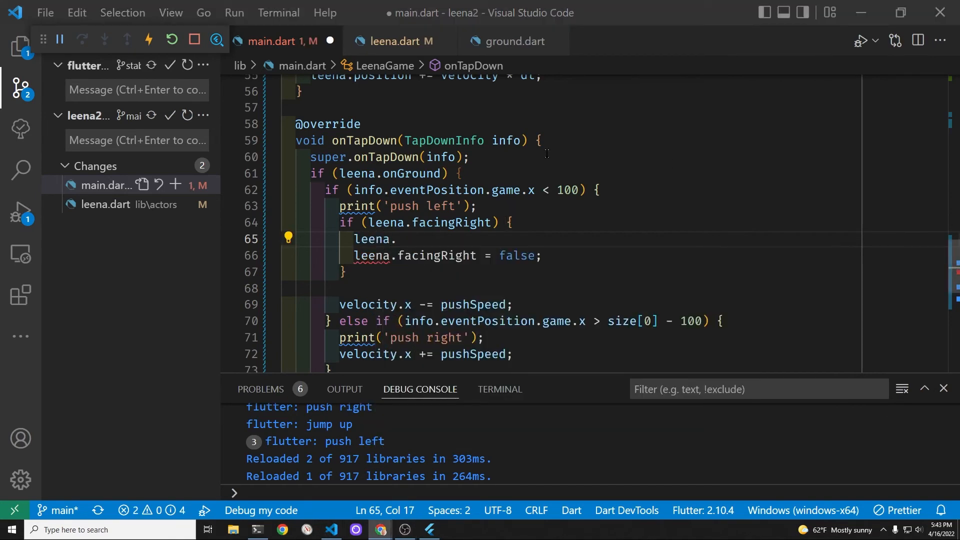
{"action": "type", "text": "flipHor"}
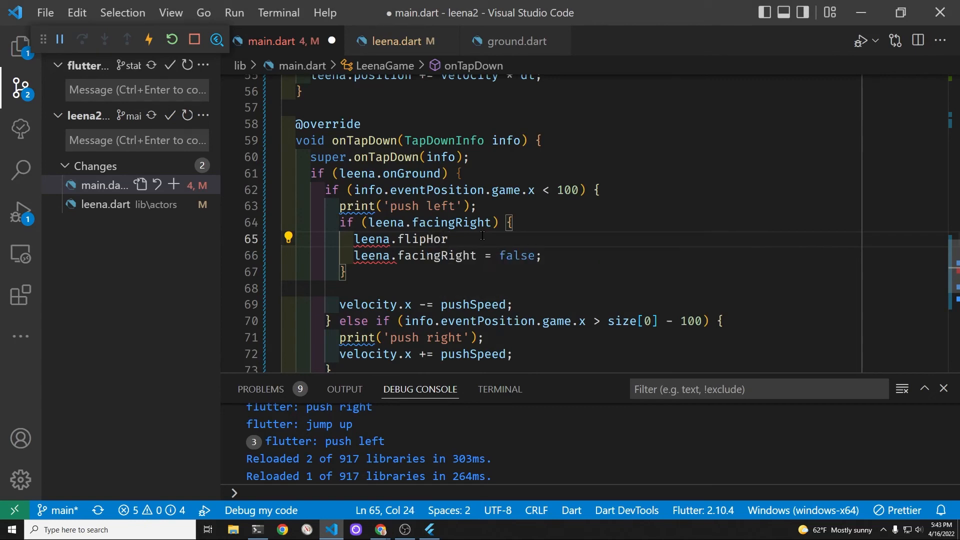
{"action": "type", "text": "izontall"}
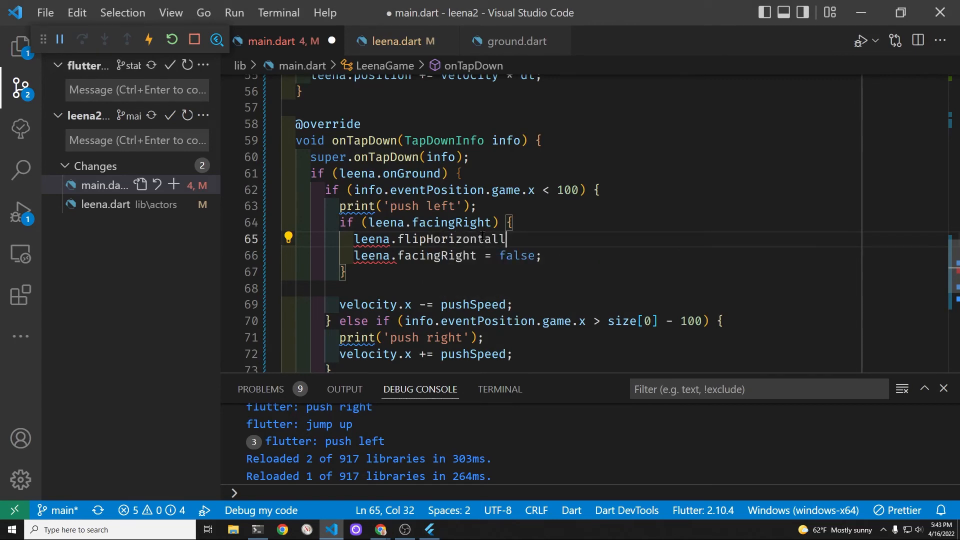
{"action": "type", "text": "y"}
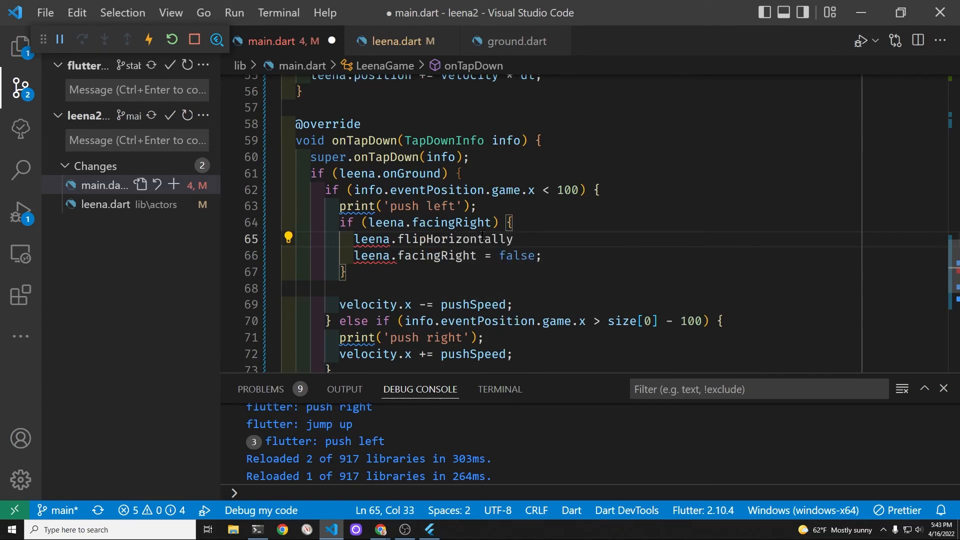
{"action": "type", "text": "Around"}
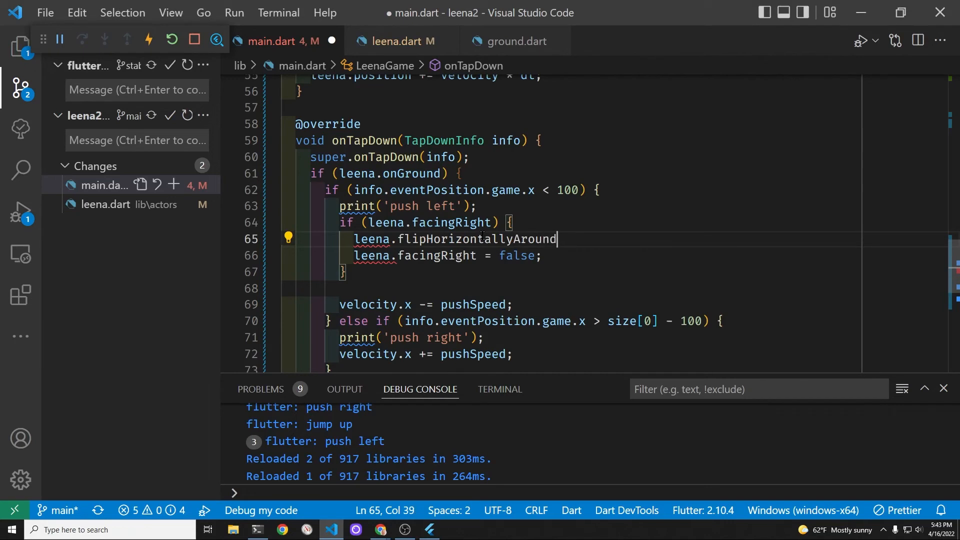
{"action": "type", "text": "Center()"}
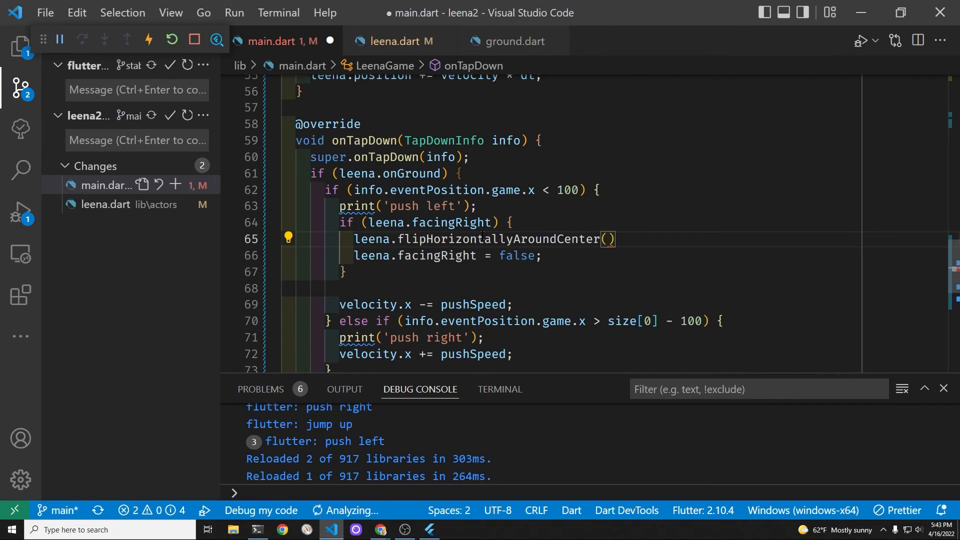
{"action": "type", "text": ";"}
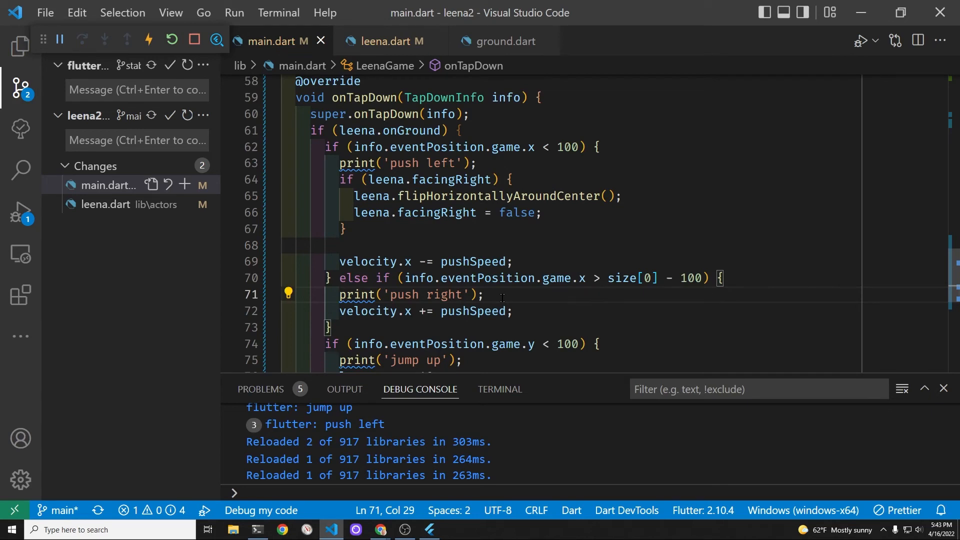
In the push-right branch, add an if (!leena.facingRight) check setting facingRight = true.
{"action": "key", "text": "Enter"}
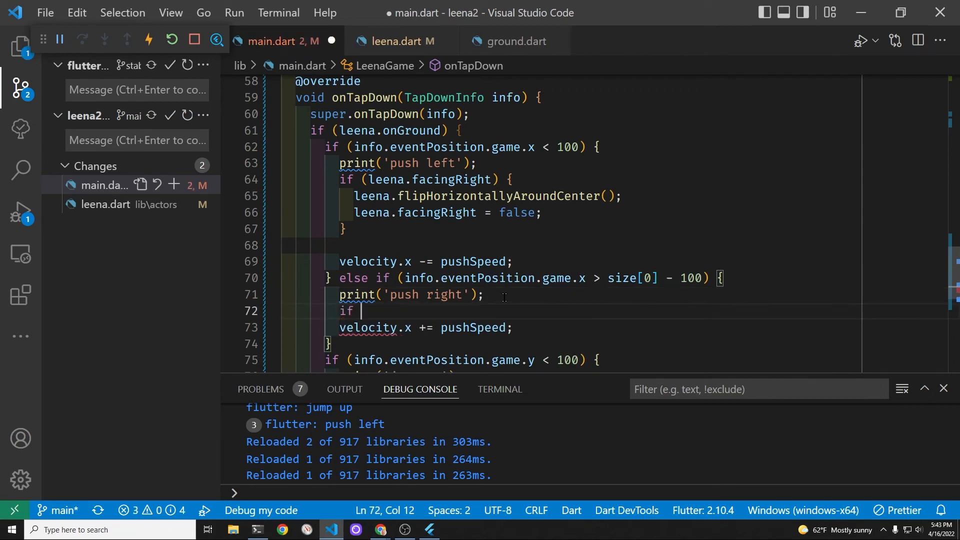
{"action": "type", "text": "(!leena.facingRight"}
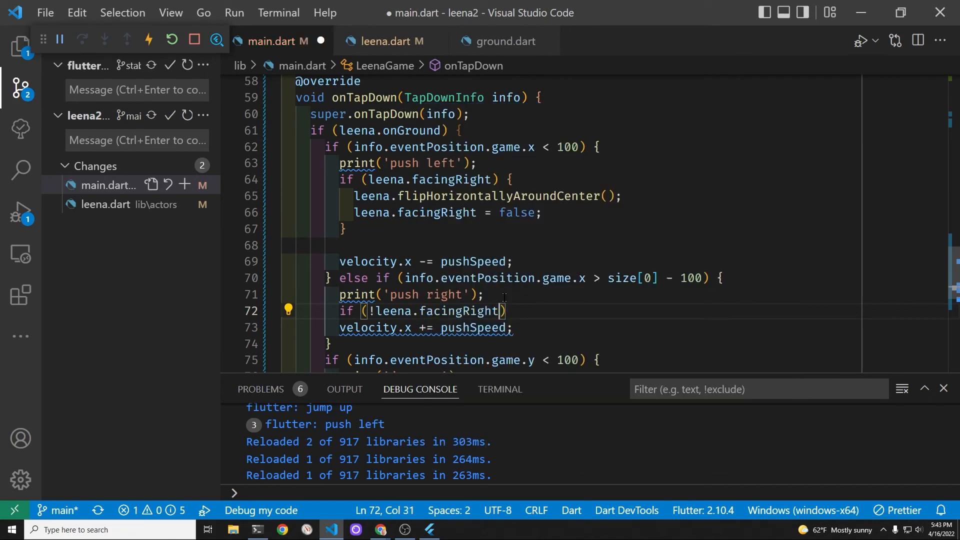
{"action": "type", "text": "{}"}
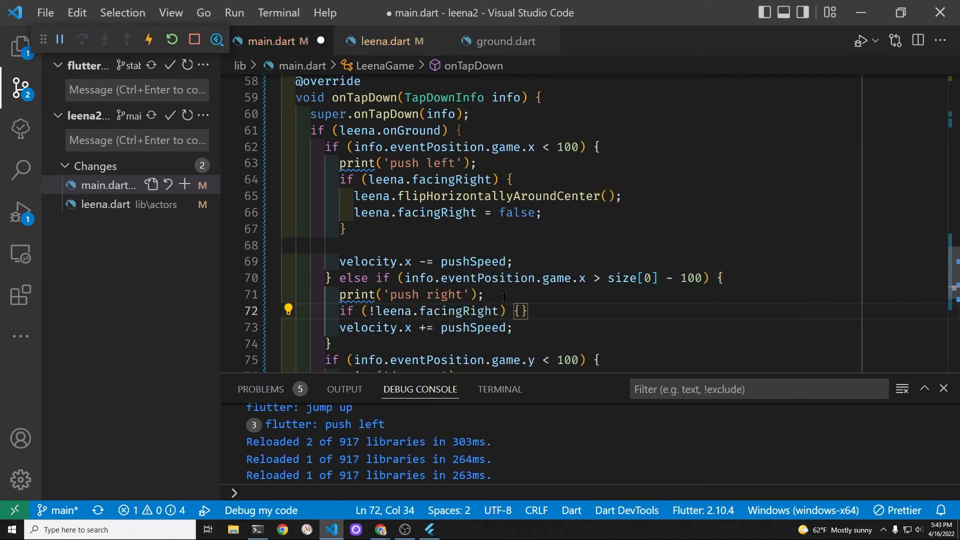
{"action": "key", "text": "Enter"}
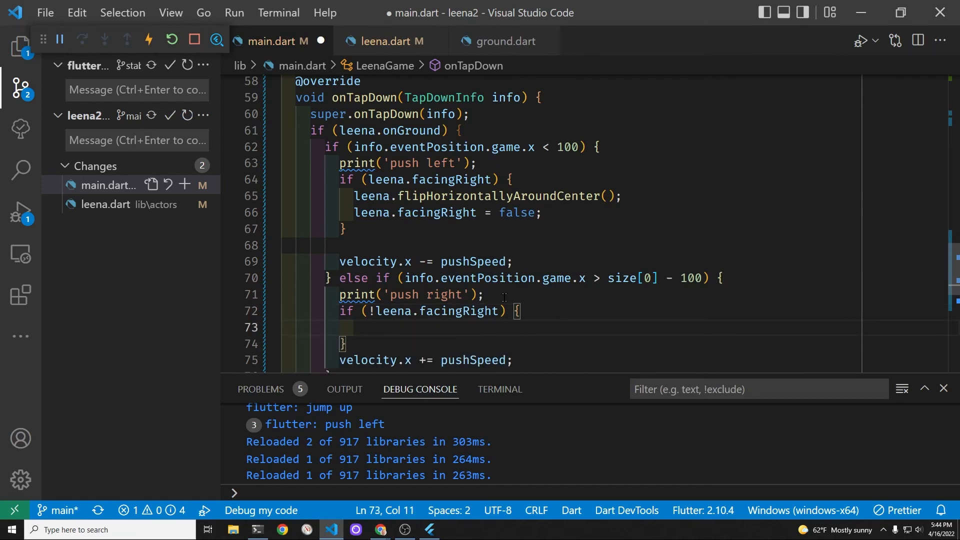
{"action": "type", "text": "leena"}
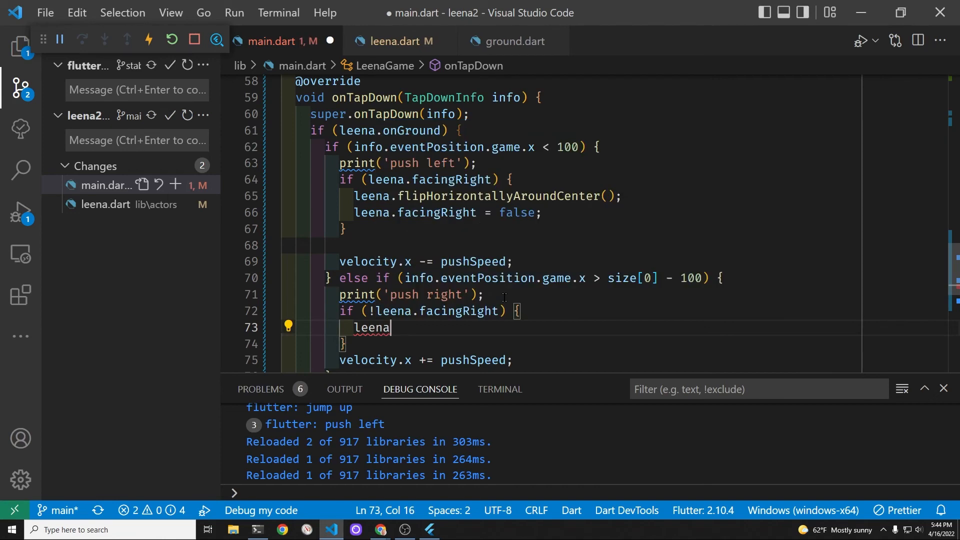
{"action": "type", "text": ".facingRight = true;"}
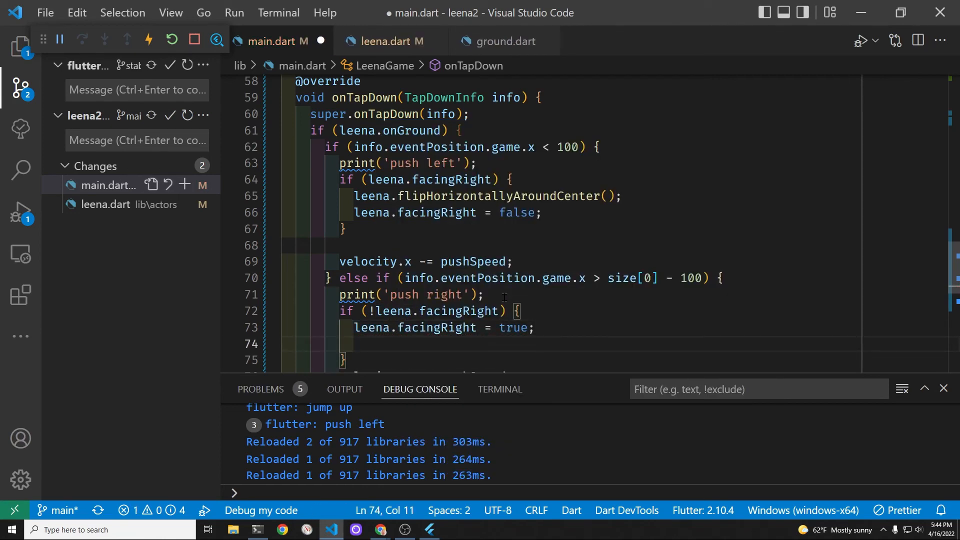
{"action": "type", "text": "lee"}
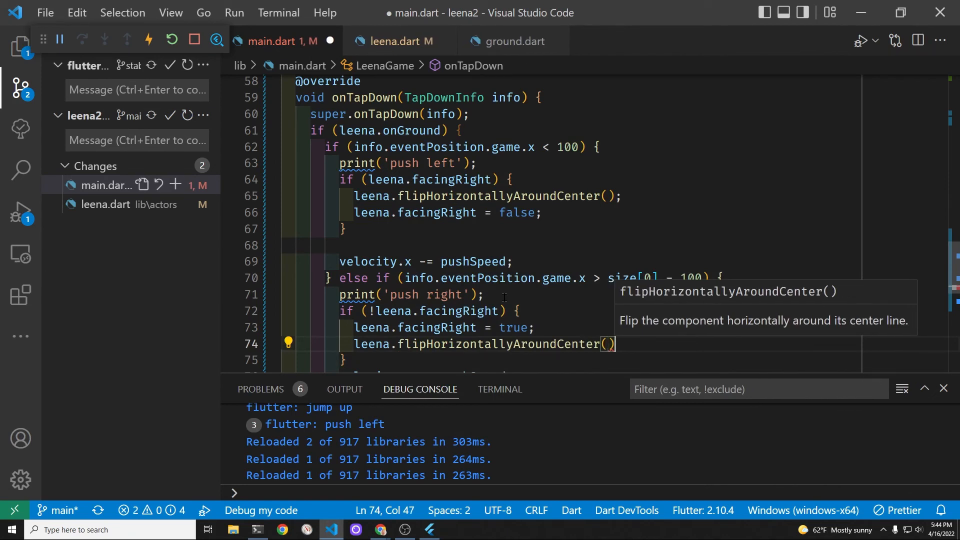
{"action": "type", "text": ";"}
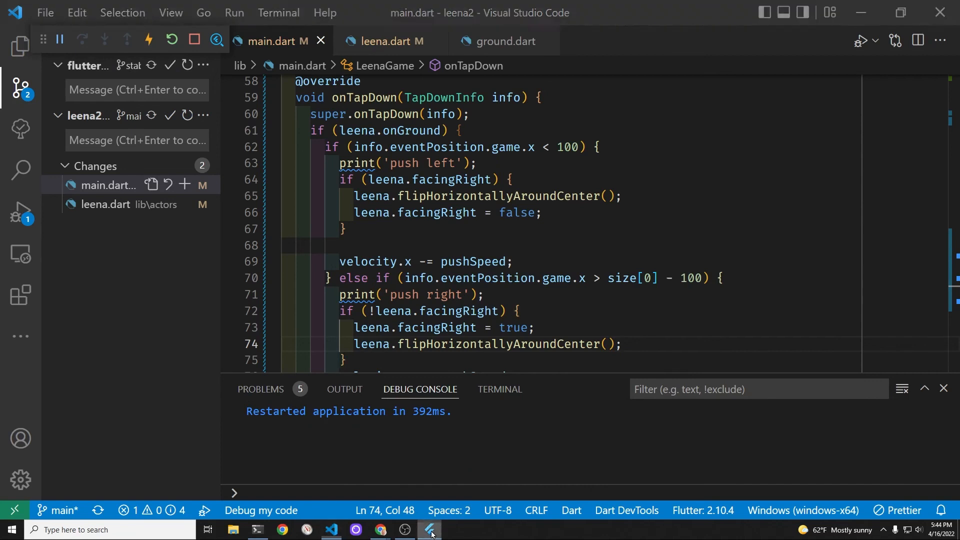
View the restarted game, then the Flutter Flame Tutorial playlist and CodeCakes Background Color lecture list.
{"action": "left_click", "coordinate": [432, 529]}
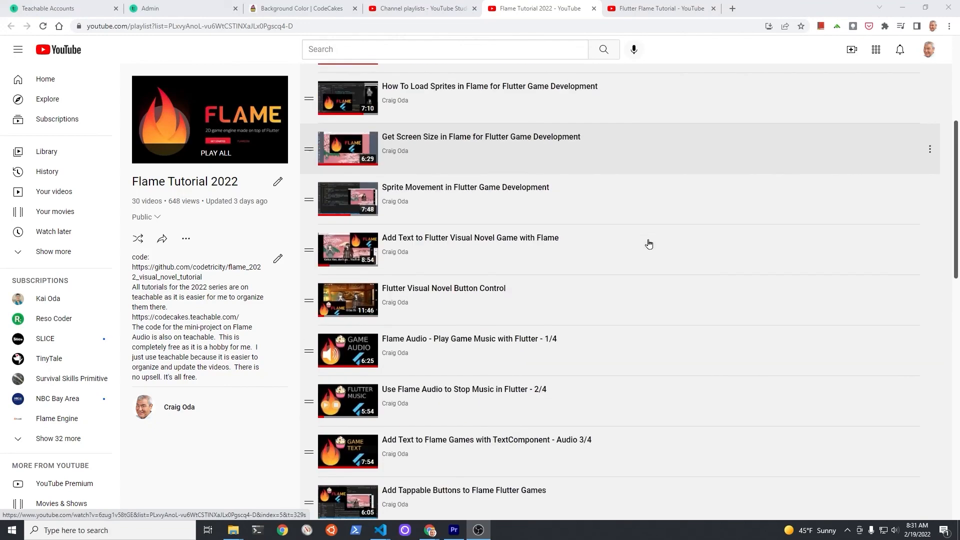
{"action": "left_click", "coordinate": [660, 8]}
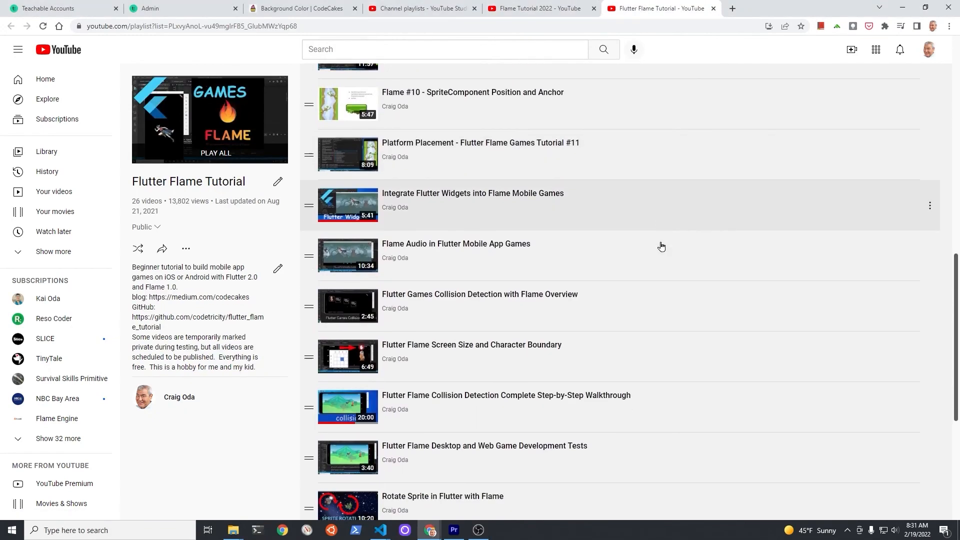
{"action": "left_click", "coordinate": [305, 9]}
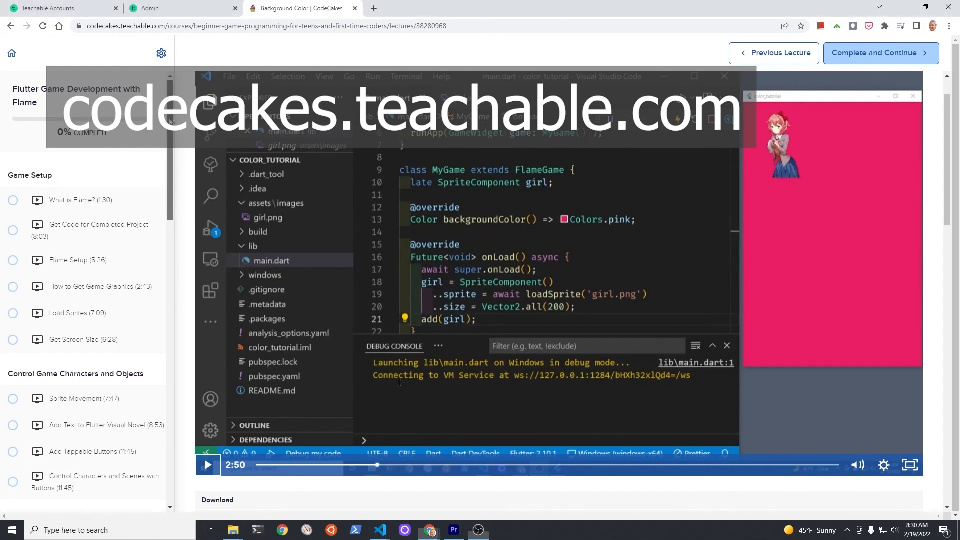
{"action": "scroll", "scroll_direction": "down", "scroll_amount": 3}
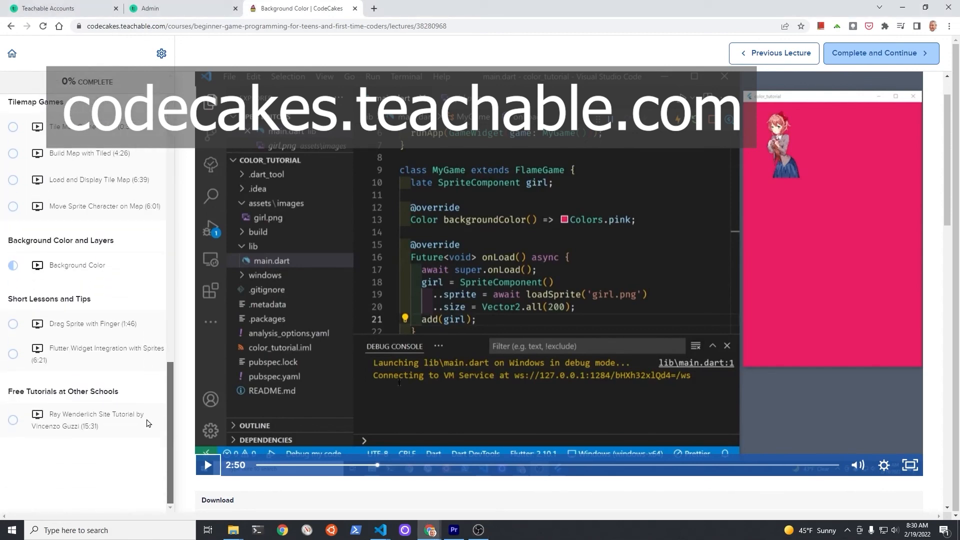